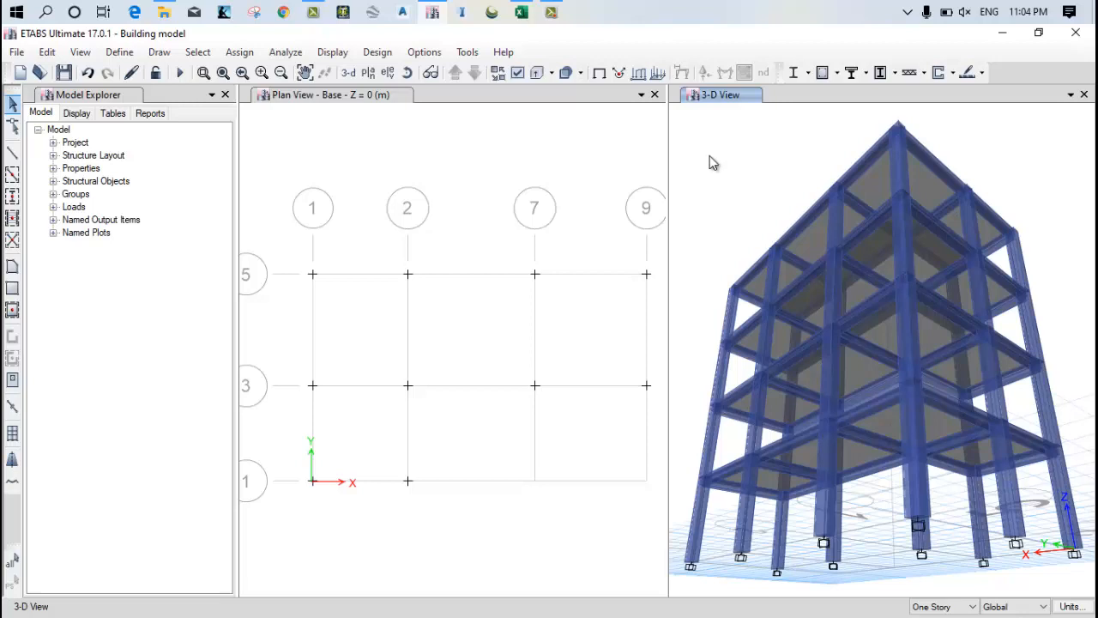
mouse_move(494, 161)
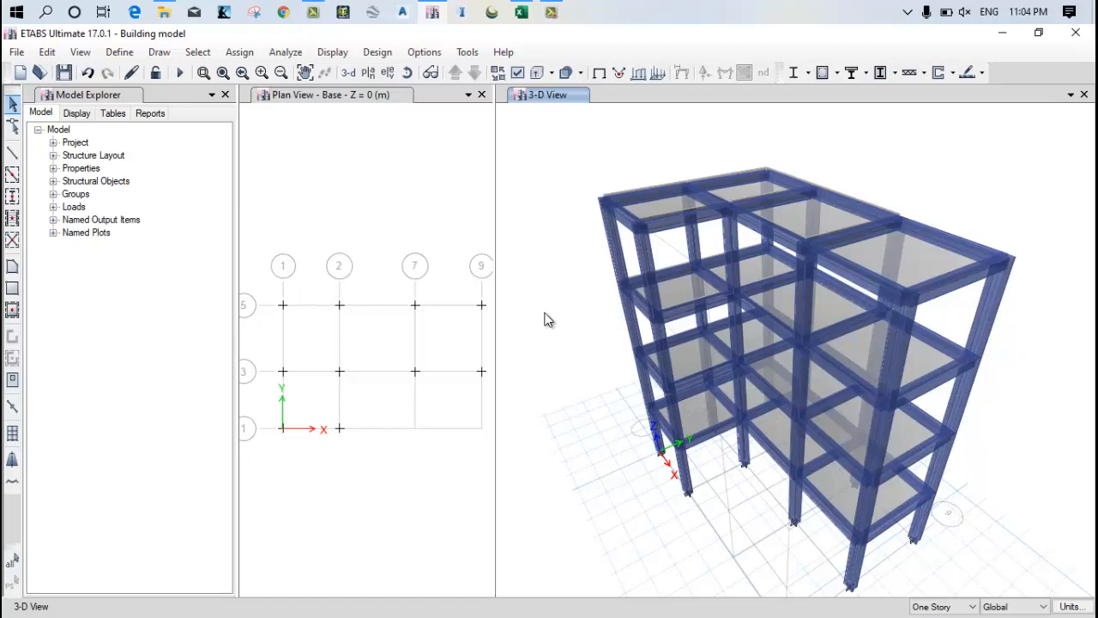
mouse_move(734, 499)
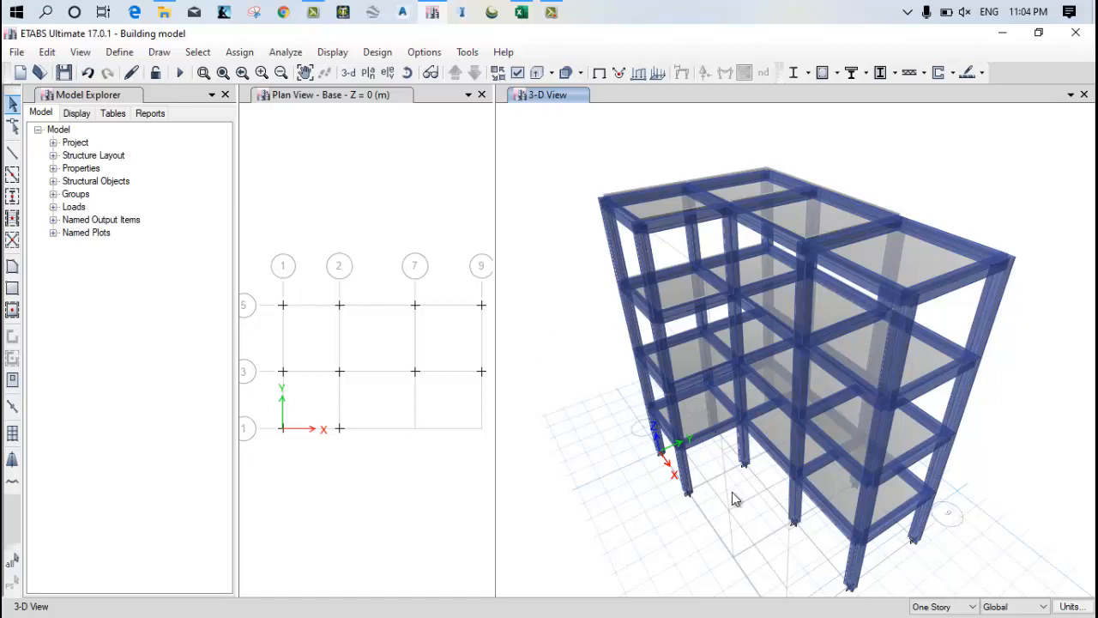
mouse_move(741, 501)
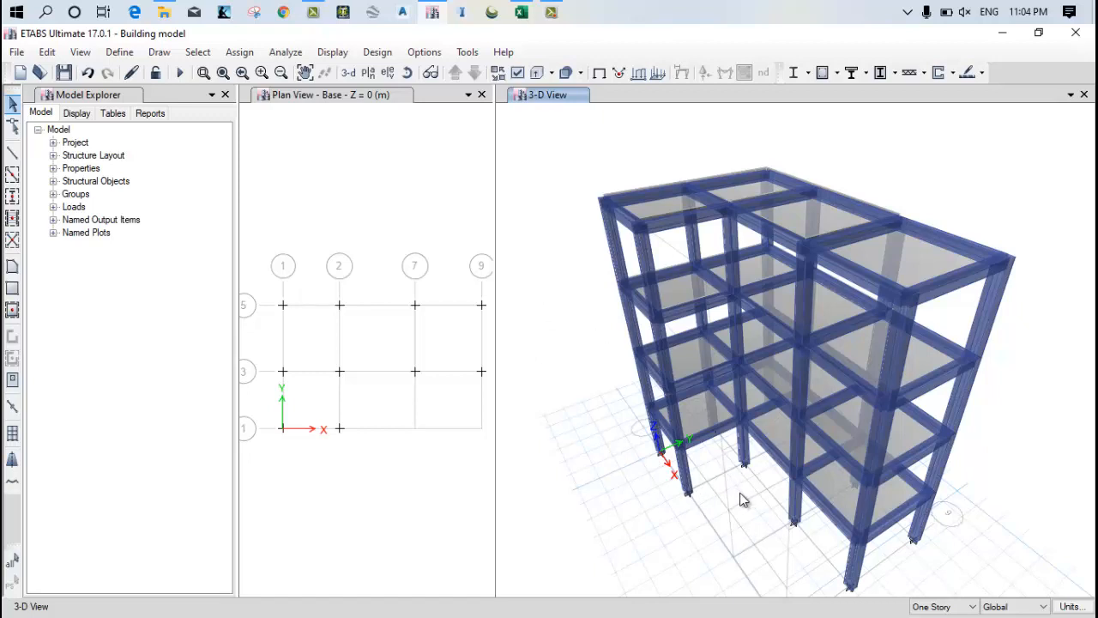
mouse_move(738, 497)
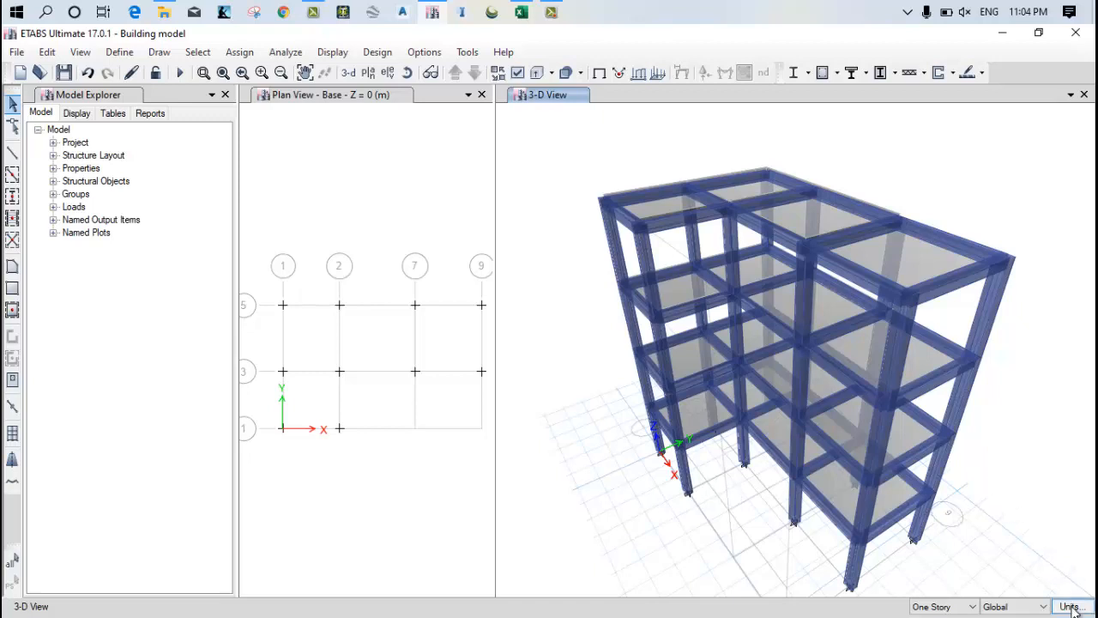
Switch the model units to Metric SI Defaults (kN, MPa, mm) and review them.
left_click(1071, 607)
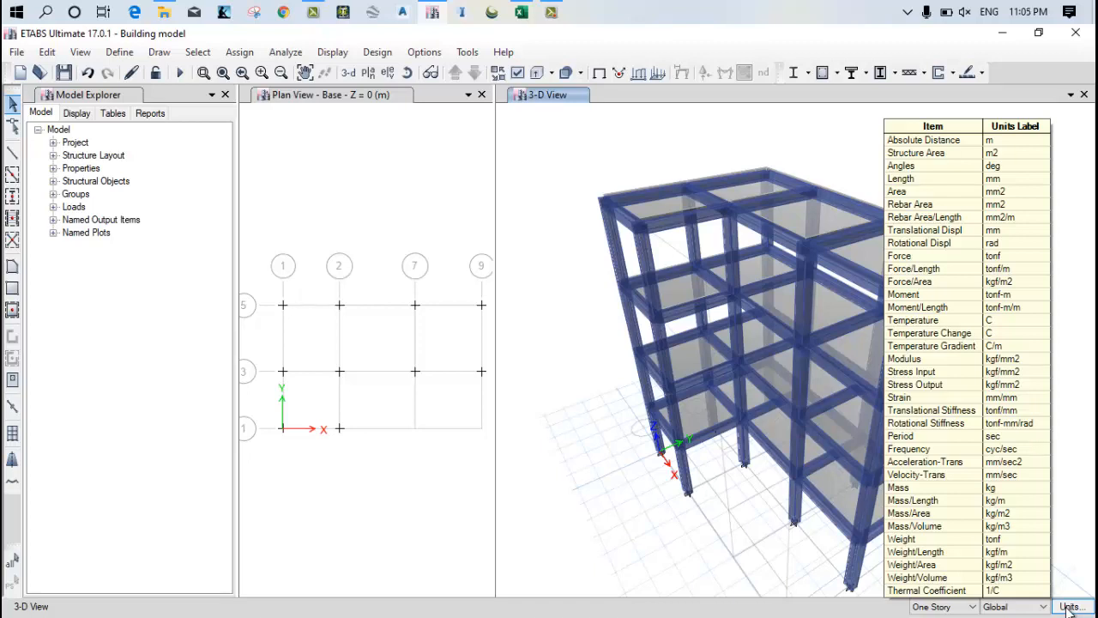
left_click(1071, 608)
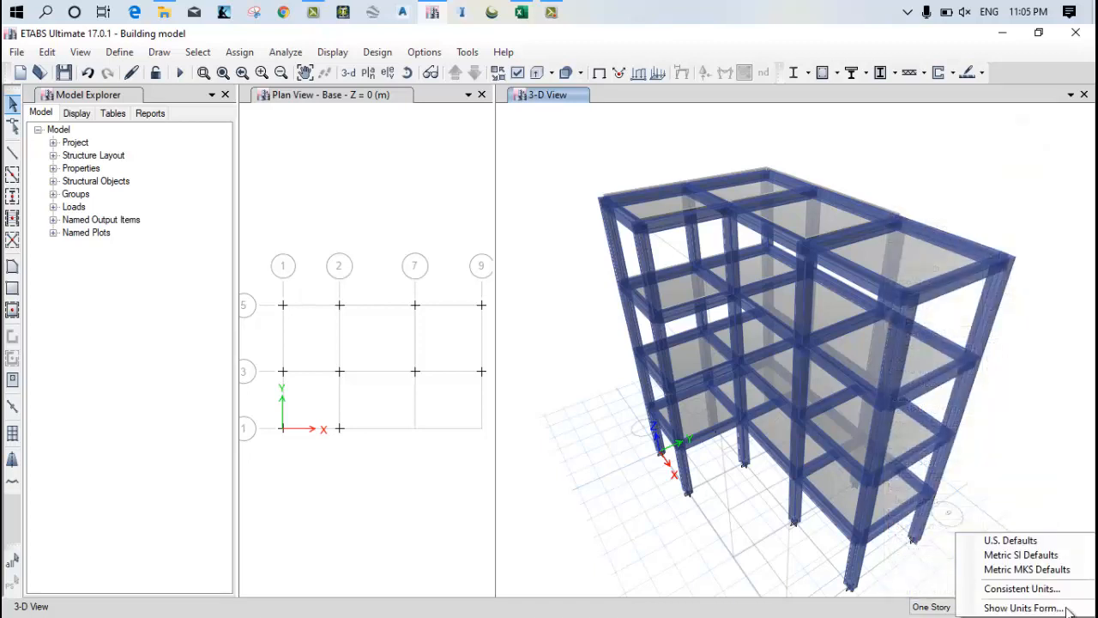
mouse_move(1022, 566)
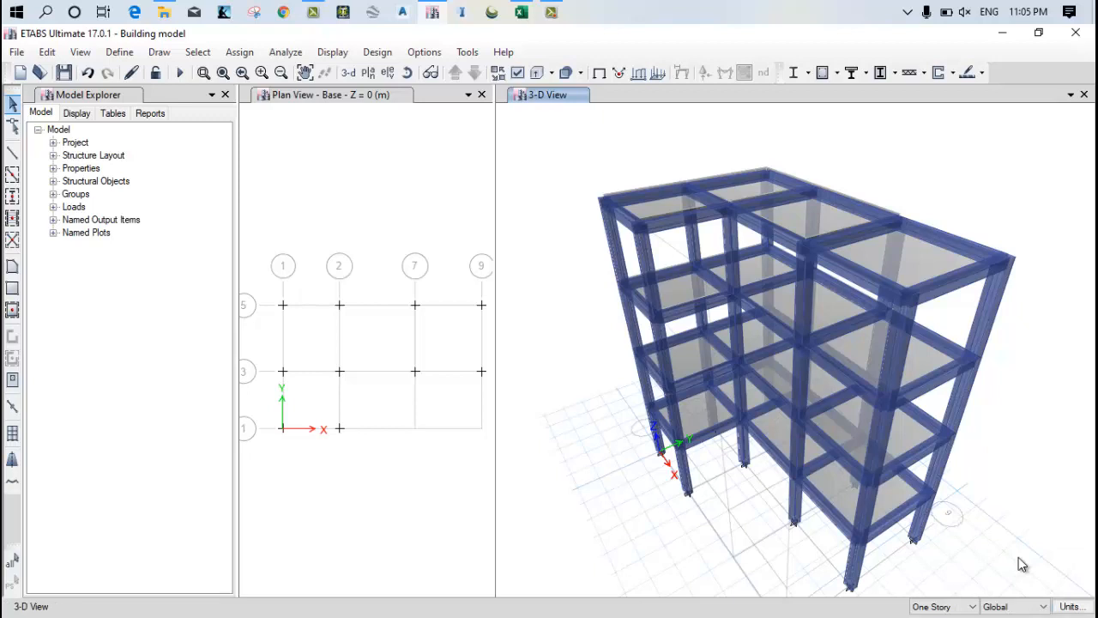
mouse_move(1070, 606)
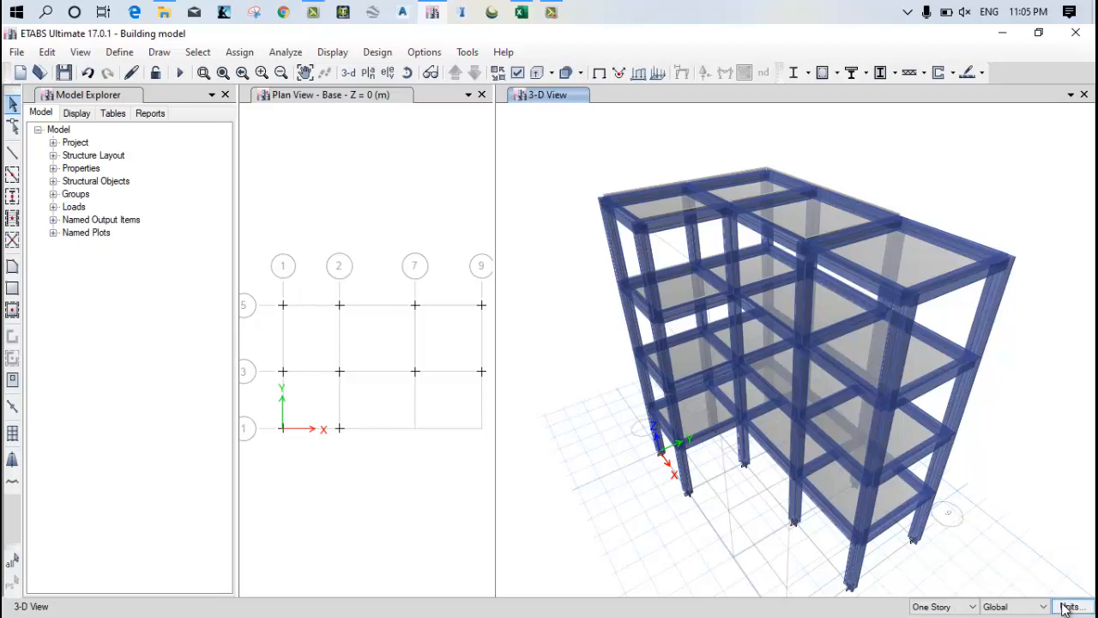
left_click(1070, 606)
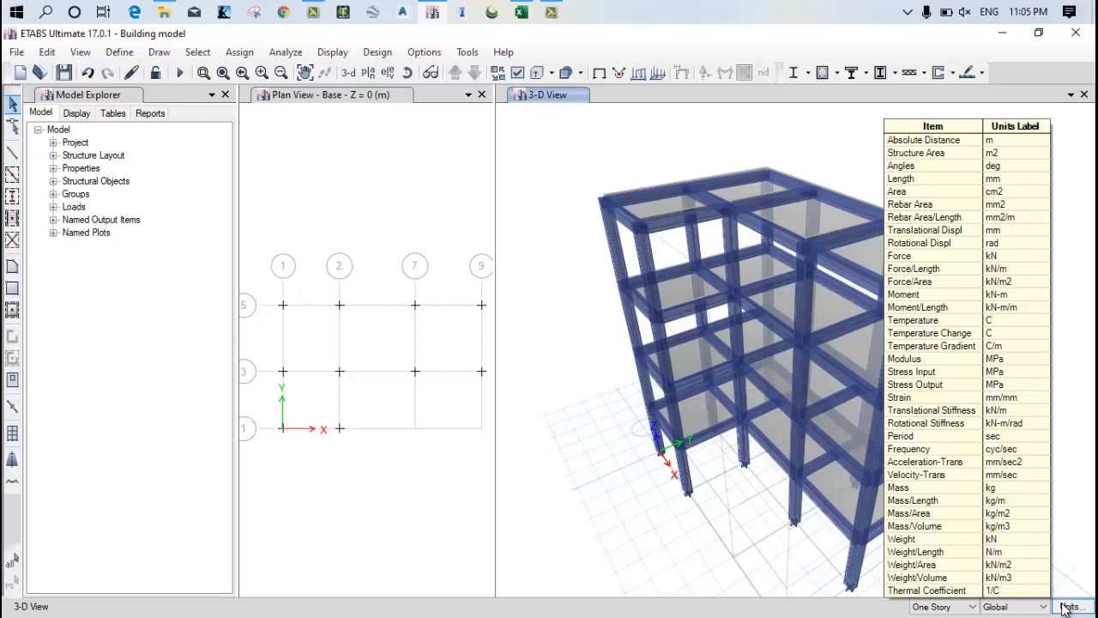
Dismiss the unit presets unchanged and select the ten joints at the building base.
left_click(1071, 607)
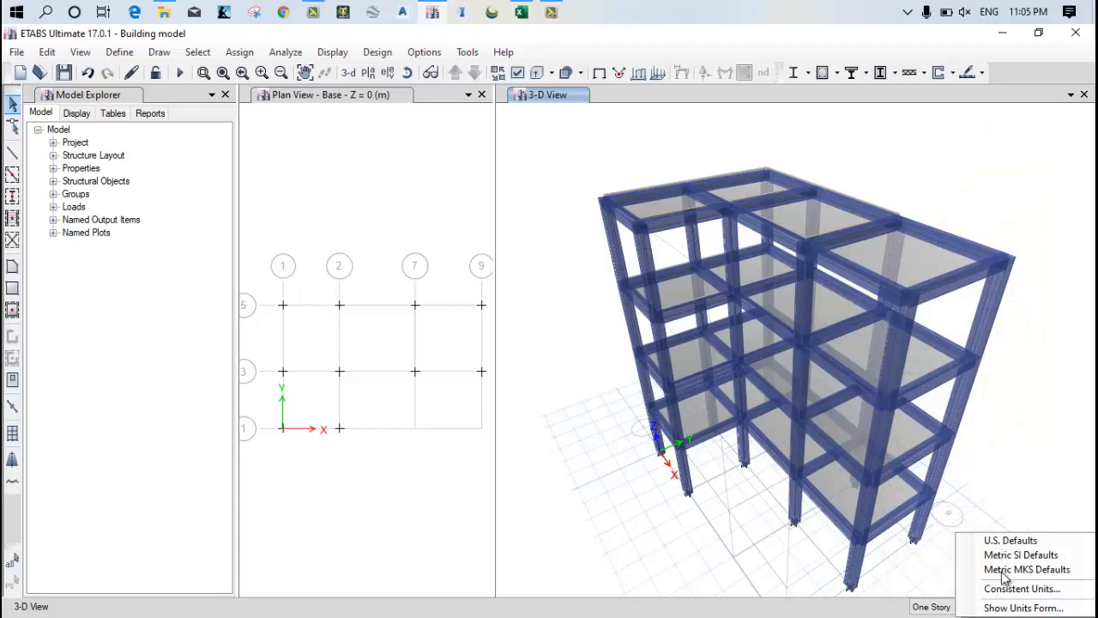
mouse_move(858, 614)
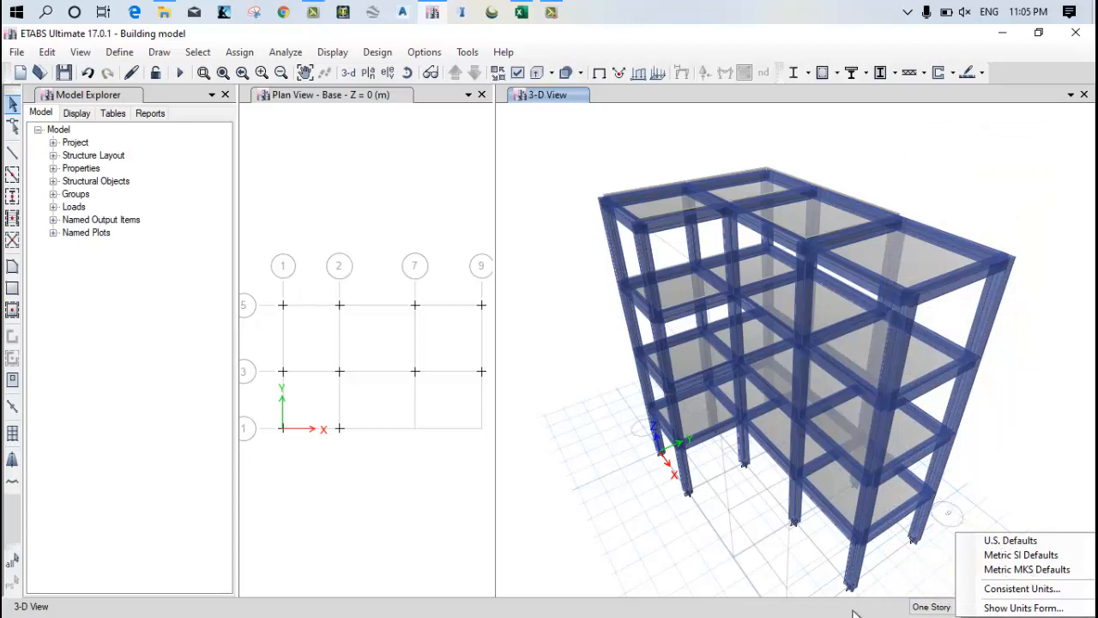
left_click(1022, 608)
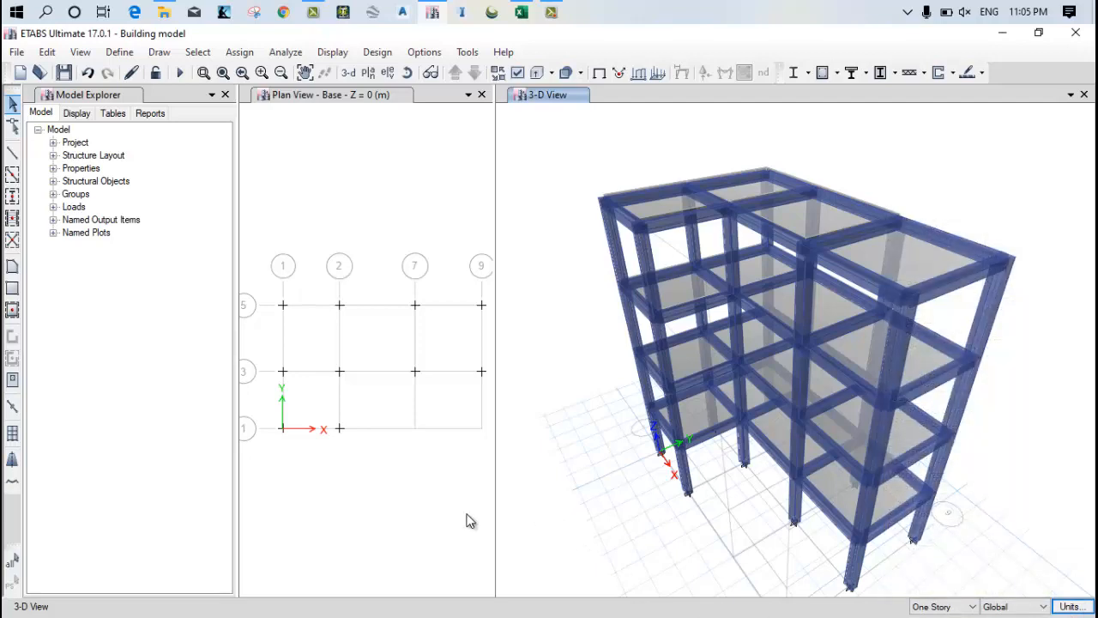
left_click(343, 94)
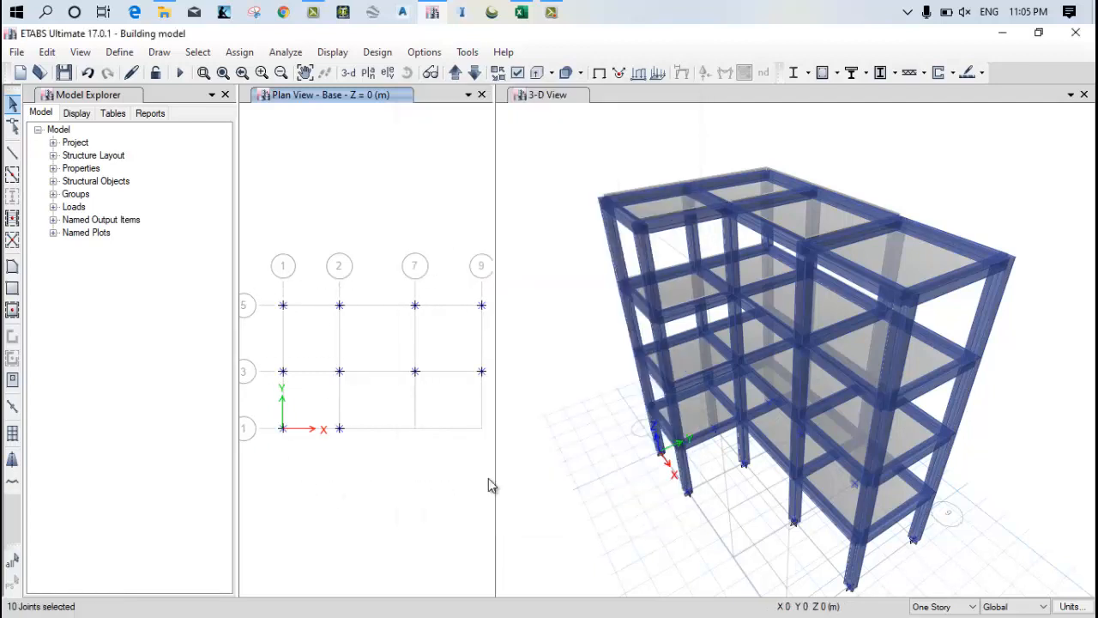
Assign fully fixed supports to the base joints via Joint Restraints.
left_click(240, 52)
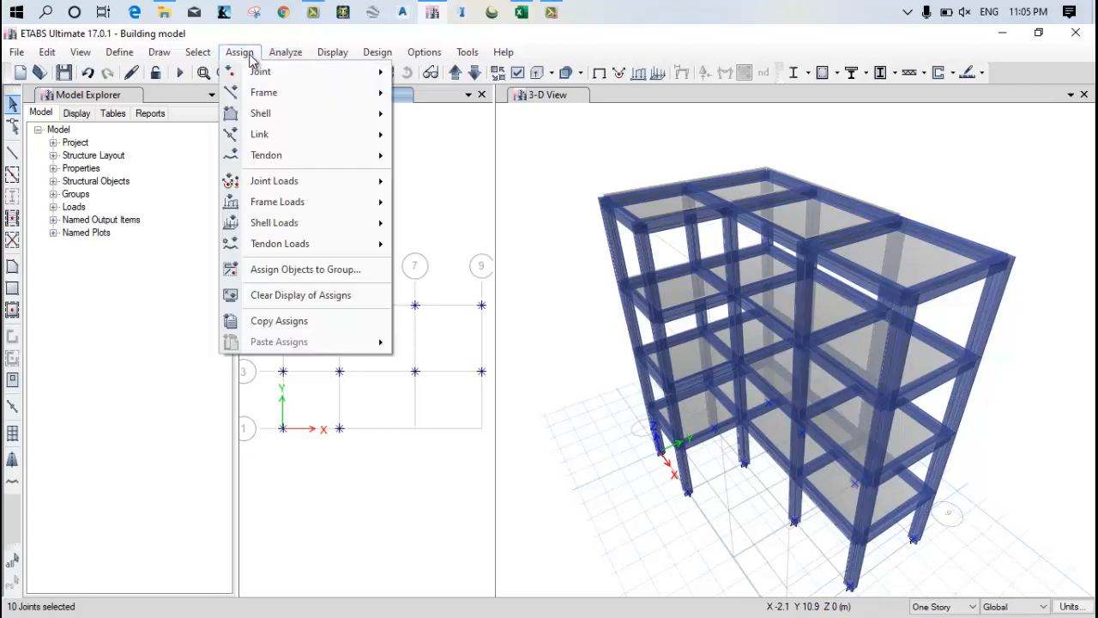
left_click(261, 72)
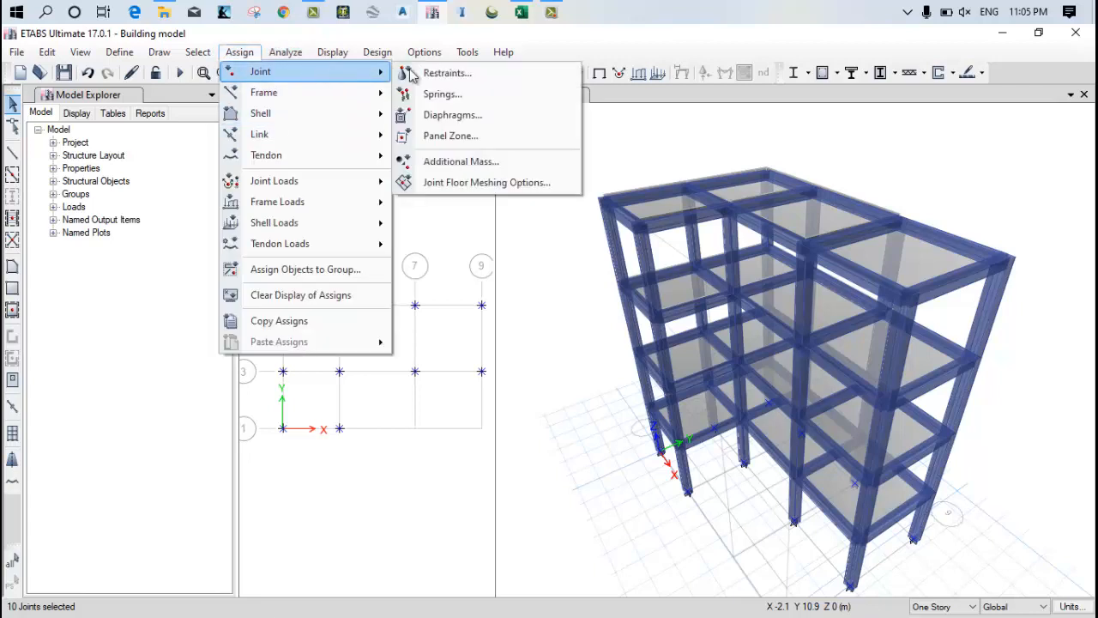
left_click(446, 72)
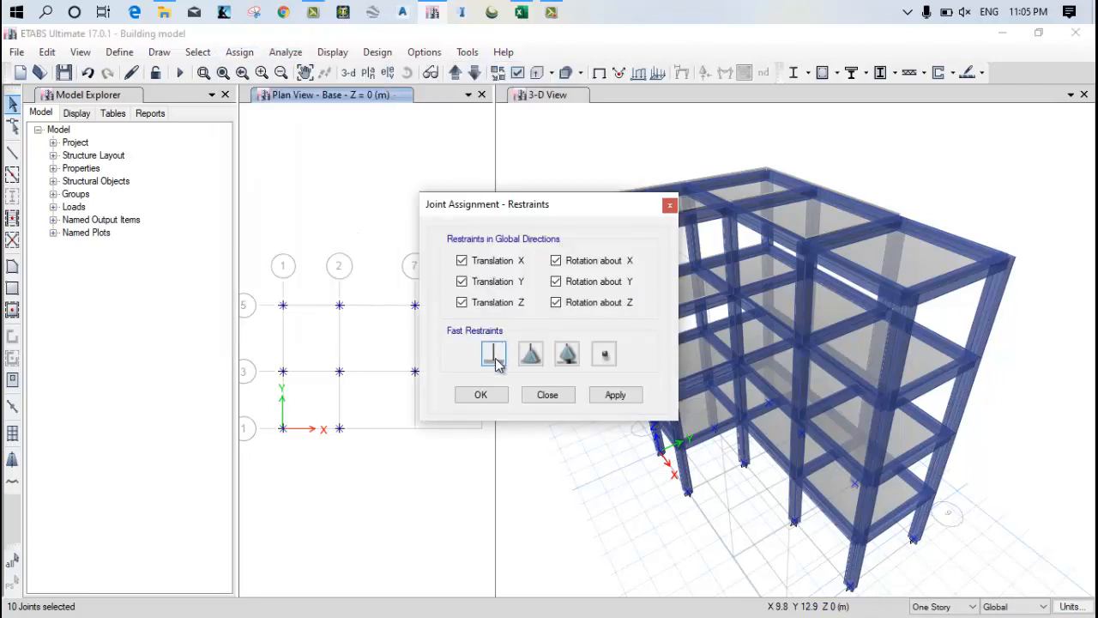
left_click(480, 395)
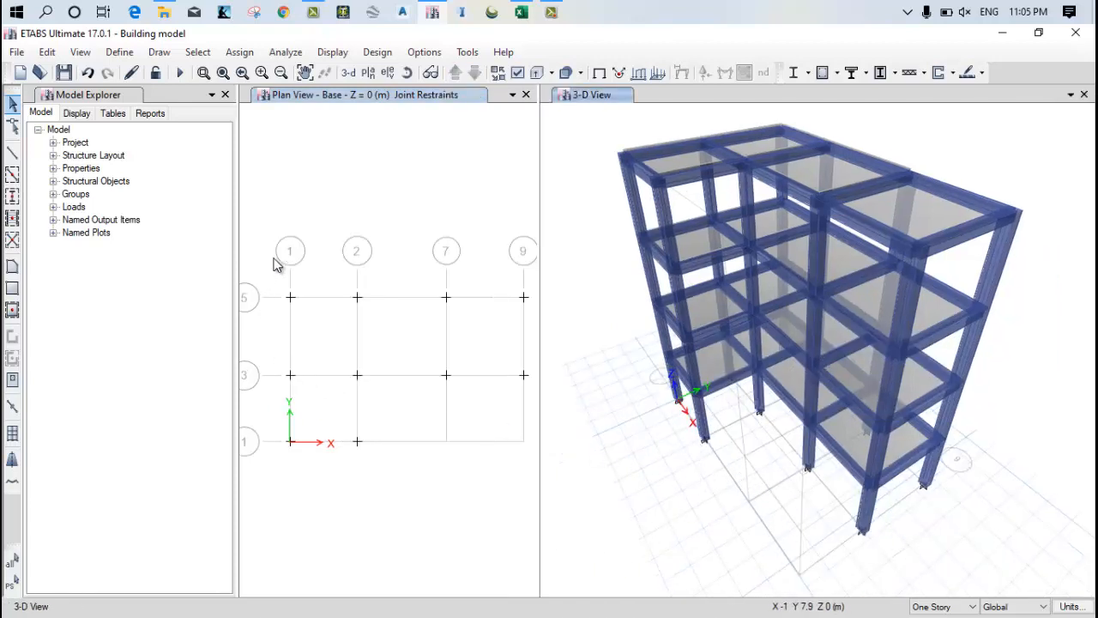
Show the Story4 plan at 12 m and make selections apply to All Stories.
left_click(388, 72)
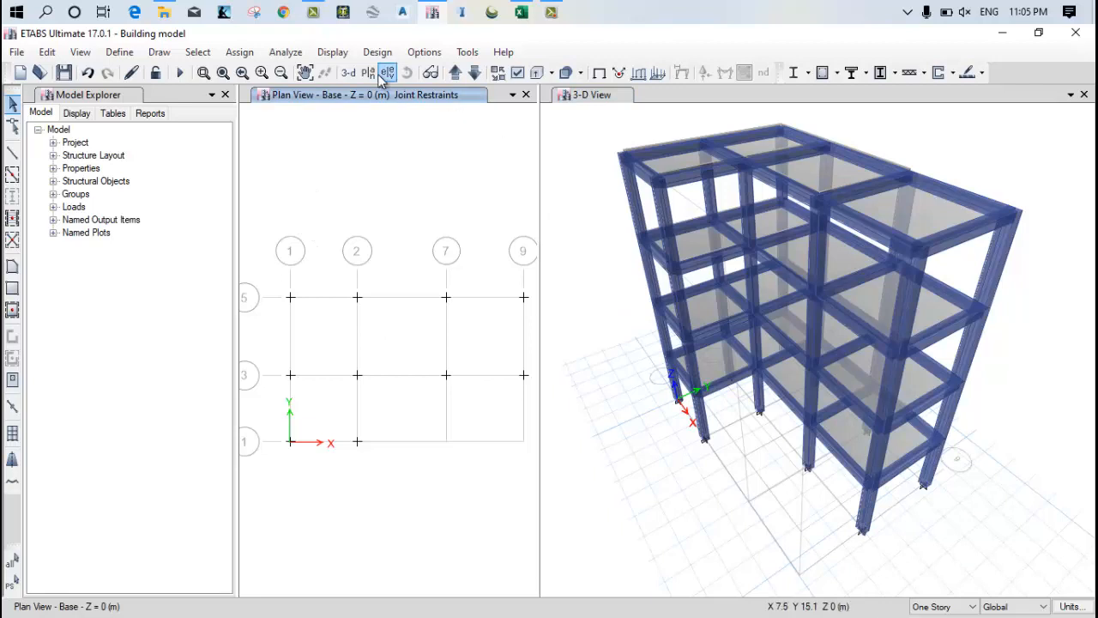
left_click(387, 72)
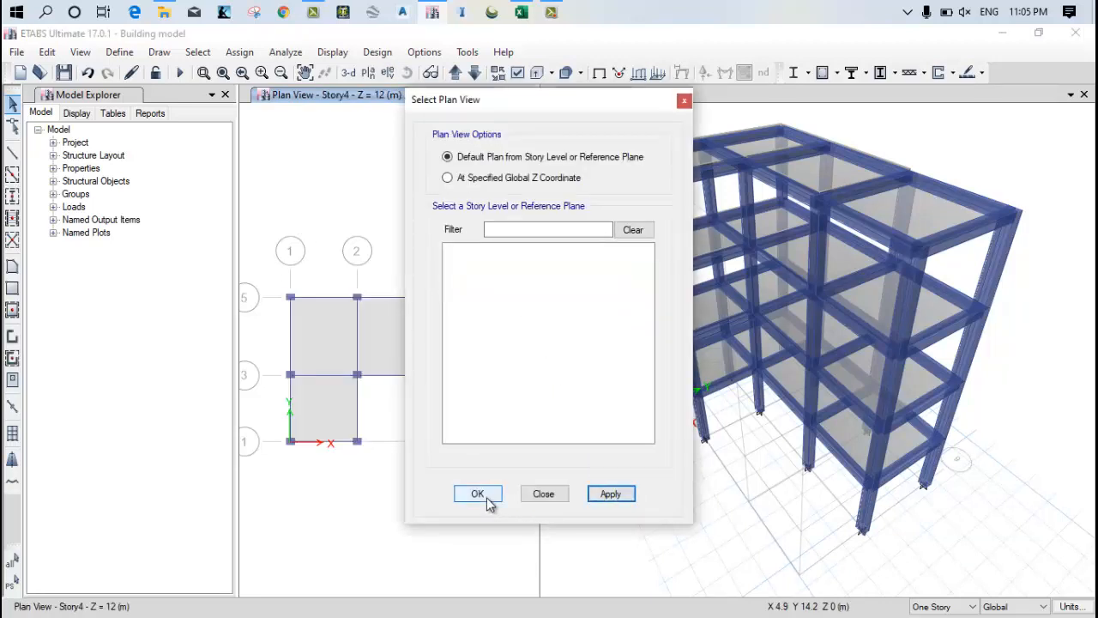
left_click(477, 494)
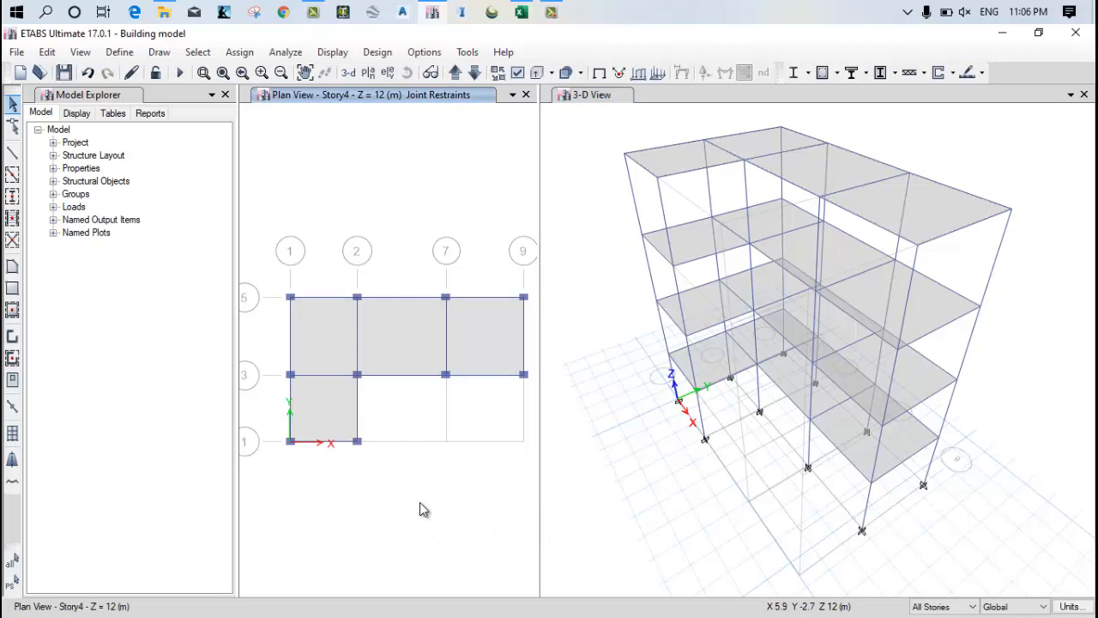
left_click(942, 606)
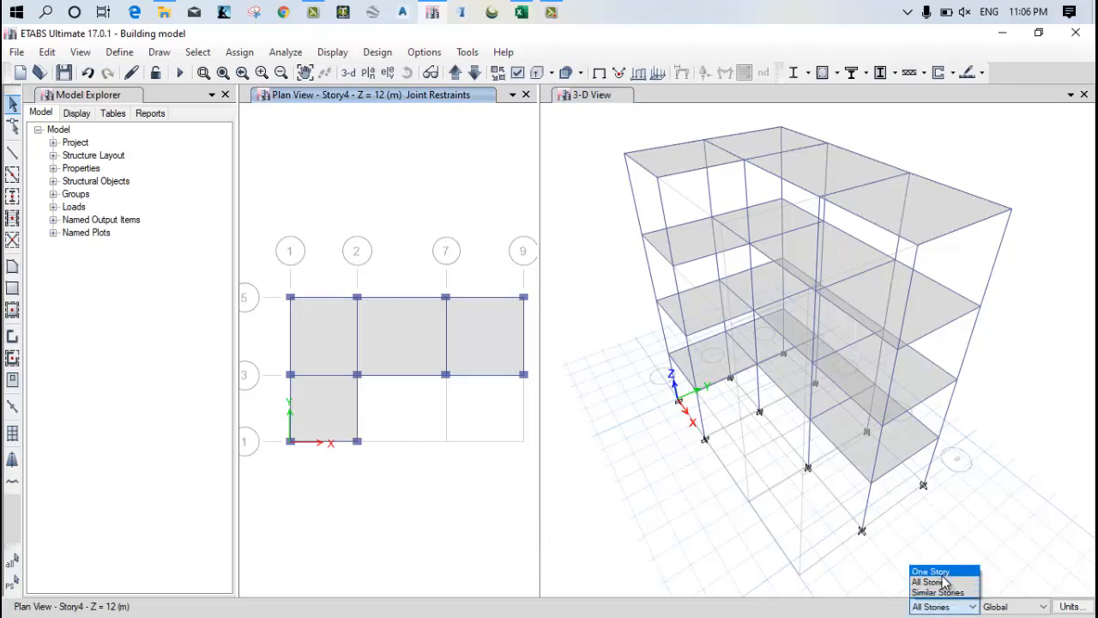
left_click(927, 581)
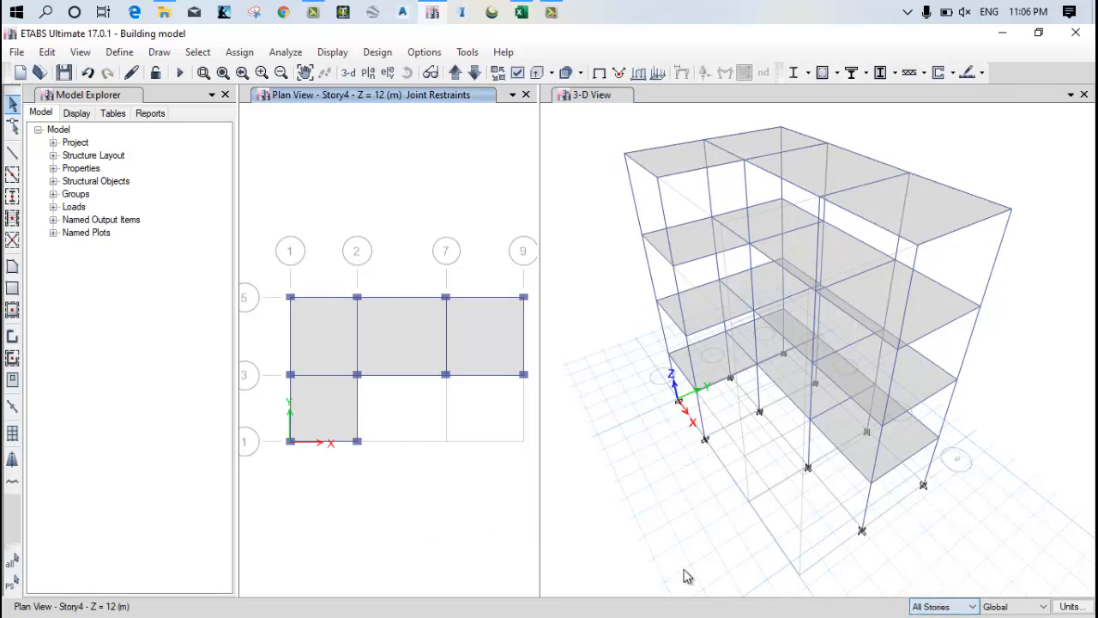
mouse_move(335, 410)
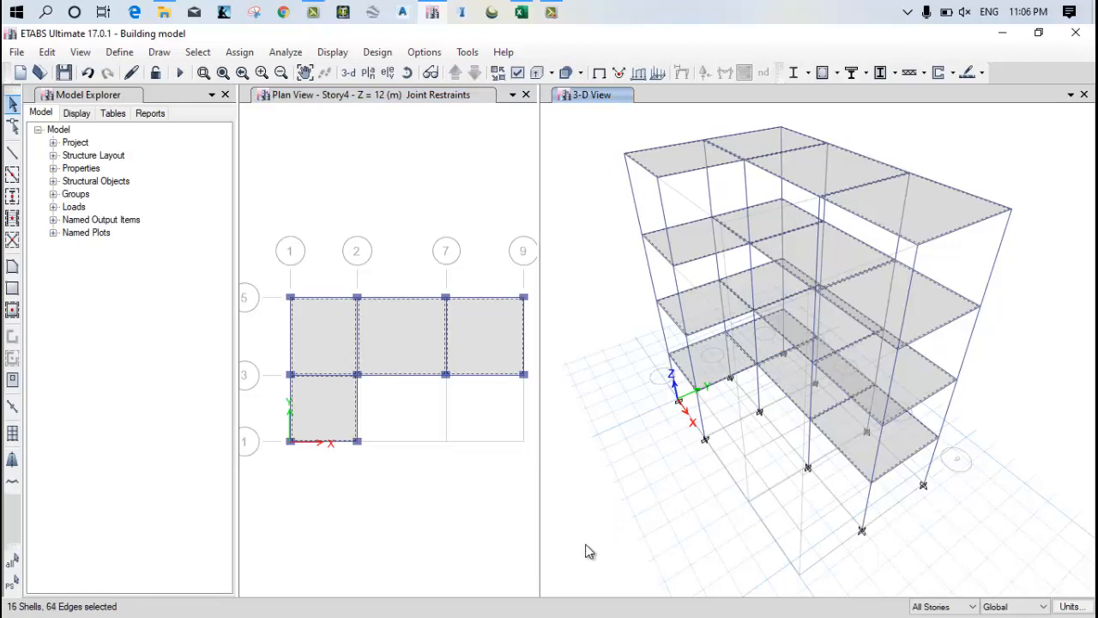
Bring up the Shell Load Assignment - Uniform dialog for the slabs and switch to Excel.
left_click(240, 51)
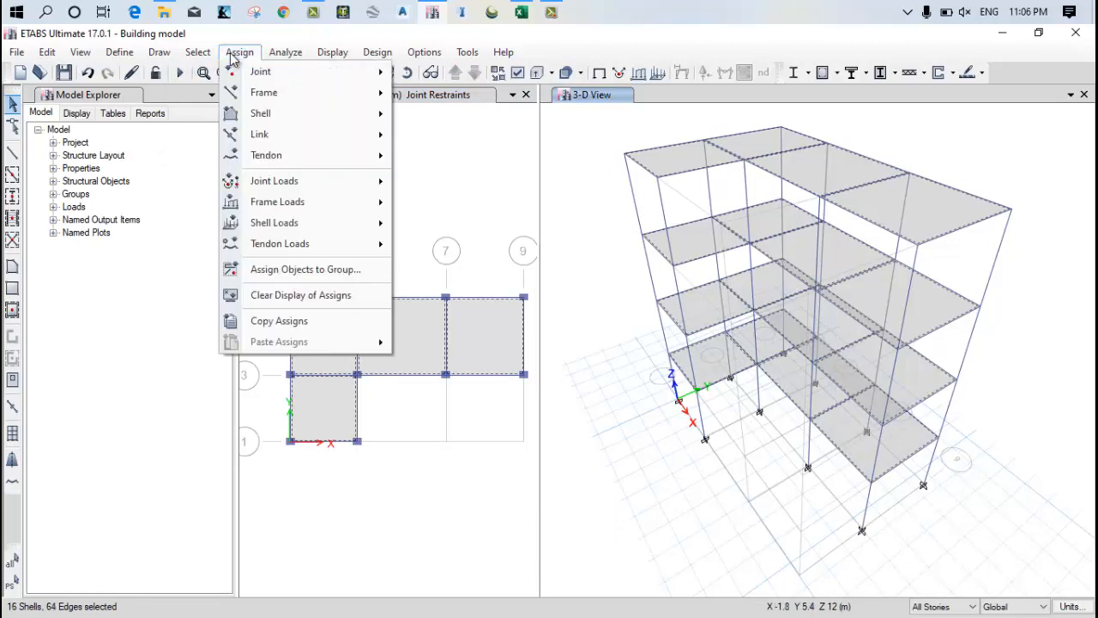
mouse_move(275, 224)
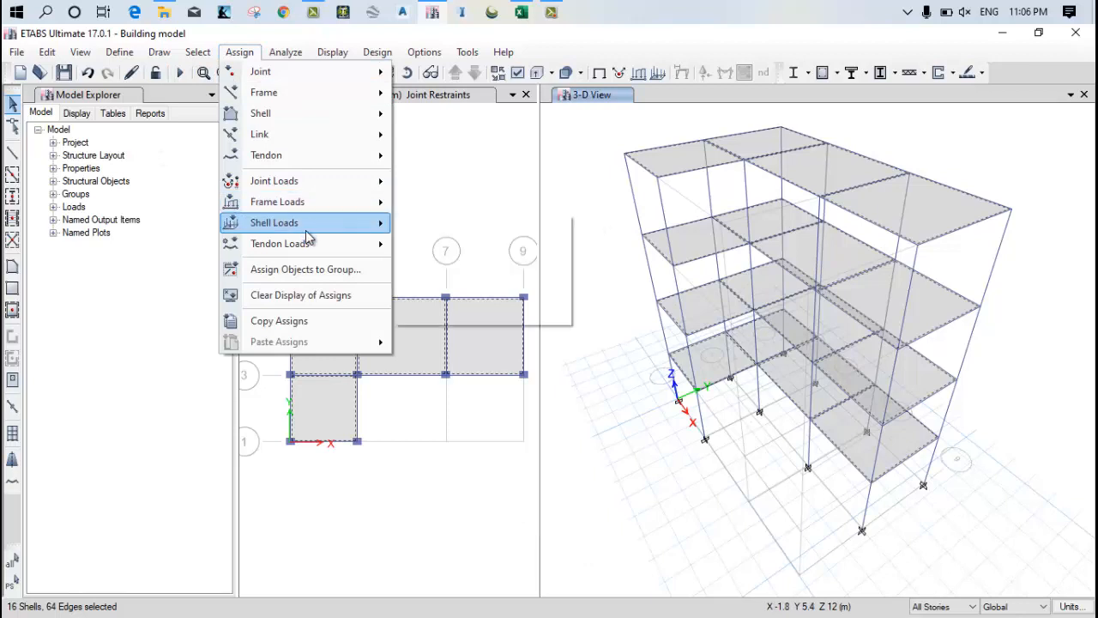
left_click(274, 223)
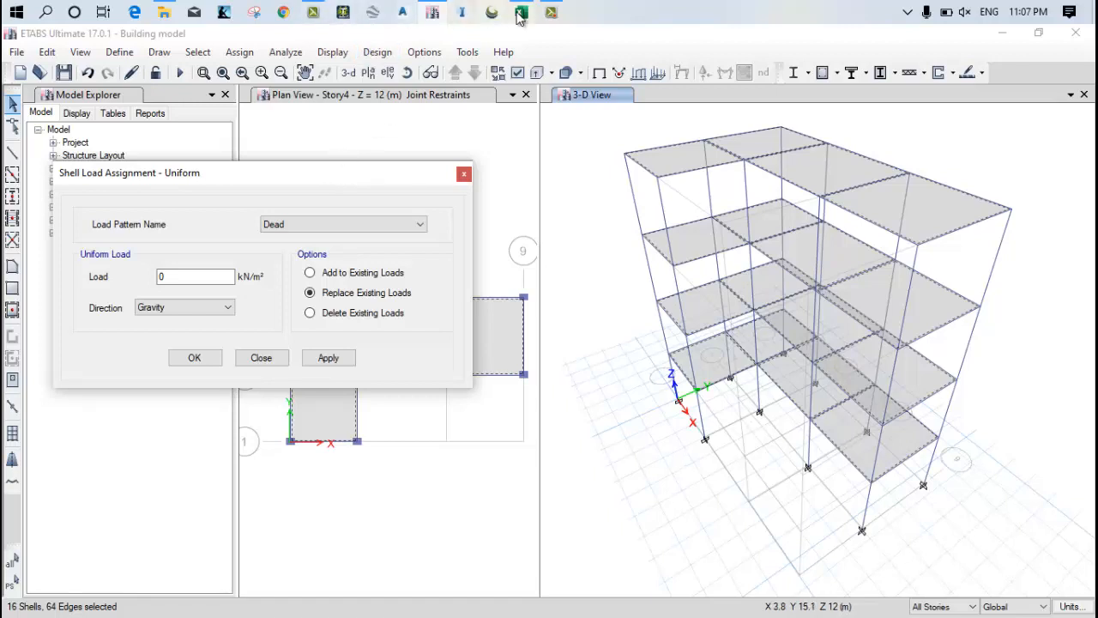
left_click(520, 12)
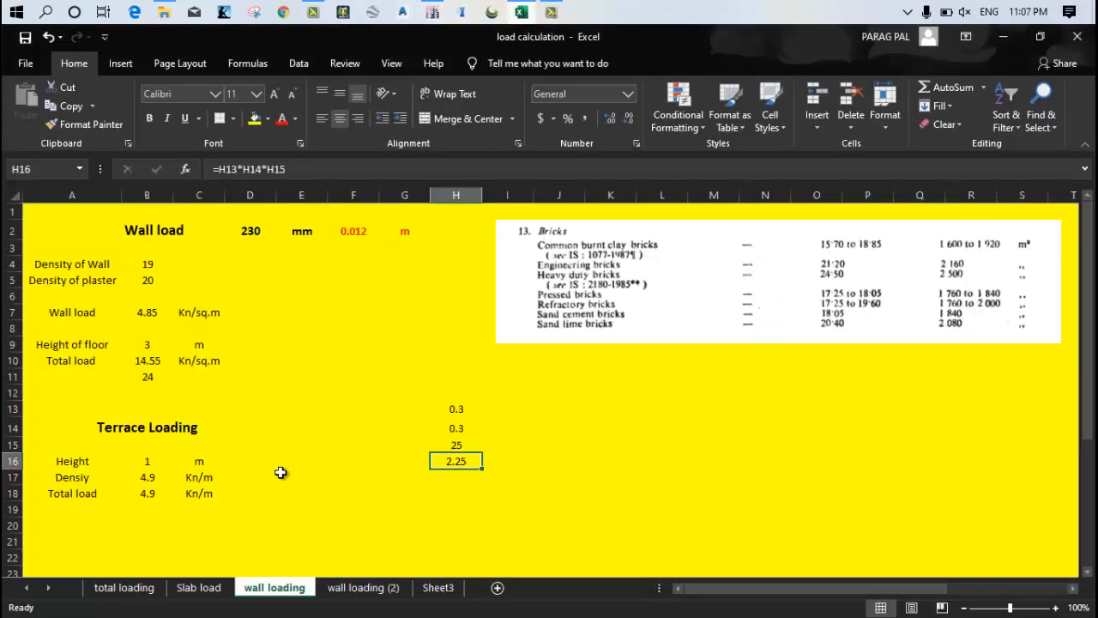
Review the Slab load sheet's dead, live and total formulas and build a 7.155 figure beside the totals.
left_click(199, 586)
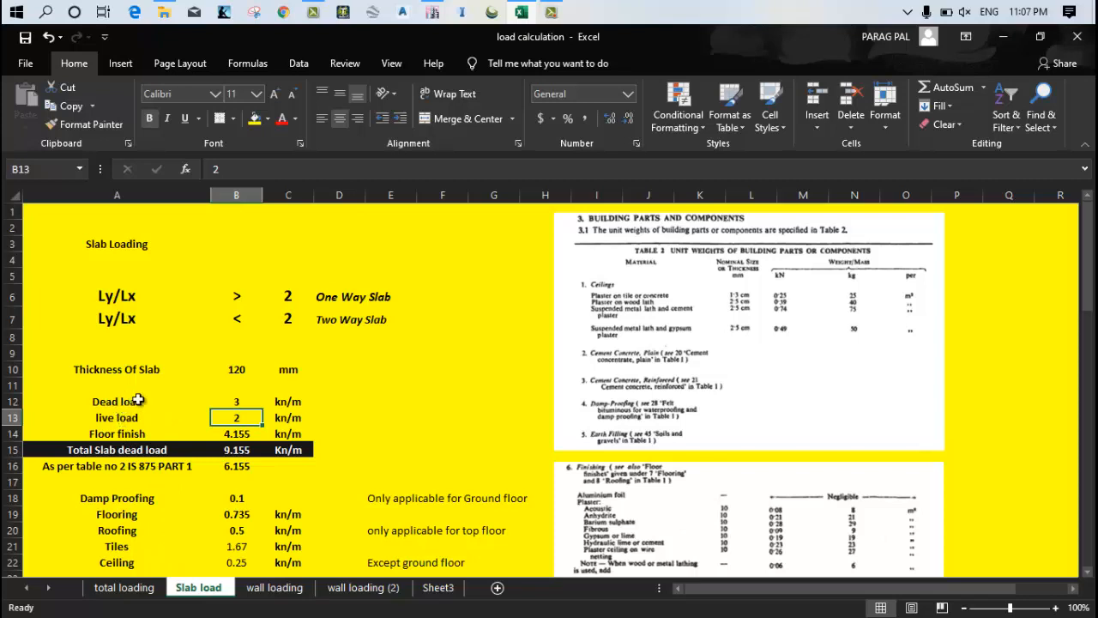
left_click(237, 401)
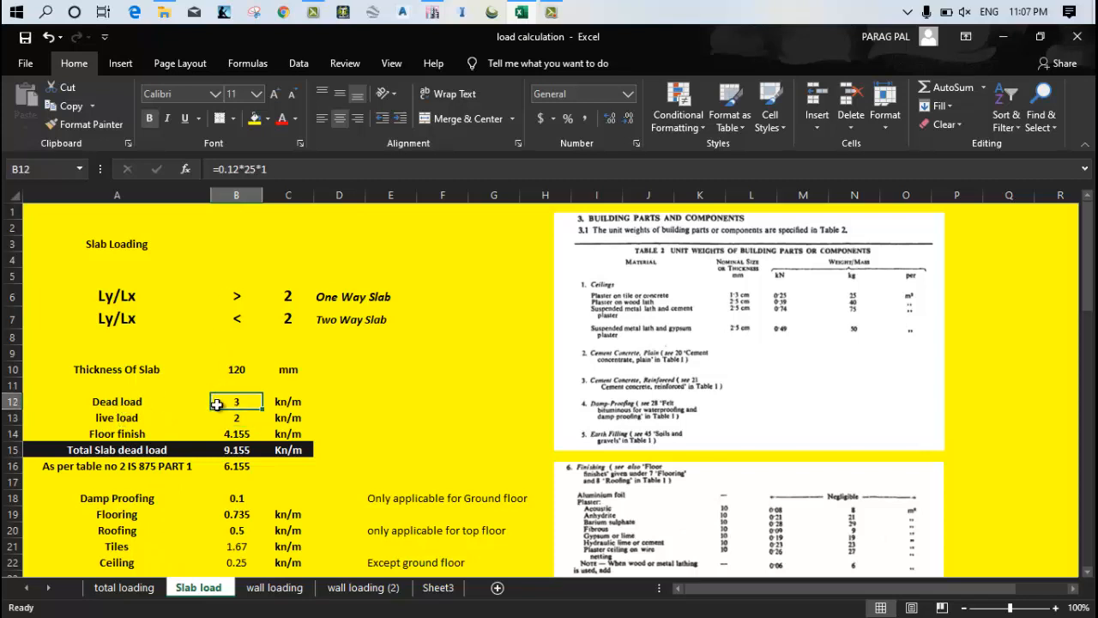
mouse_move(220, 416)
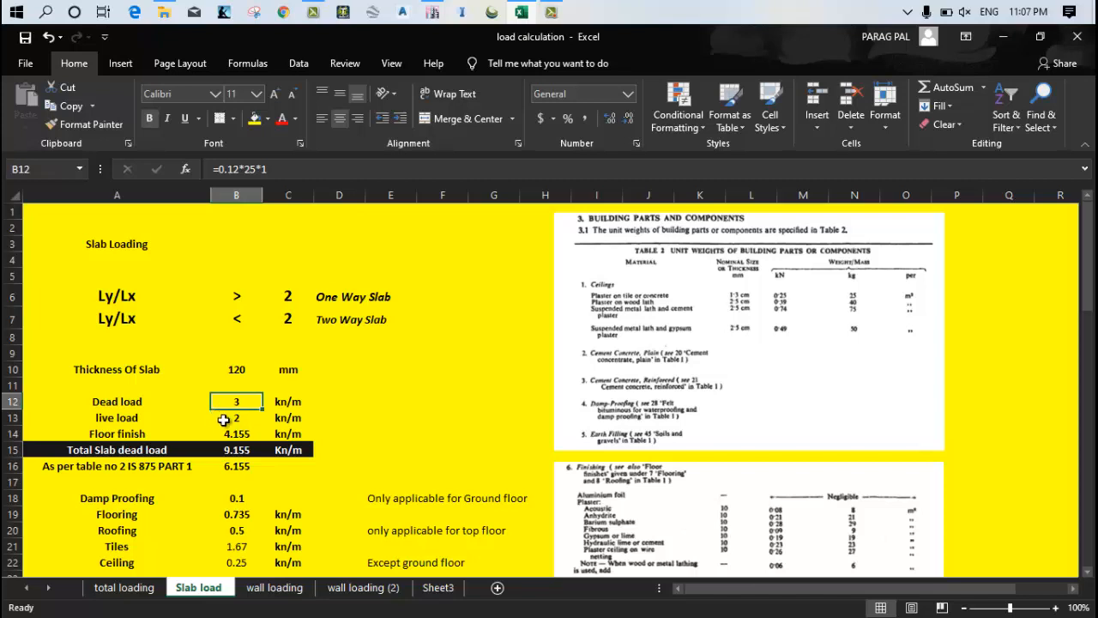
left_click(237, 418)
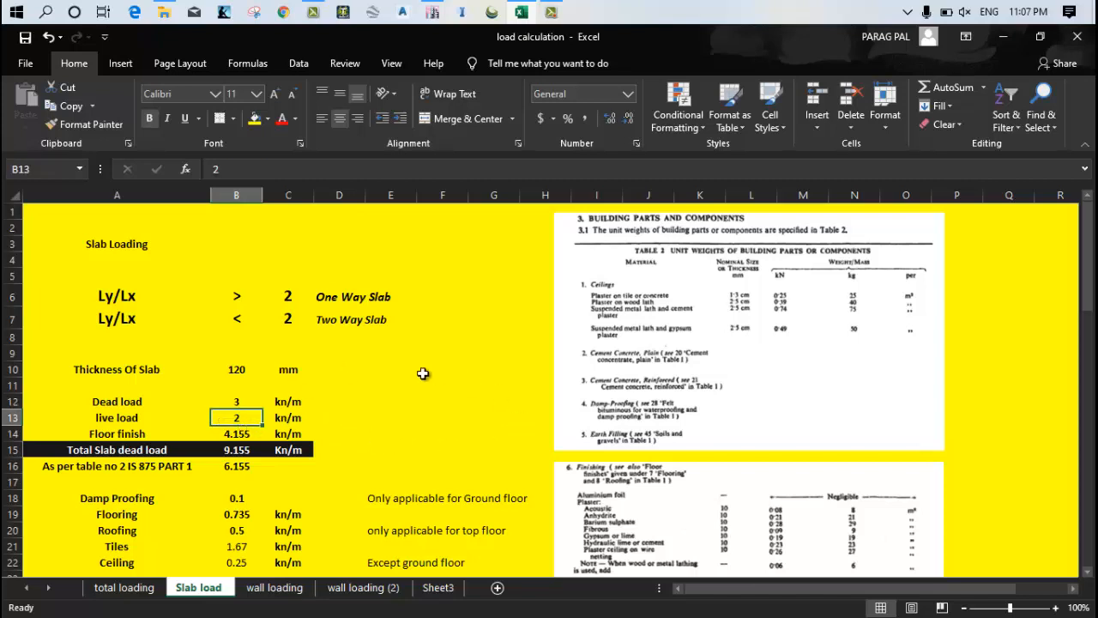
mouse_move(597, 463)
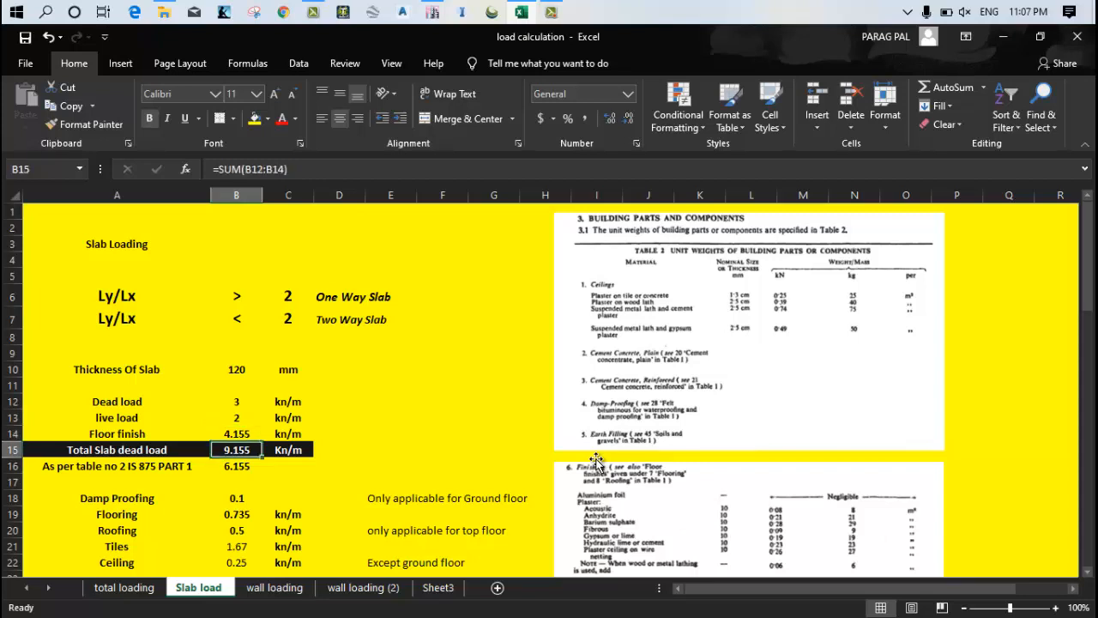
left_click(391, 450)
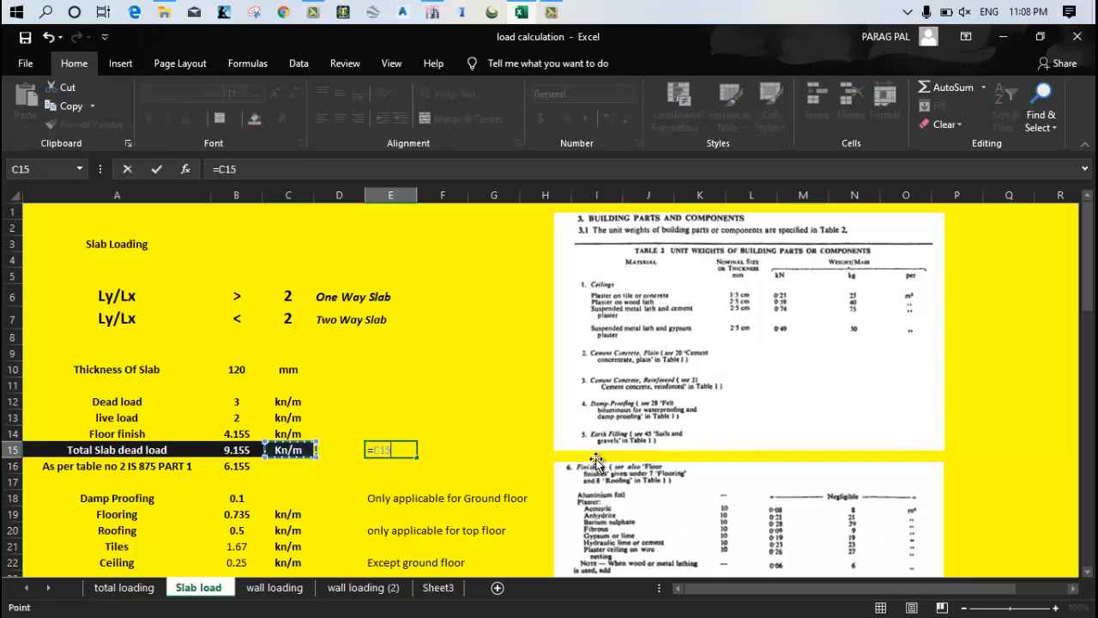
left_click(237, 433)
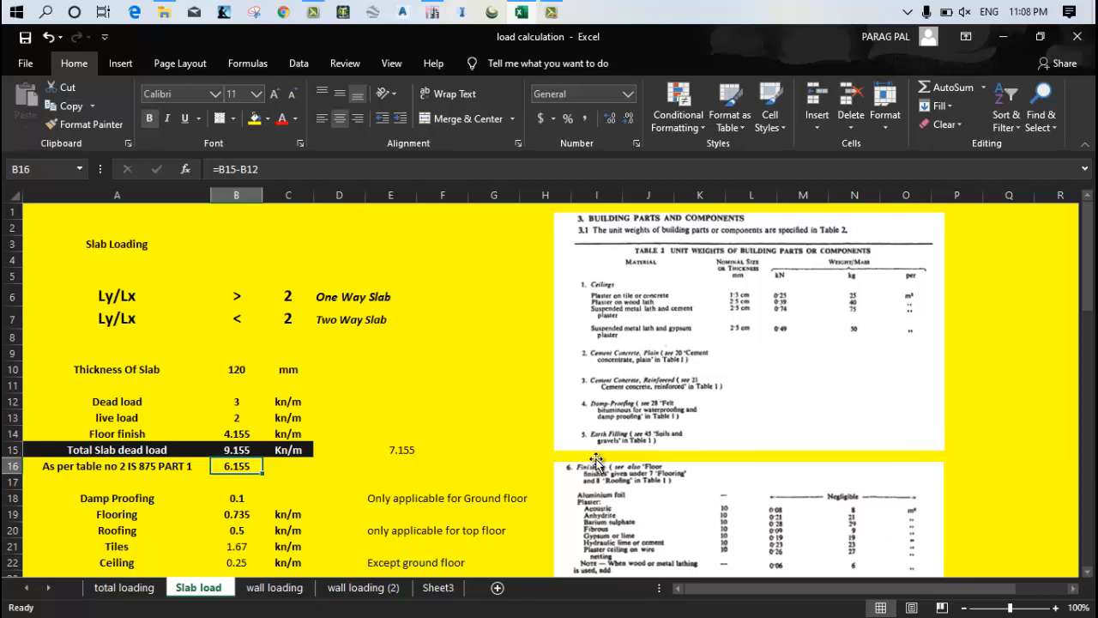
mouse_move(700, 323)
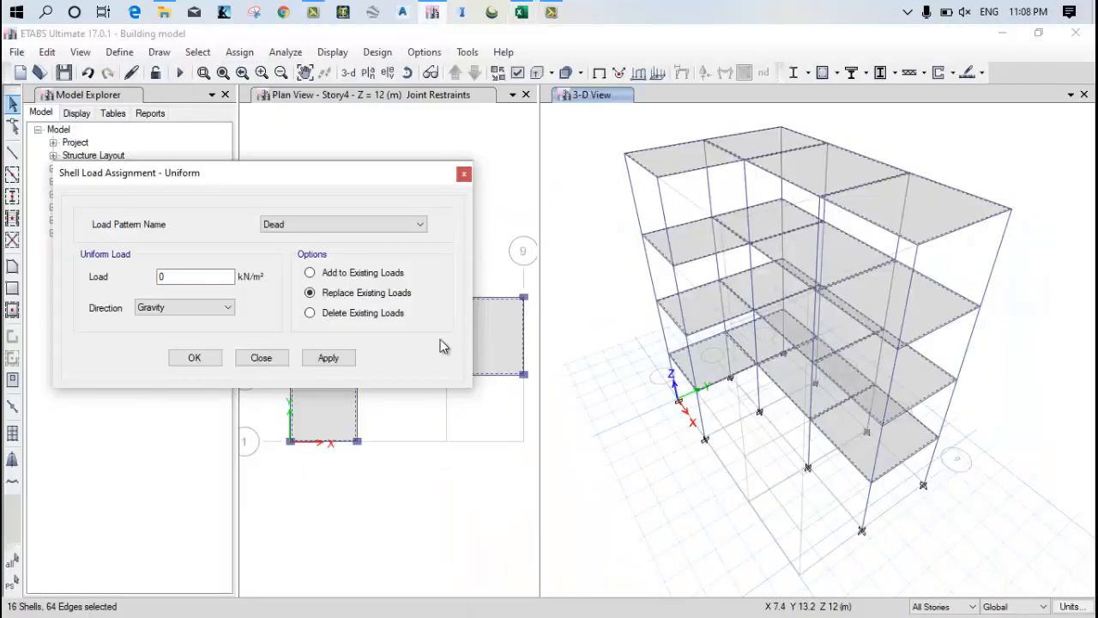
Apply a 7 kN/m² uniform Dead load to the slabs and close the dialog.
triple_click(195, 276)
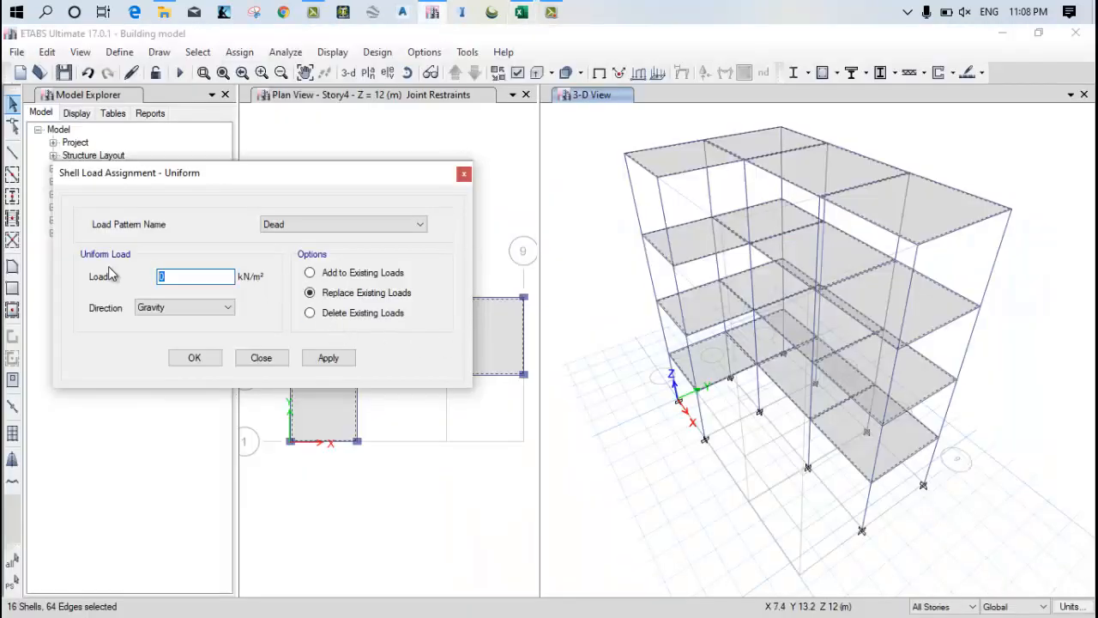
type("7")
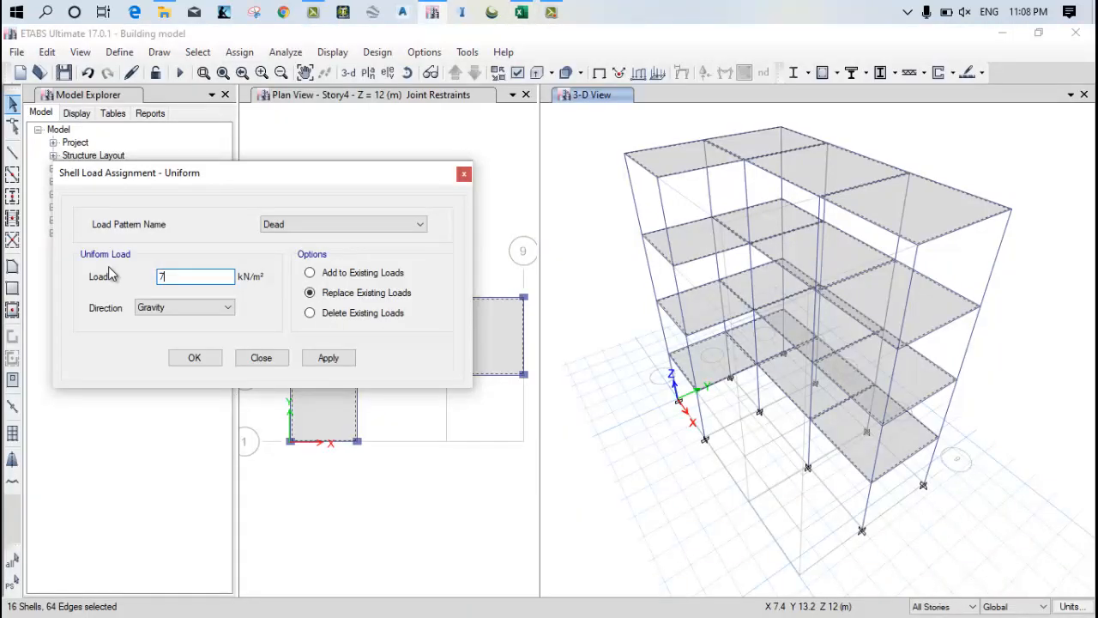
mouse_move(127, 332)
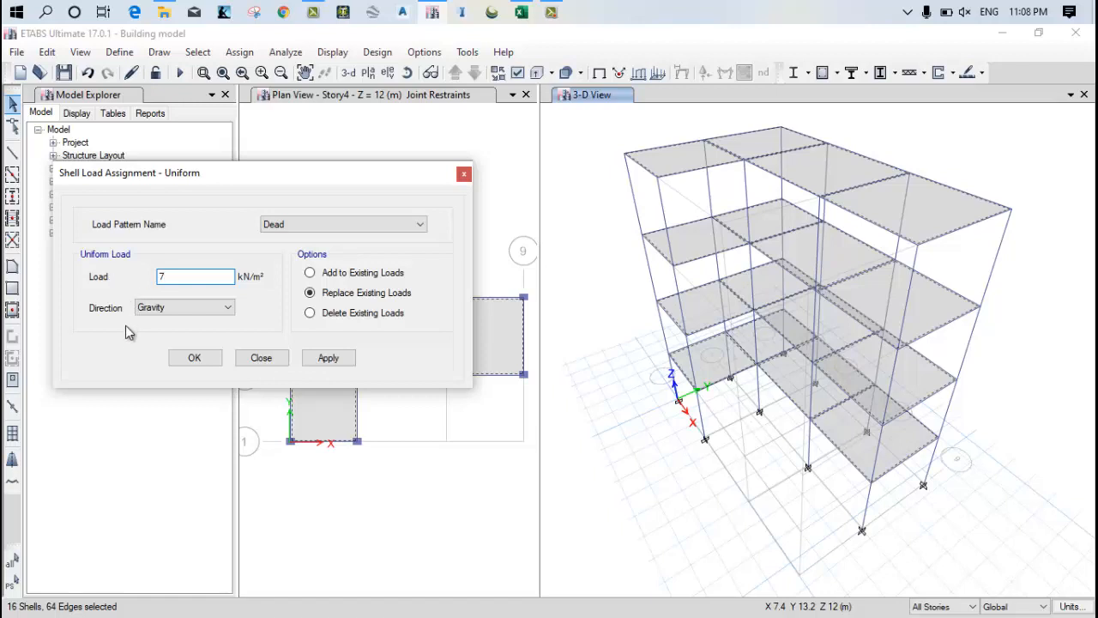
left_click(328, 358)
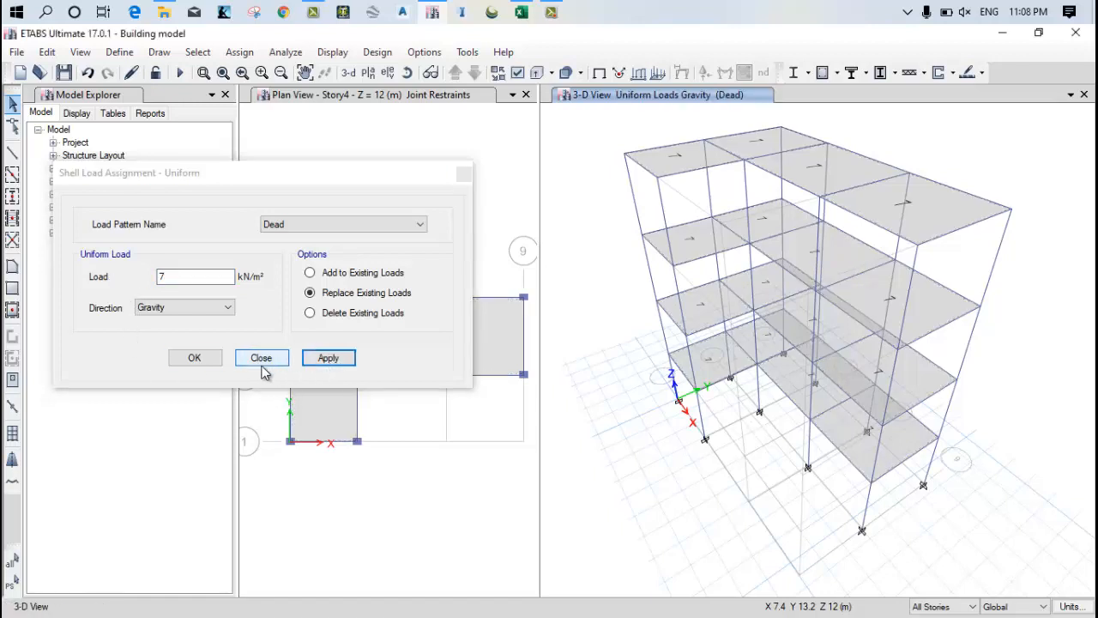
left_click(261, 358)
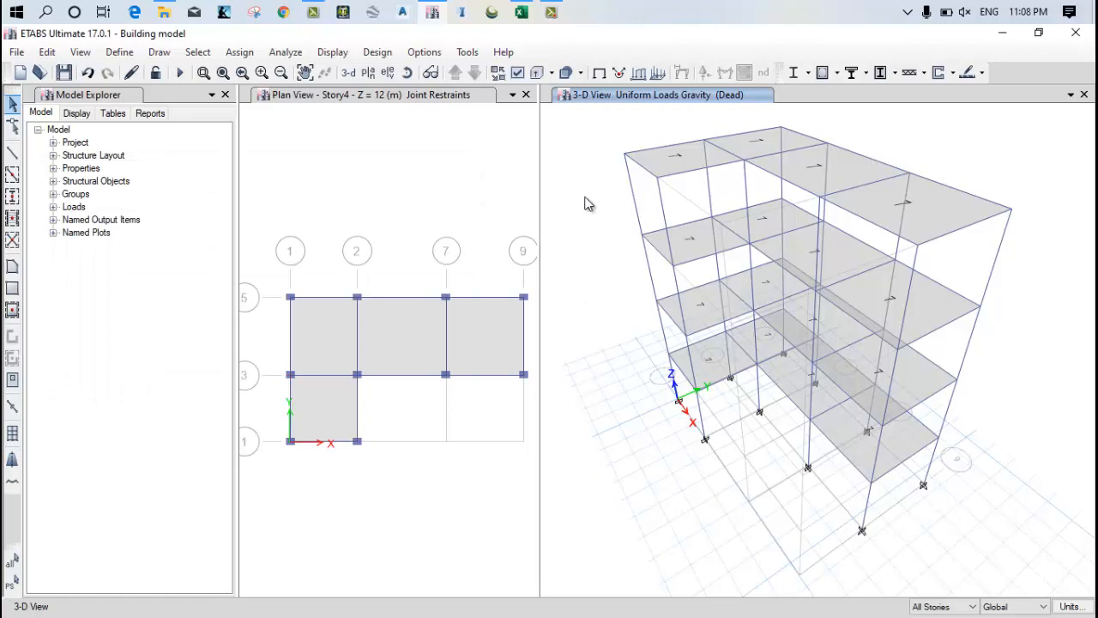
mouse_move(920, 217)
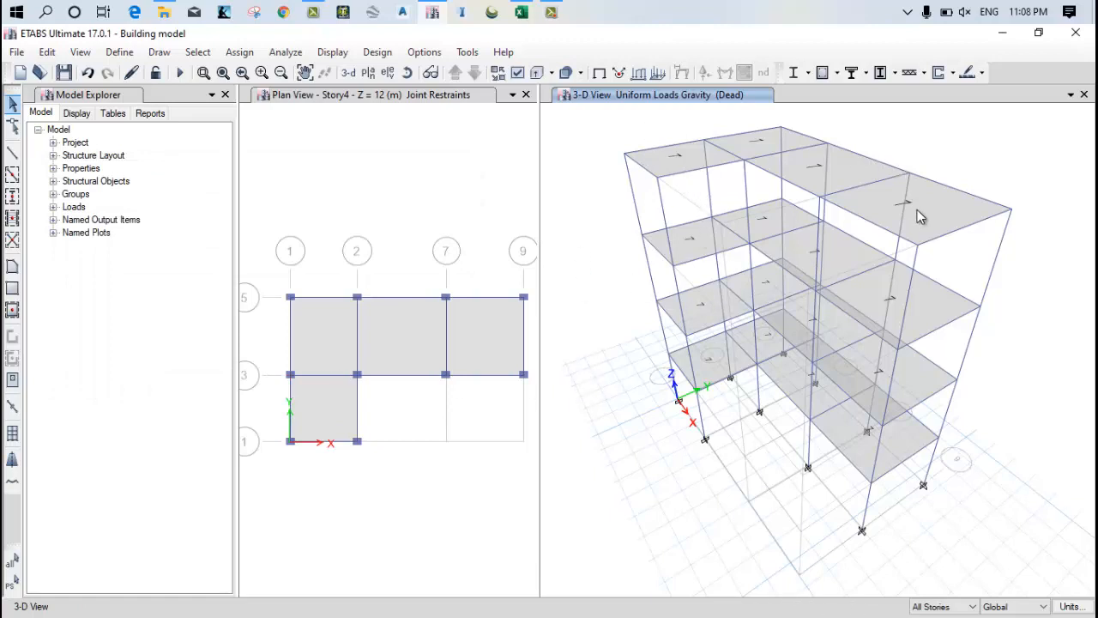
mouse_move(907, 225)
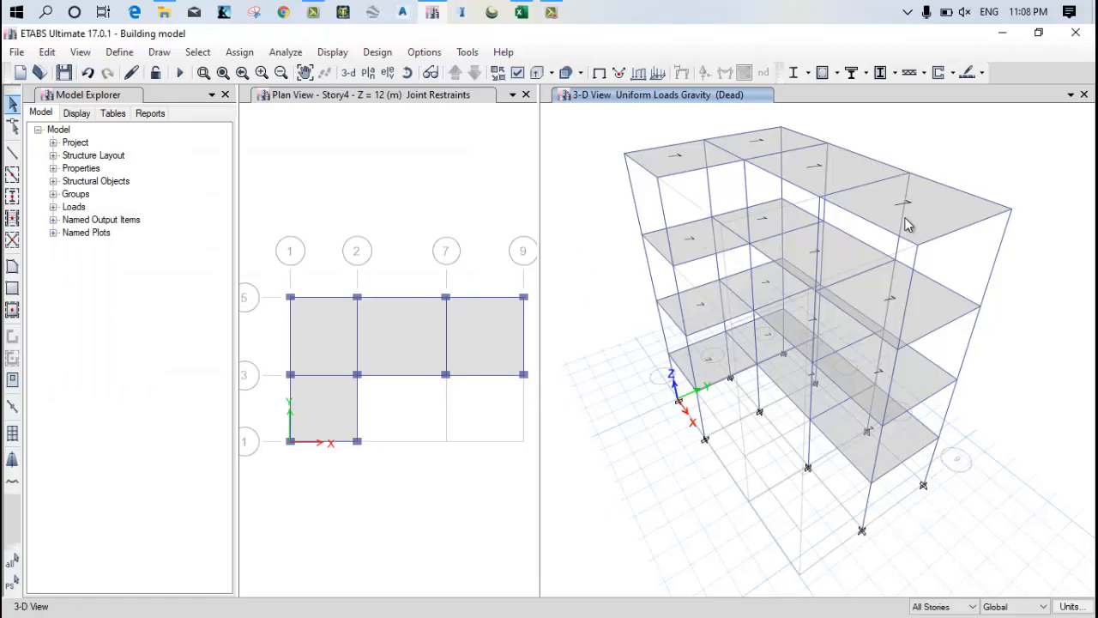
Reselect the slabs and beams in the plan view.
left_click(460, 189)
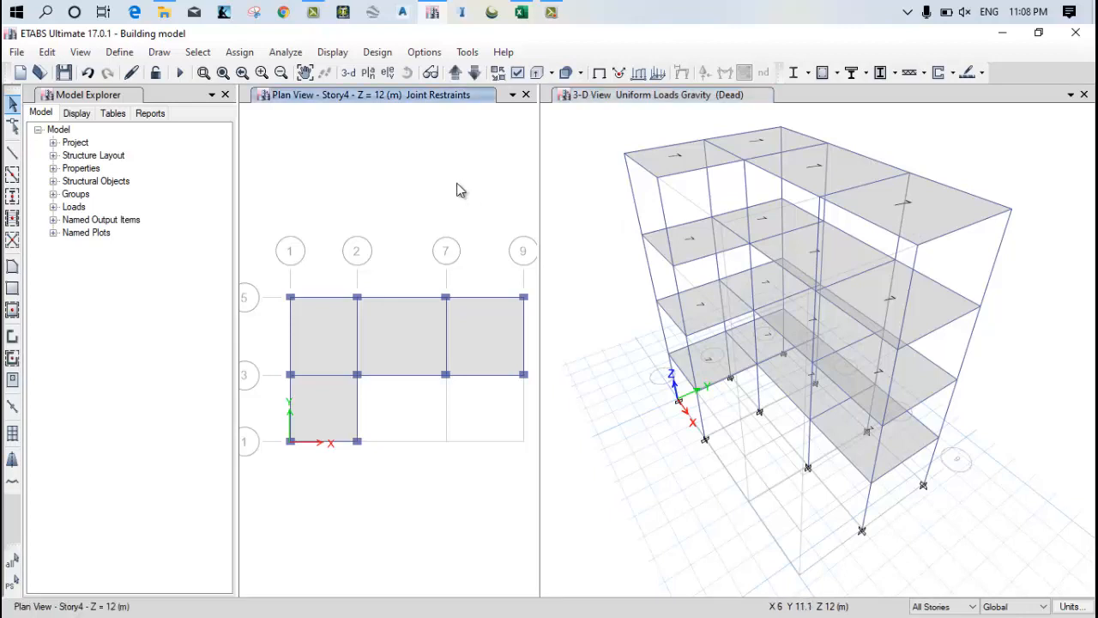
mouse_move(344, 354)
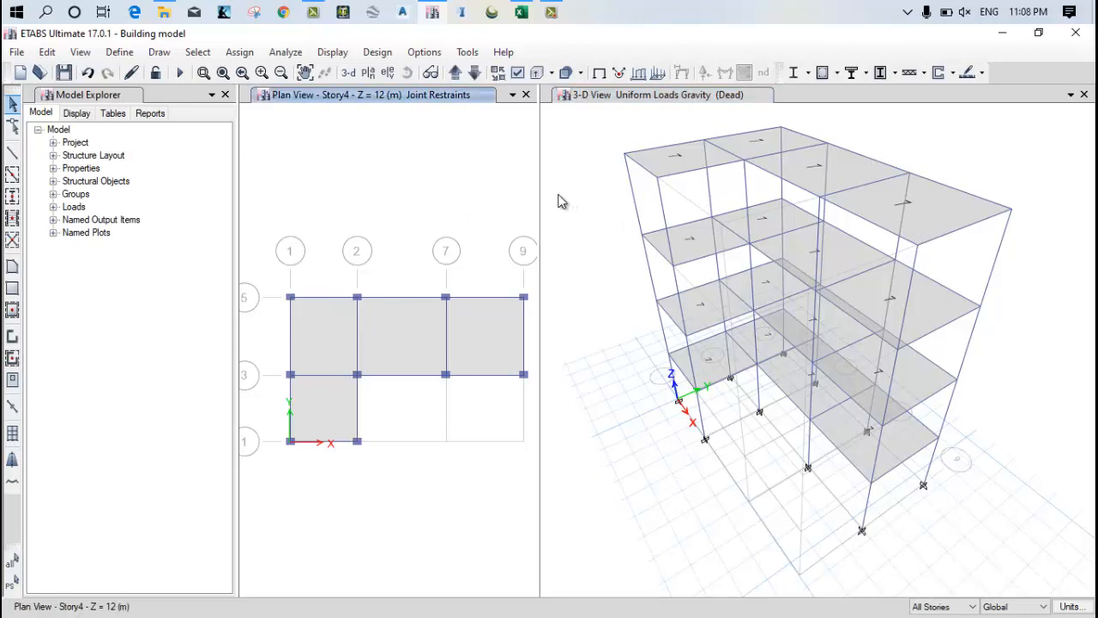
mouse_move(381, 381)
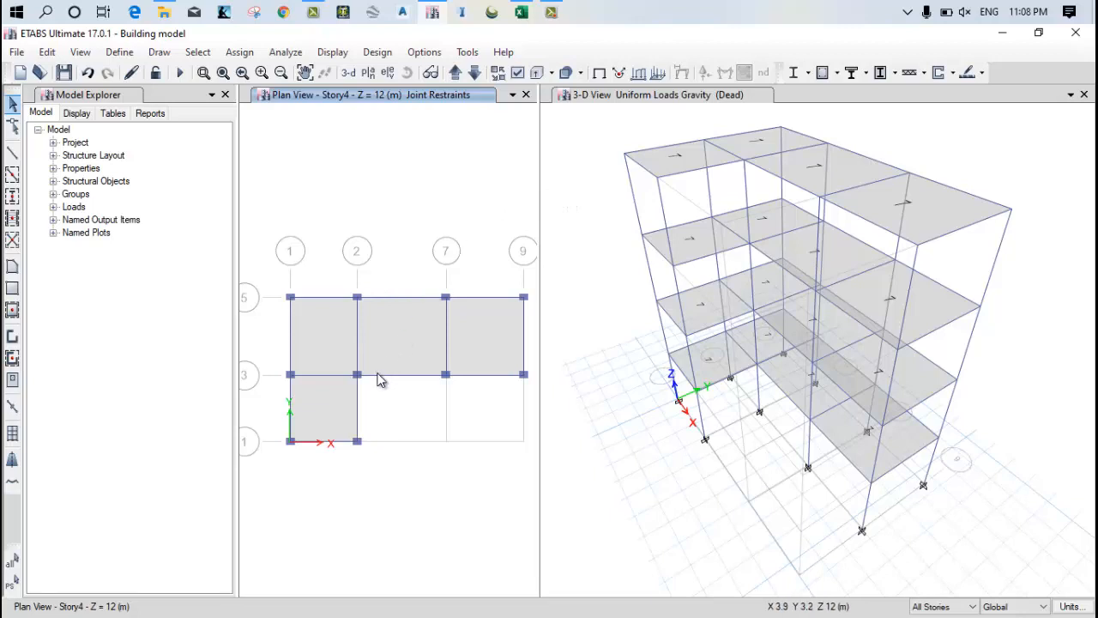
mouse_move(368, 376)
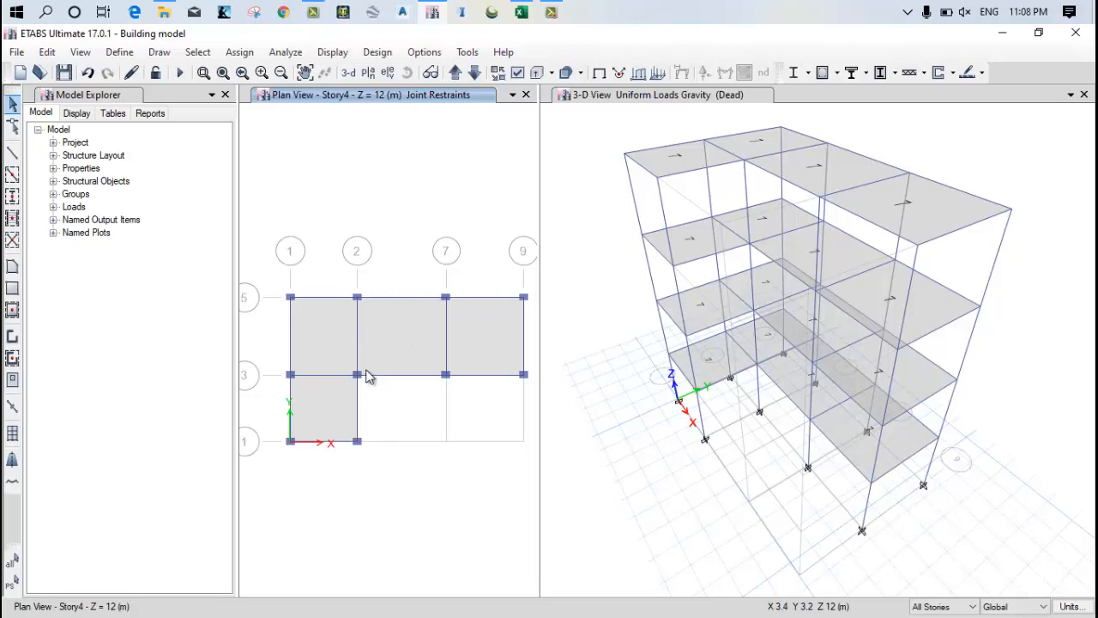
mouse_move(363, 381)
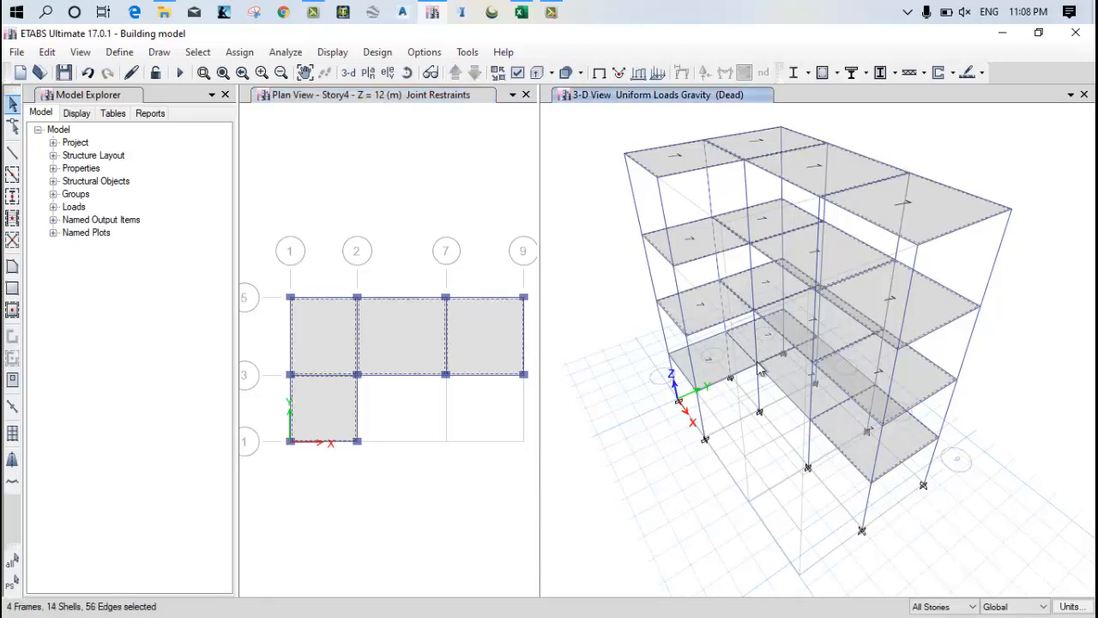
left_click(316, 420)
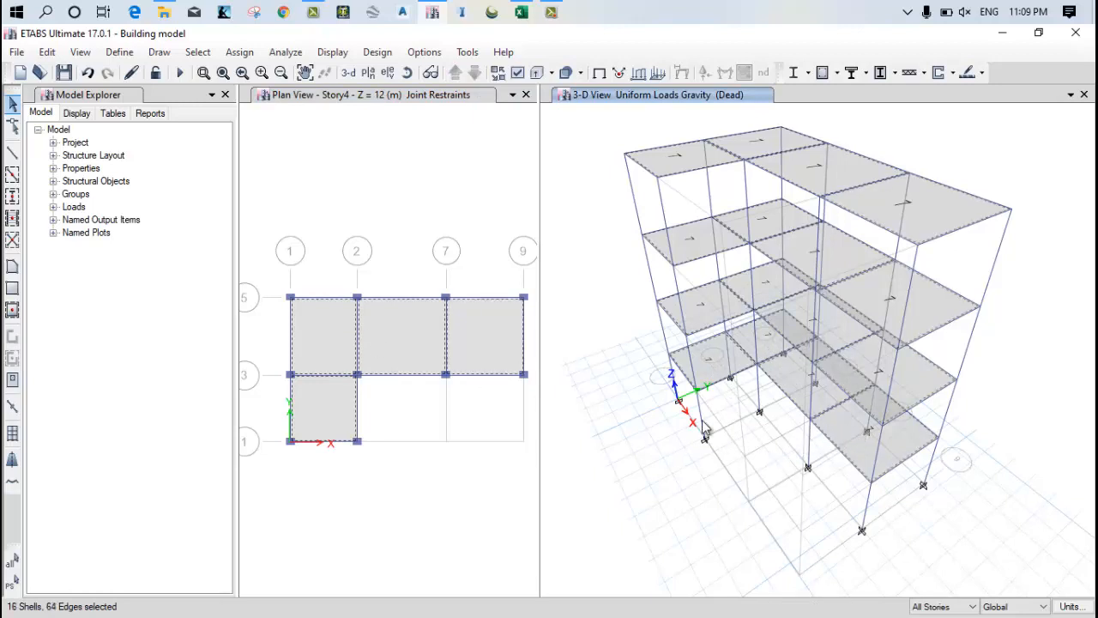
left_click(240, 51)
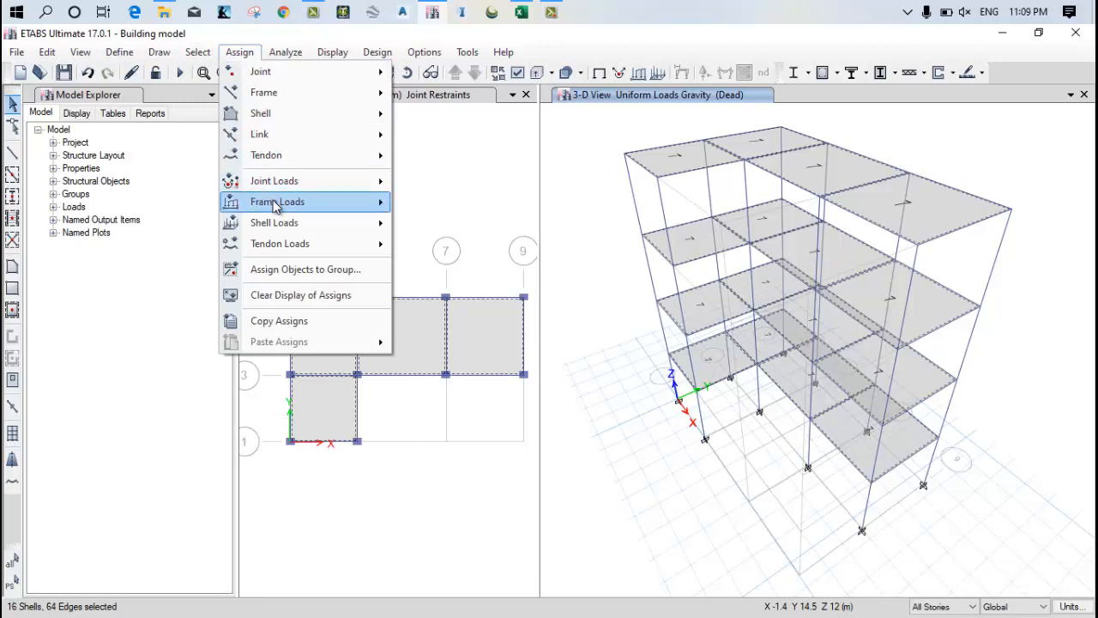
left_click(274, 223)
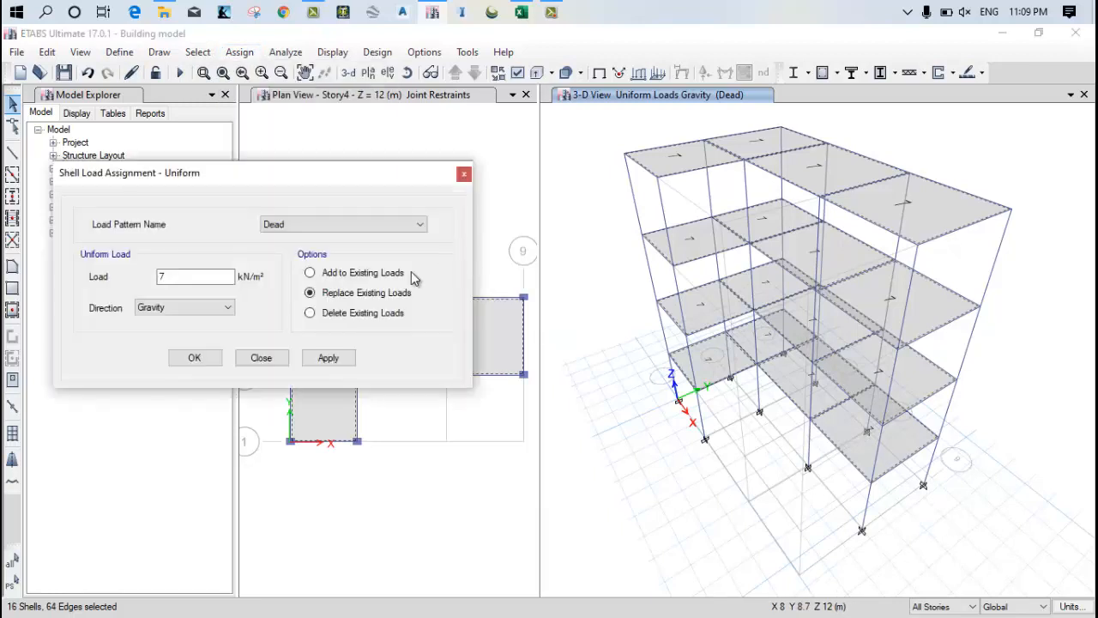
left_click(343, 223)
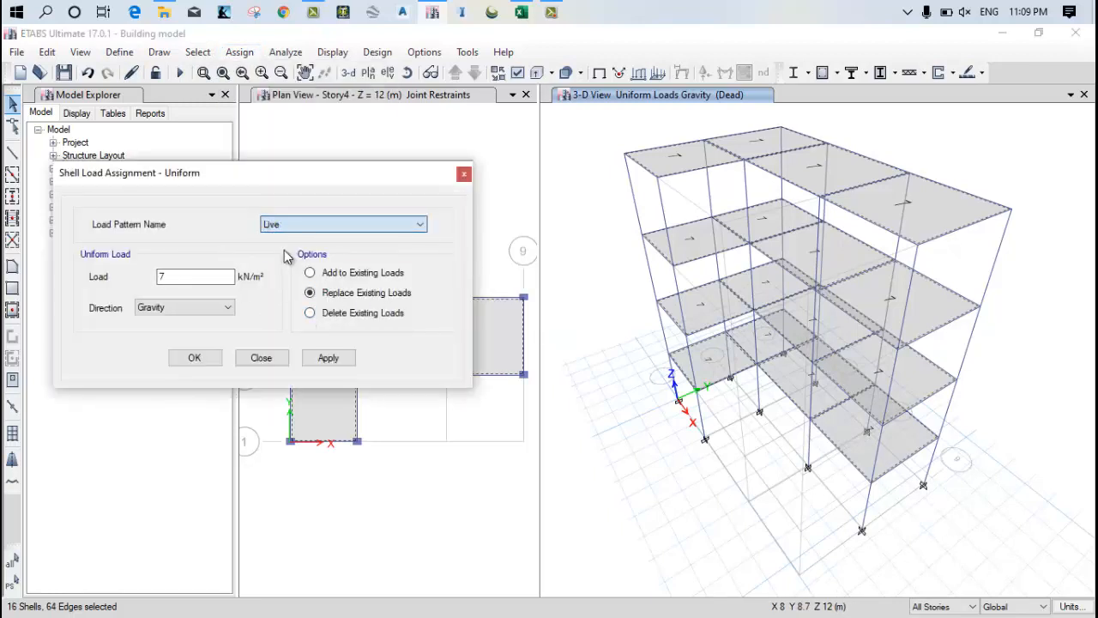
left_click(521, 12)
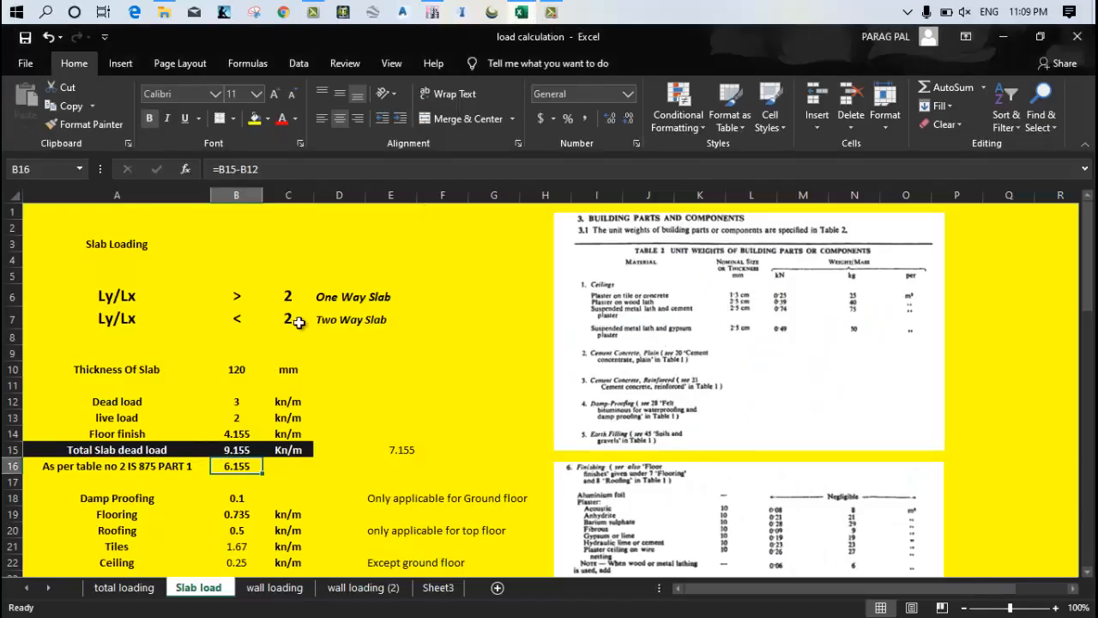
left_click(236, 417)
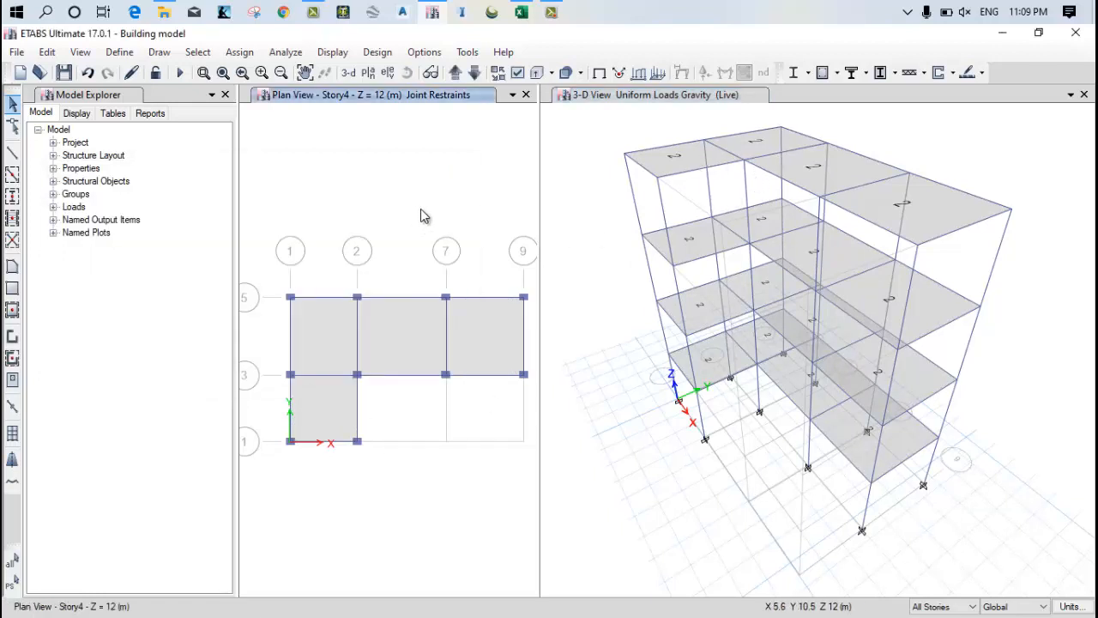
mouse_move(341, 295)
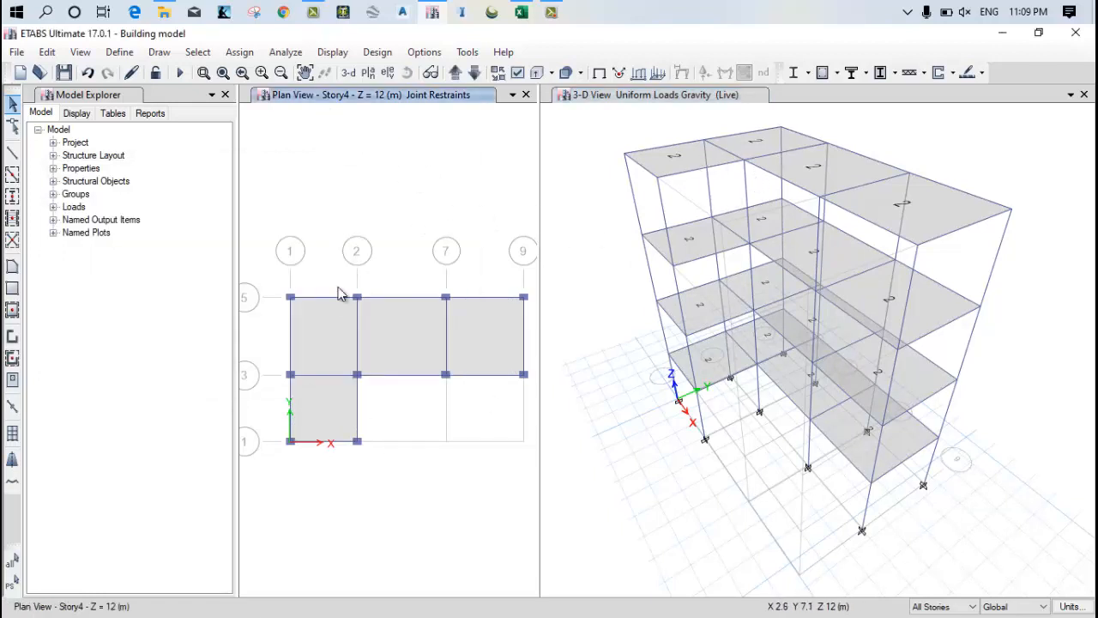
Window-select the 52 beams in plan and bring up the Assign load options.
left_click(489, 298)
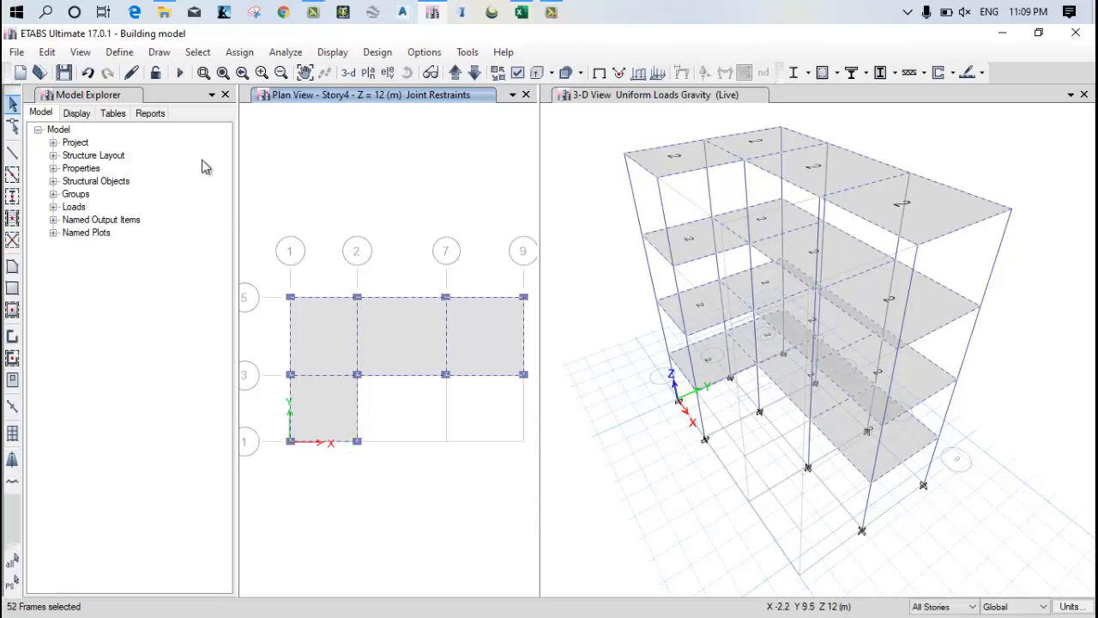
left_click(240, 51)
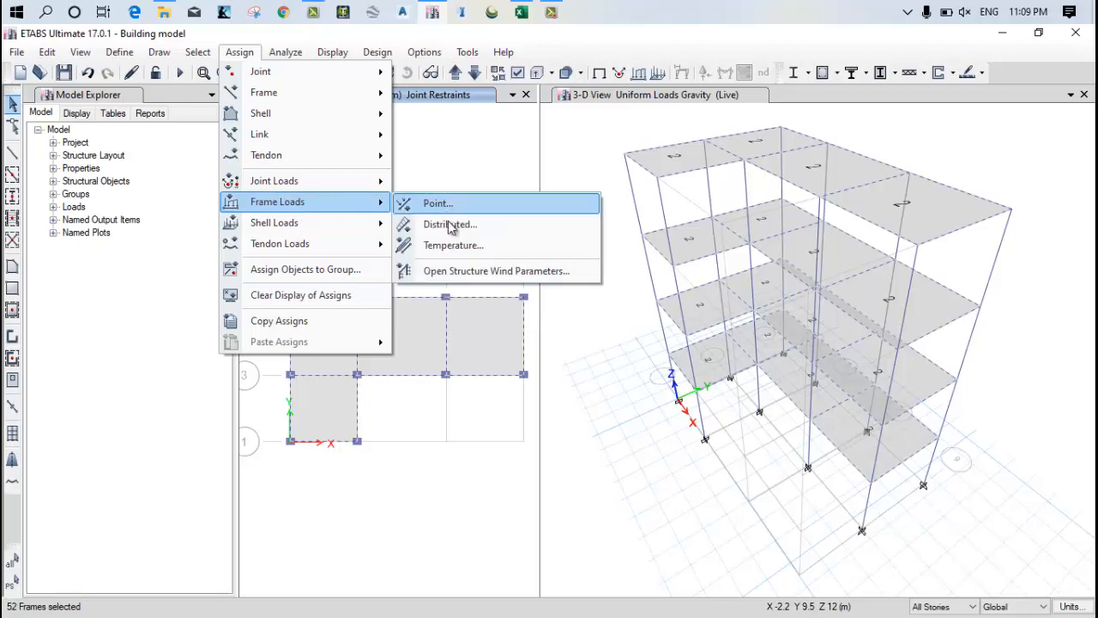
Start Frame Load Assignment - Distributed for the selected beams under Dead.
left_click(450, 223)
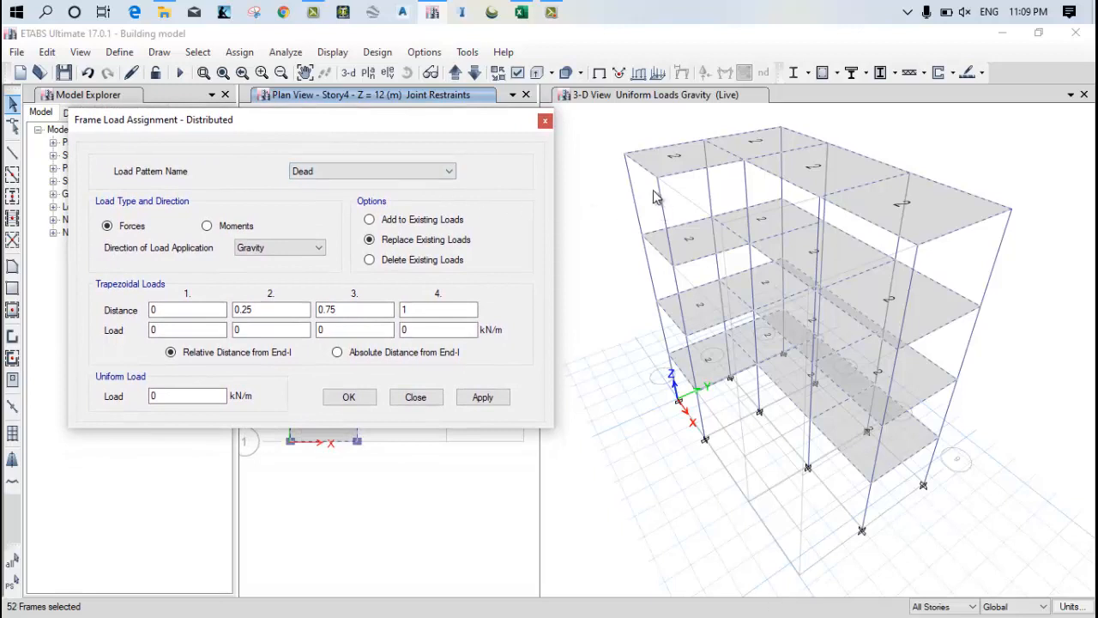
mouse_move(645, 165)
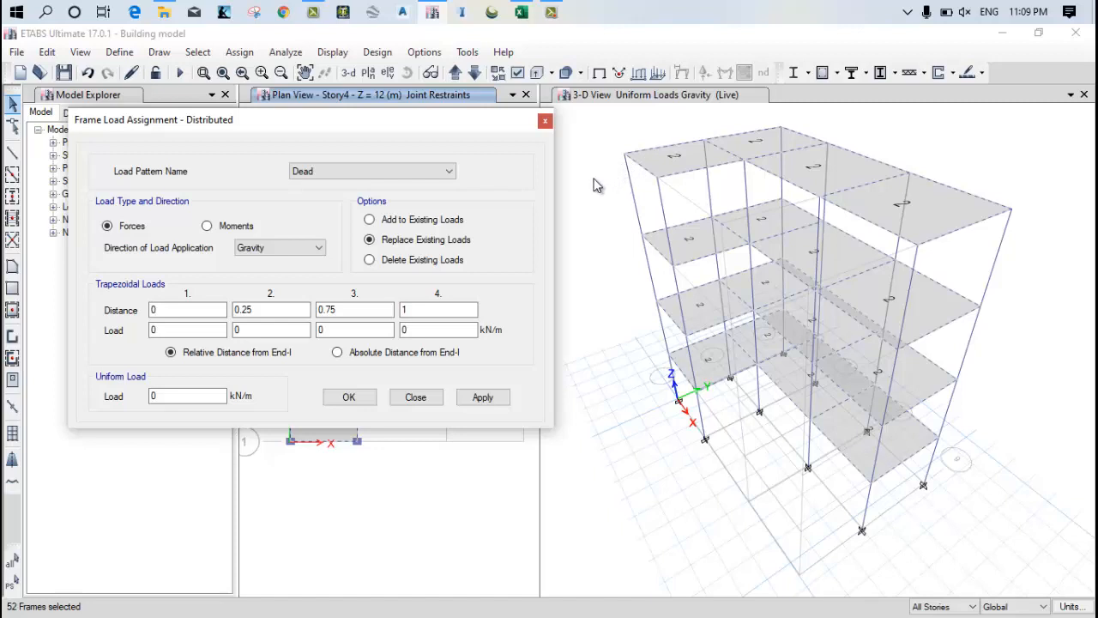
mouse_move(580, 192)
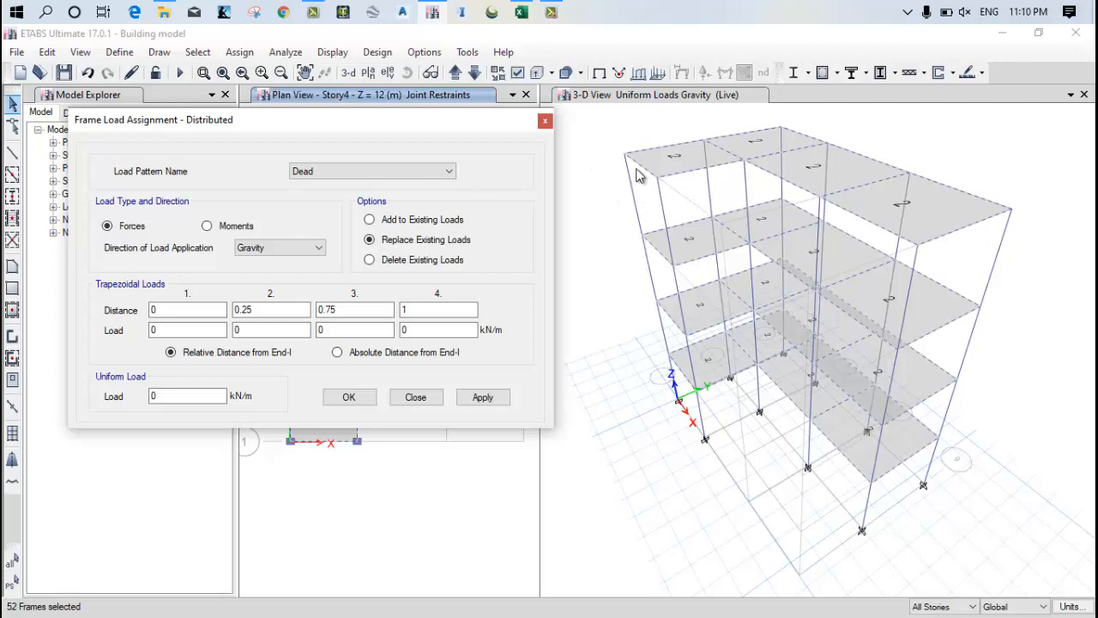
mouse_move(642, 239)
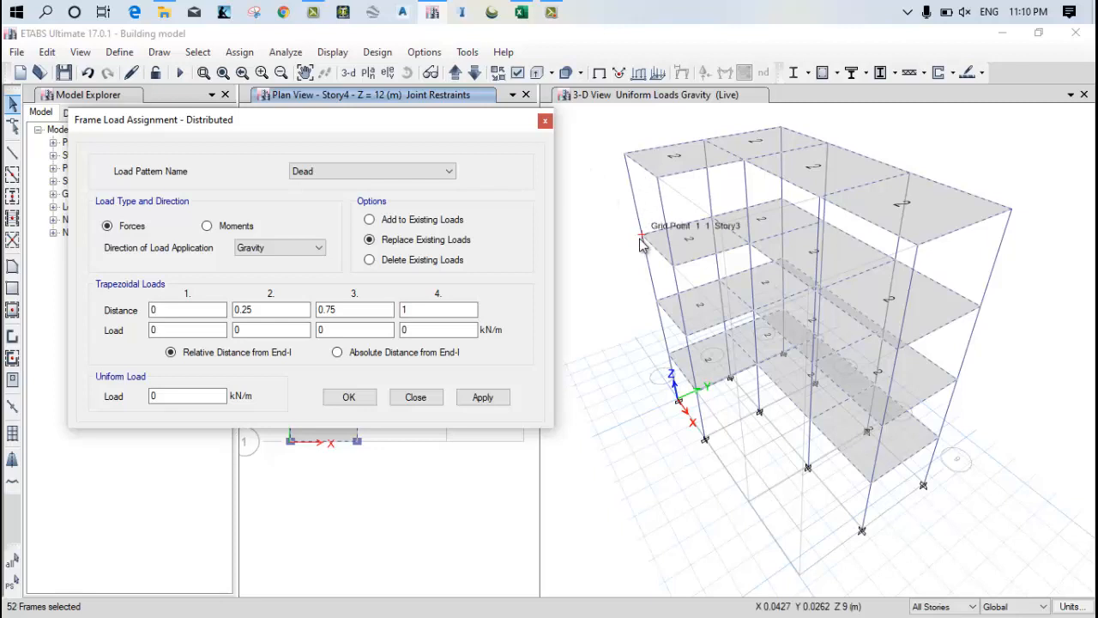
mouse_move(638, 253)
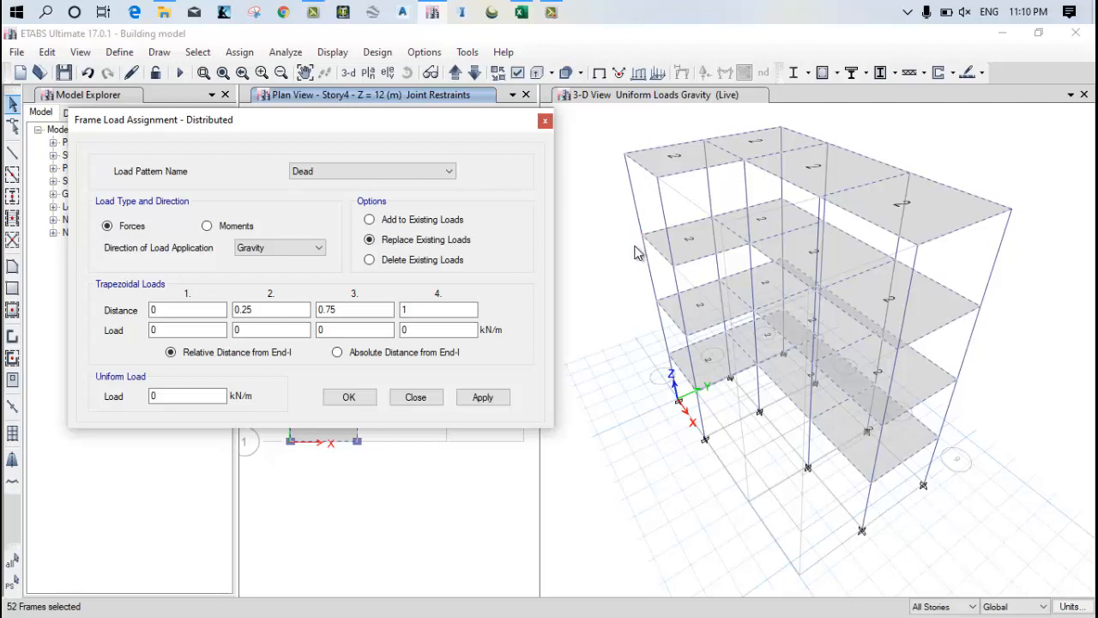
mouse_move(650, 247)
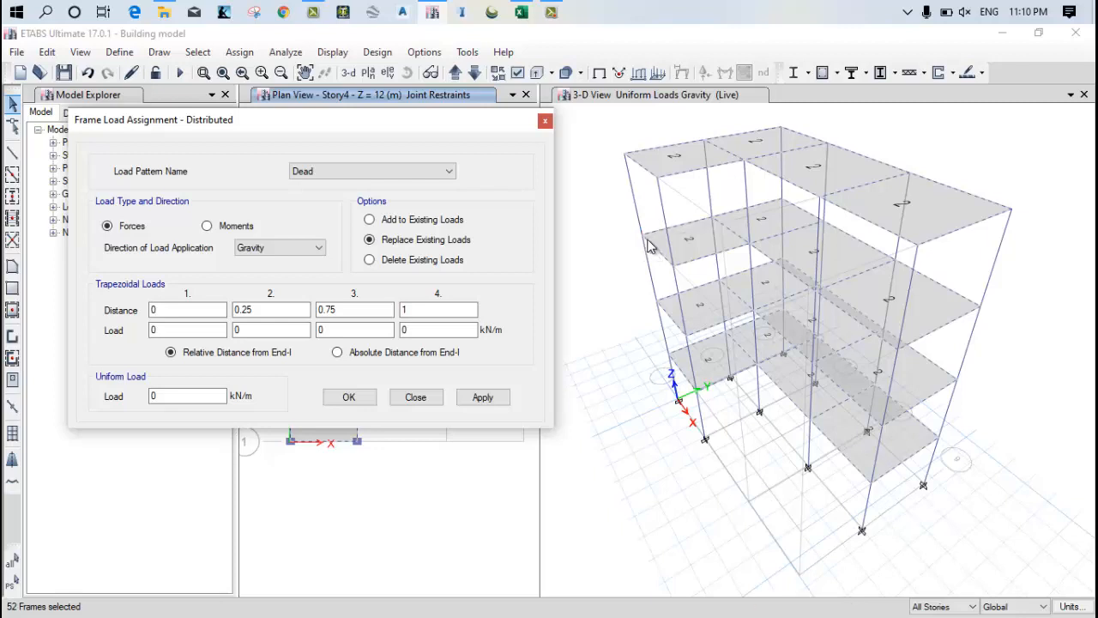
mouse_move(665, 266)
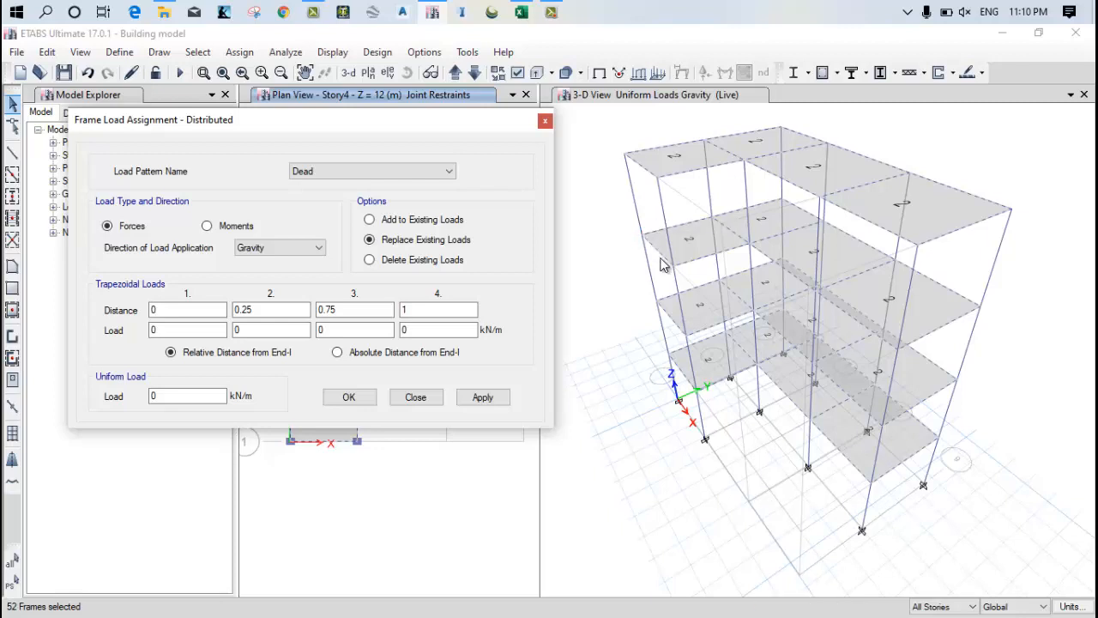
mouse_move(659, 256)
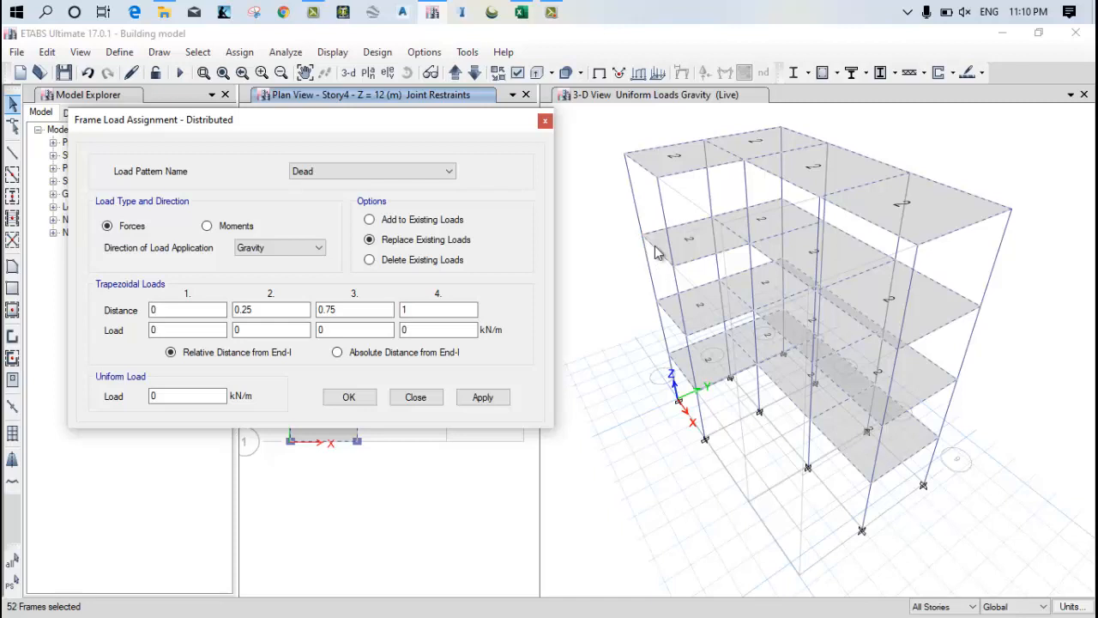
mouse_move(649, 244)
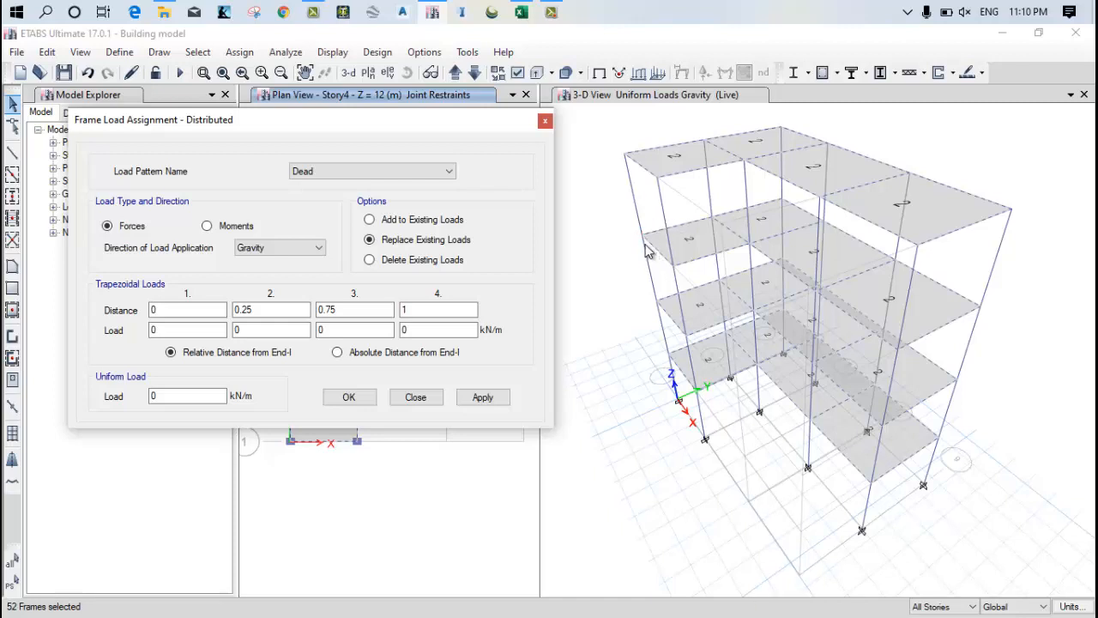
mouse_move(656, 258)
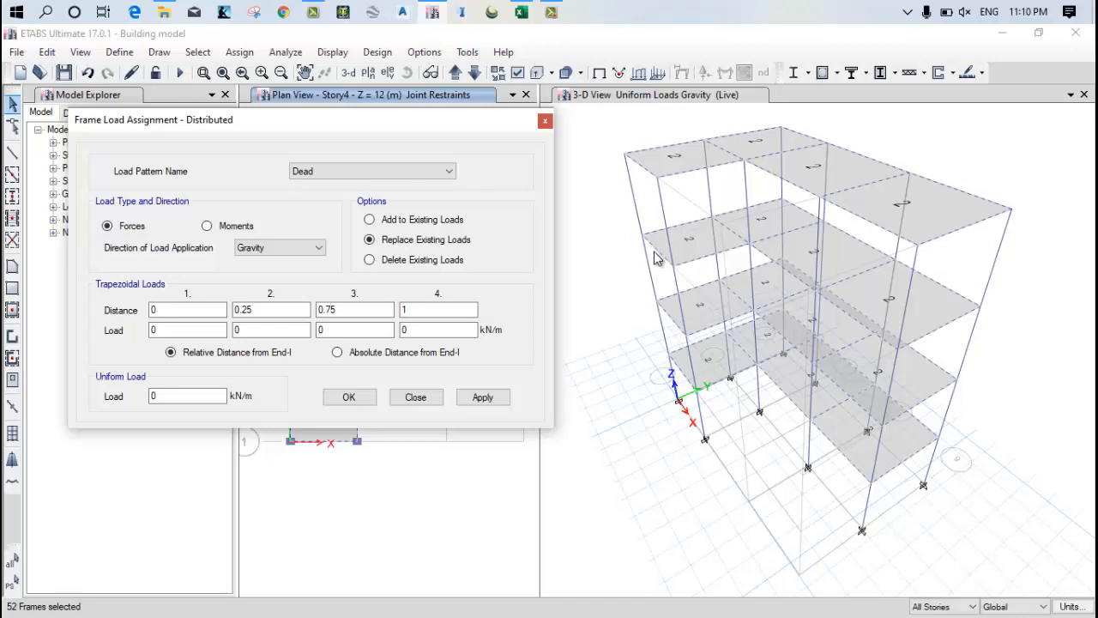
mouse_move(669, 257)
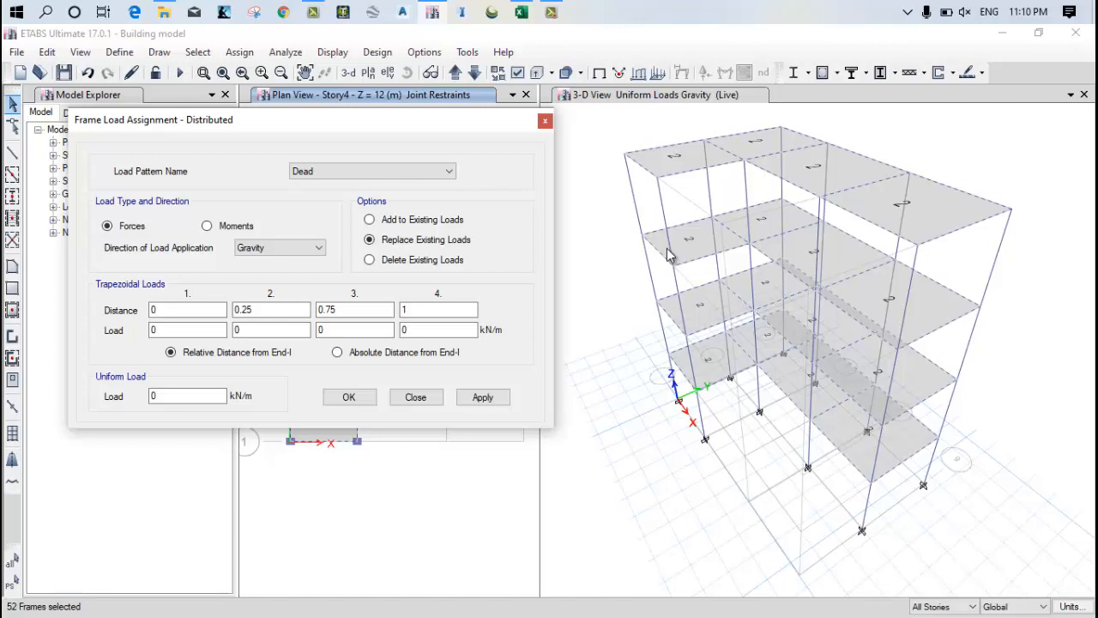
mouse_move(684, 238)
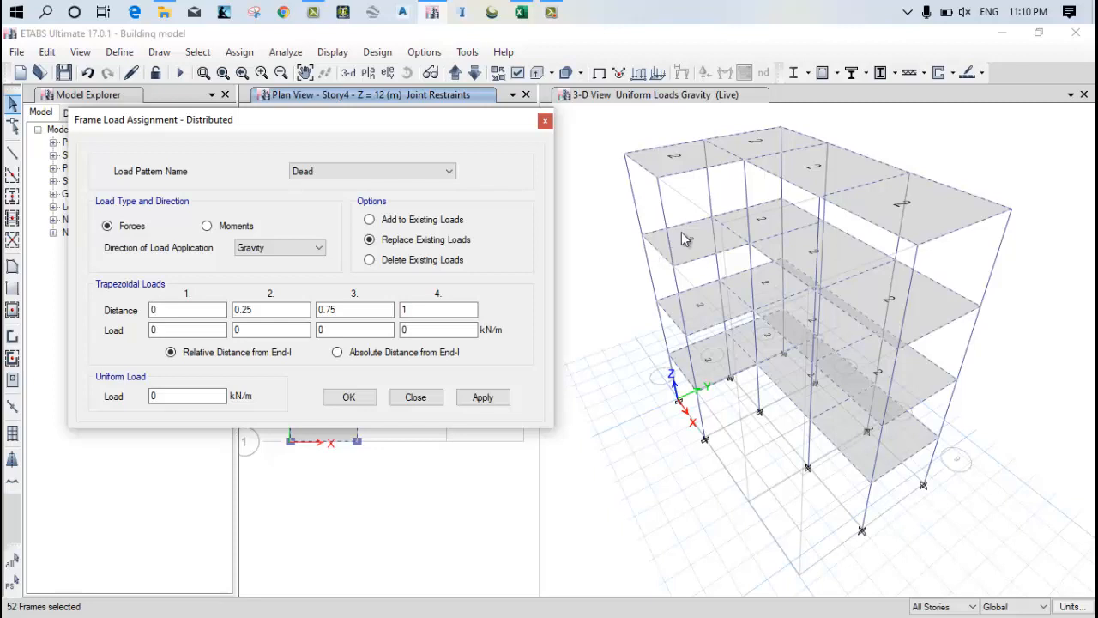
mouse_move(655, 213)
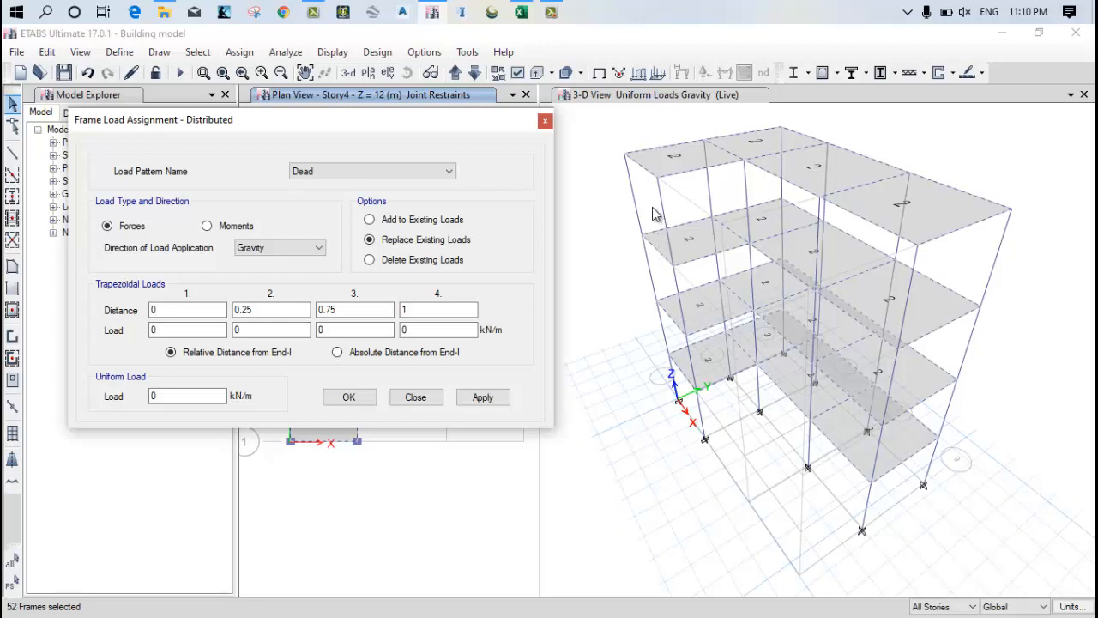
mouse_move(645, 247)
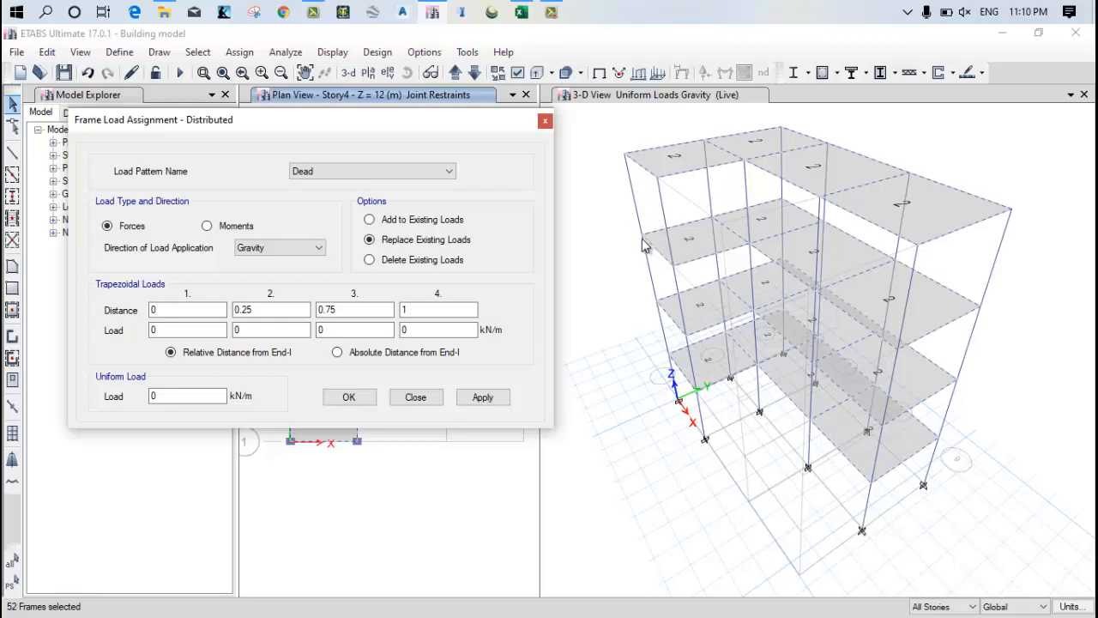
mouse_move(641, 243)
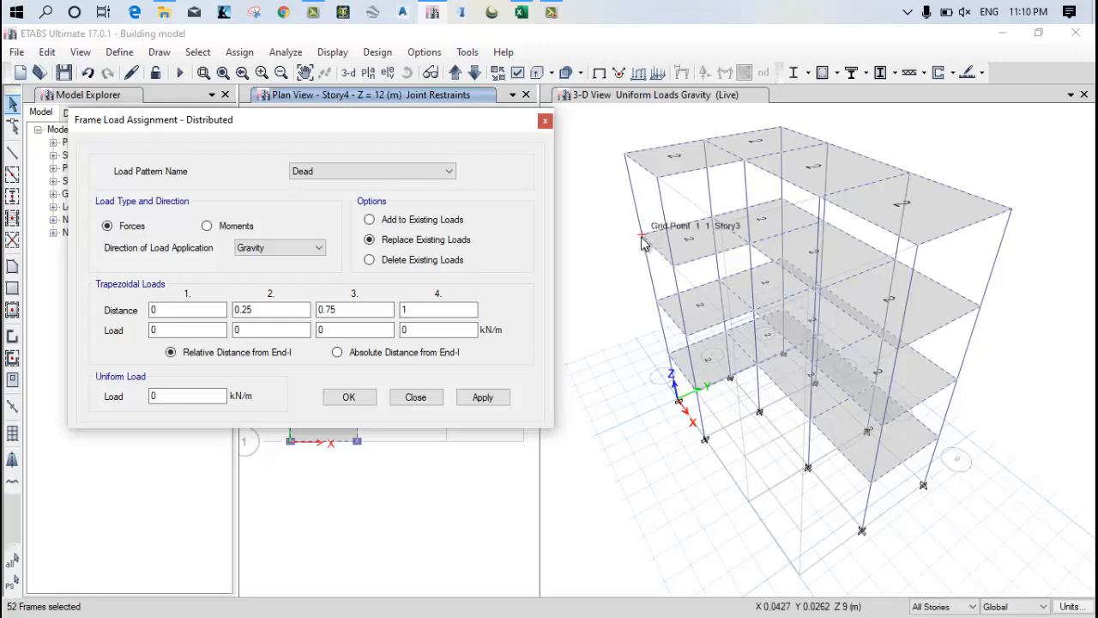
mouse_move(645, 185)
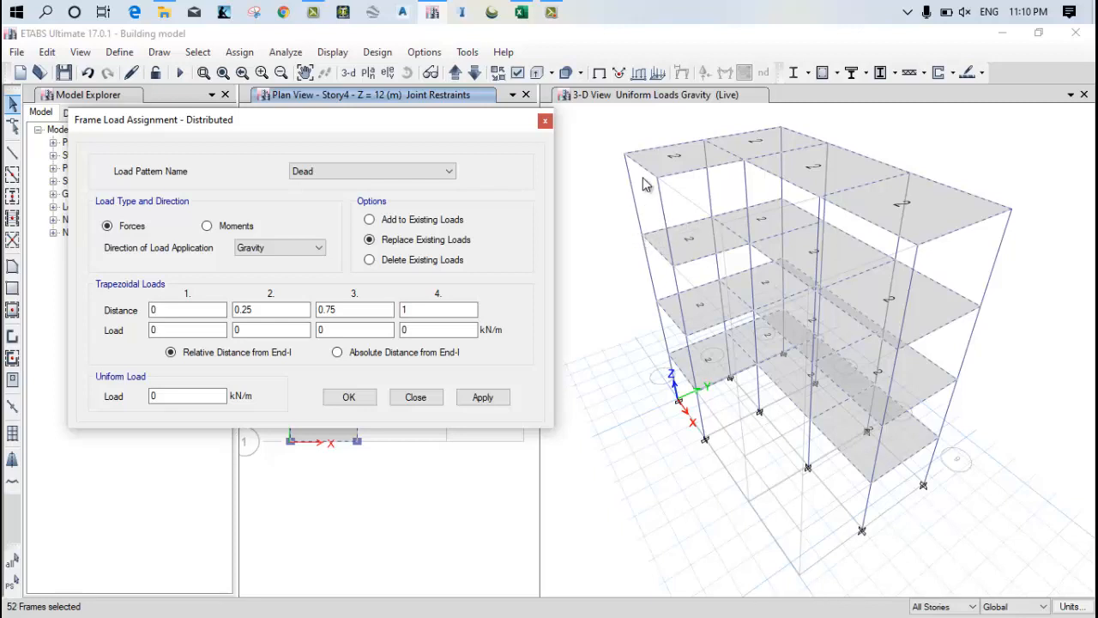
mouse_move(652, 244)
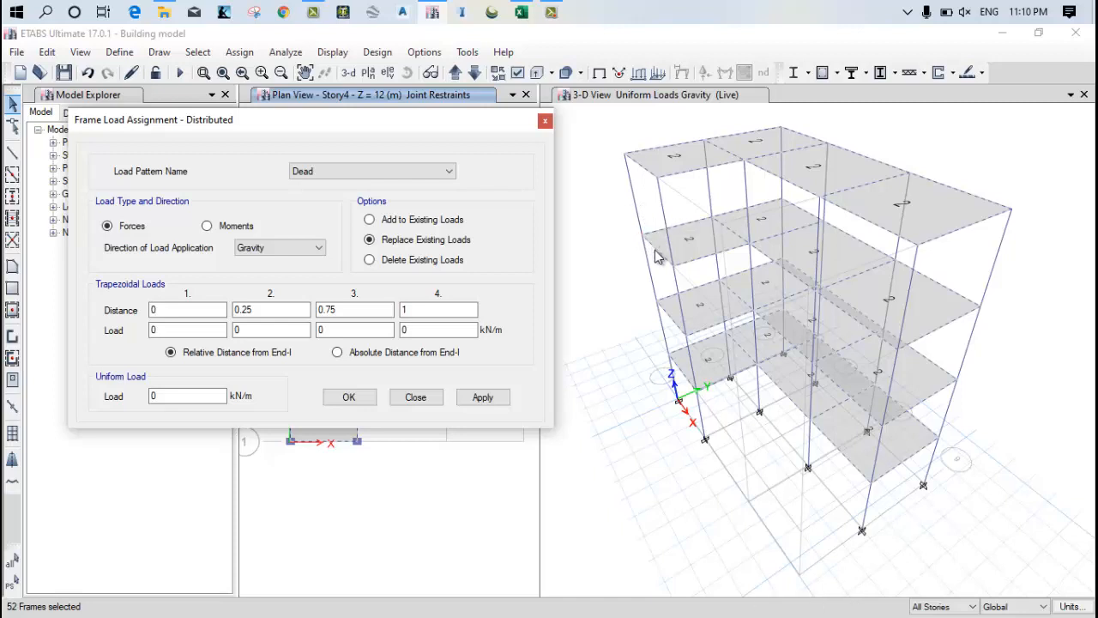
mouse_move(648, 233)
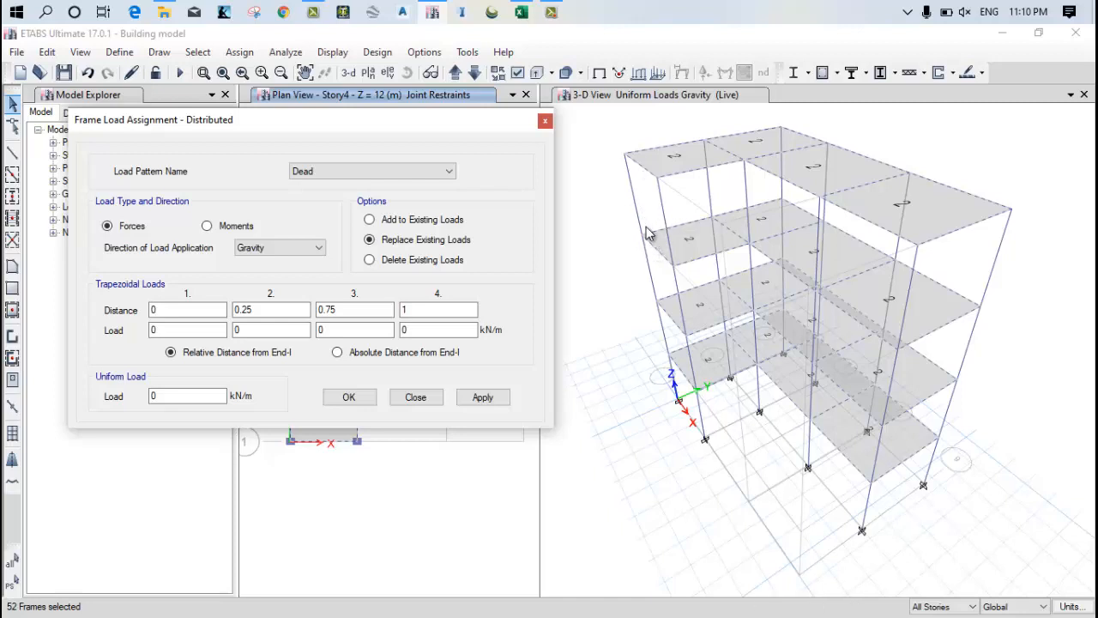
mouse_move(645, 290)
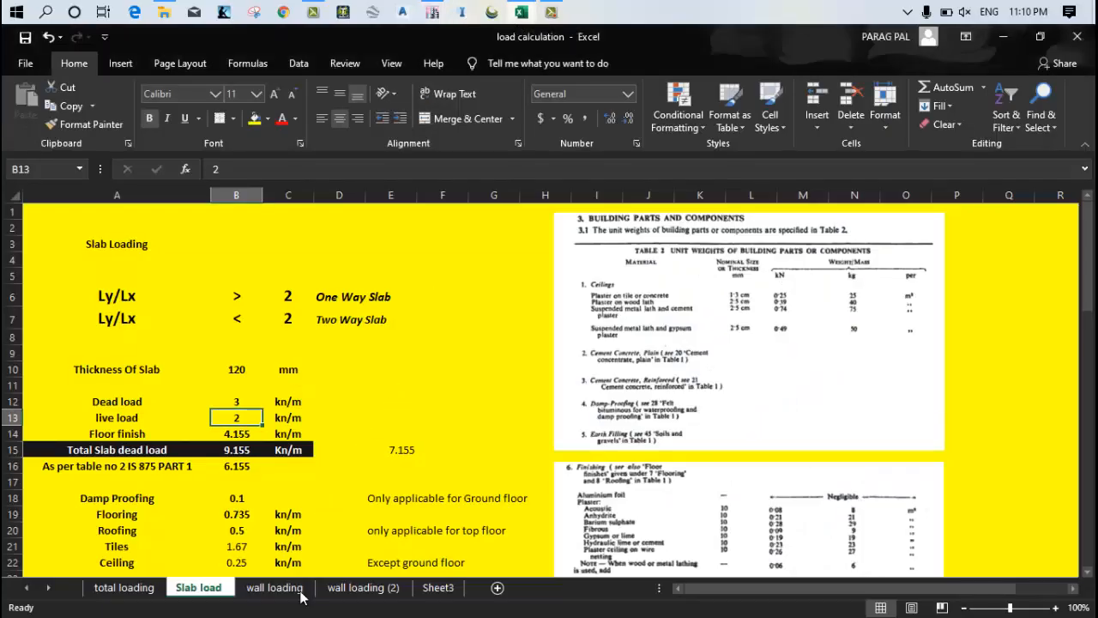
Review the wall loading sheet's 230 mm thickness and wall load formulas in B7 and B10.
left_click(274, 586)
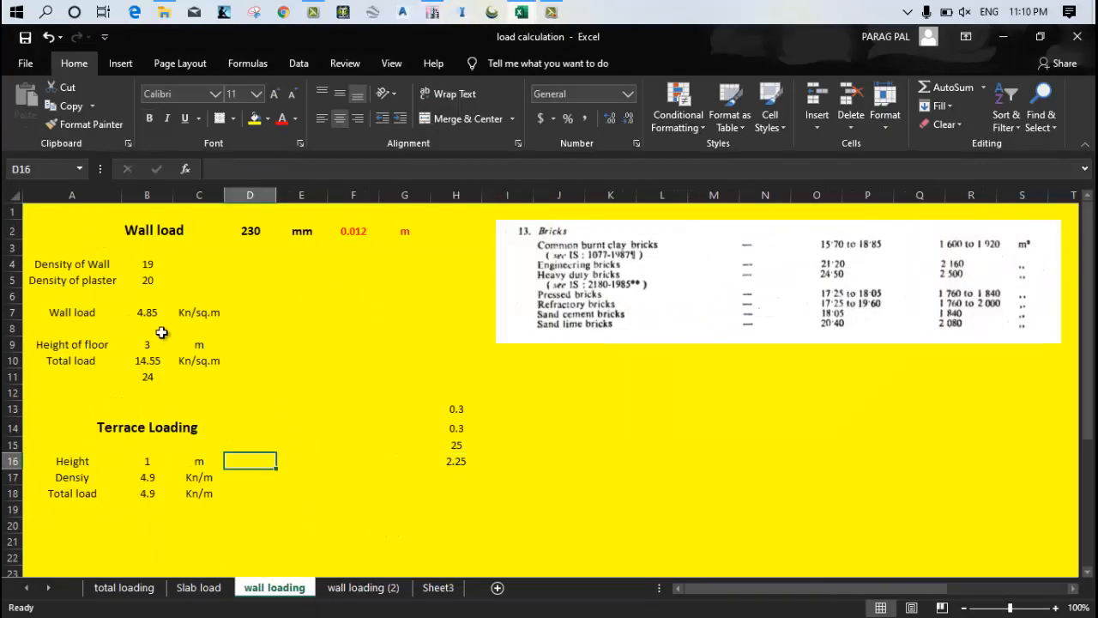
mouse_move(278, 239)
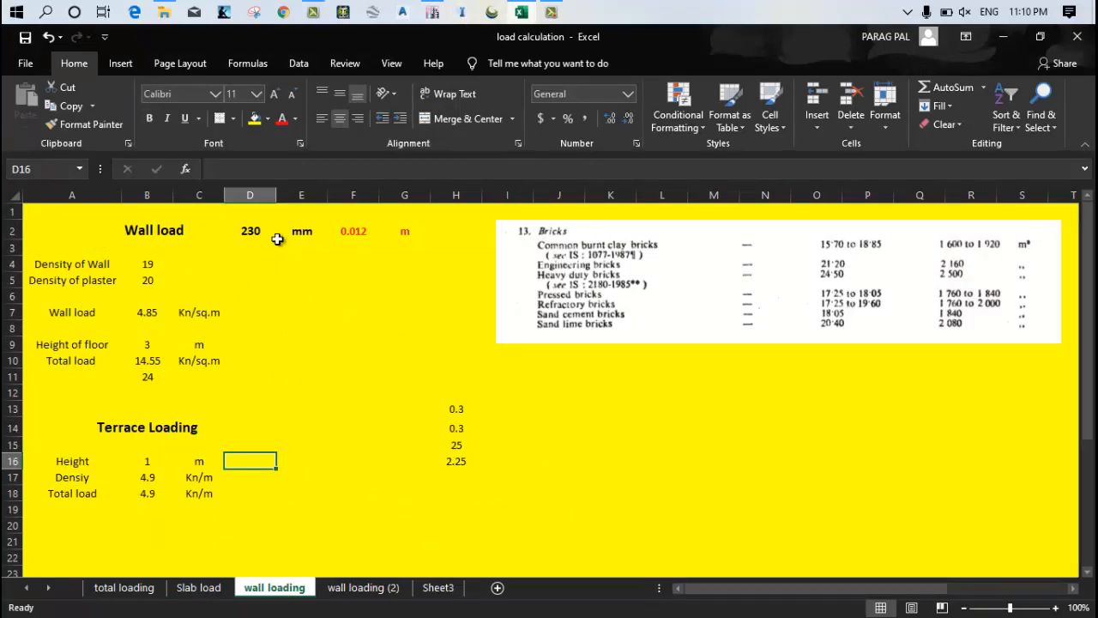
left_click(250, 230)
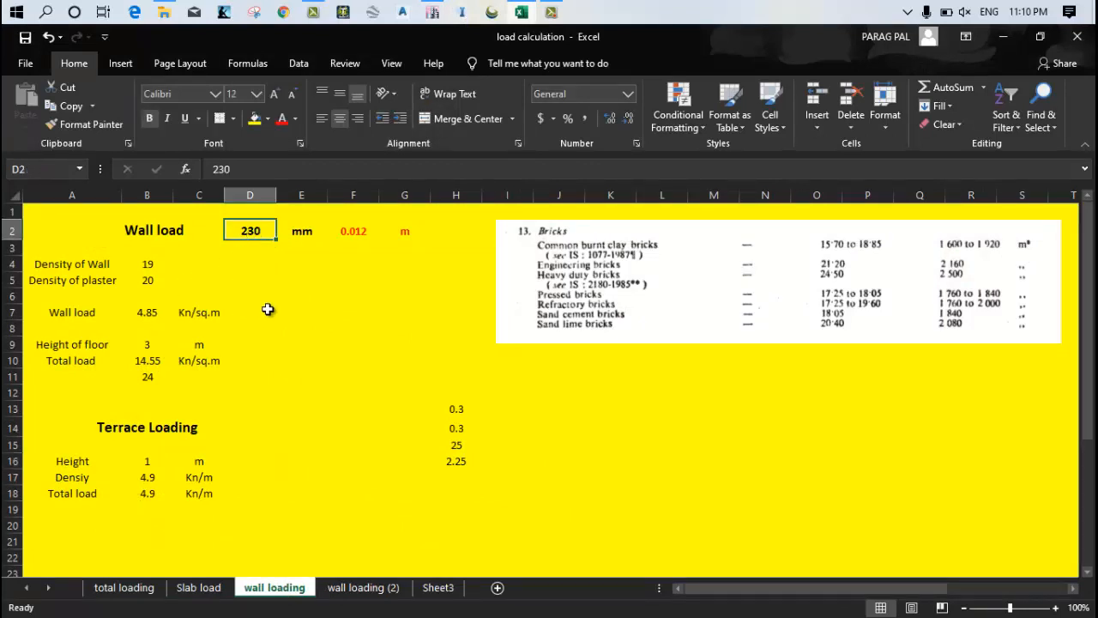
left_click(147, 312)
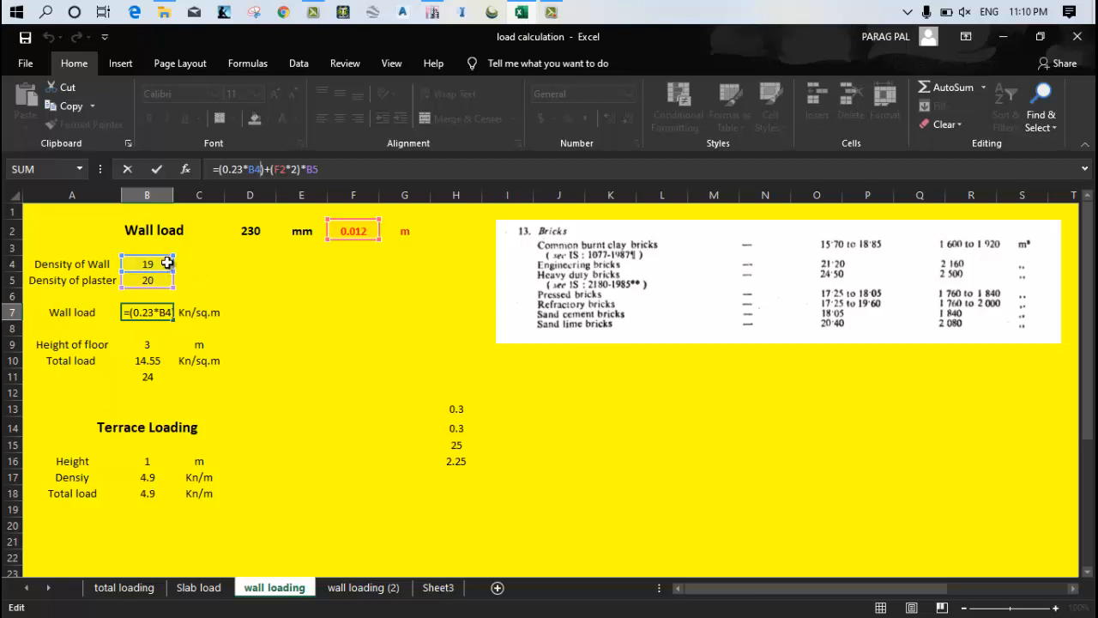
mouse_move(165, 280)
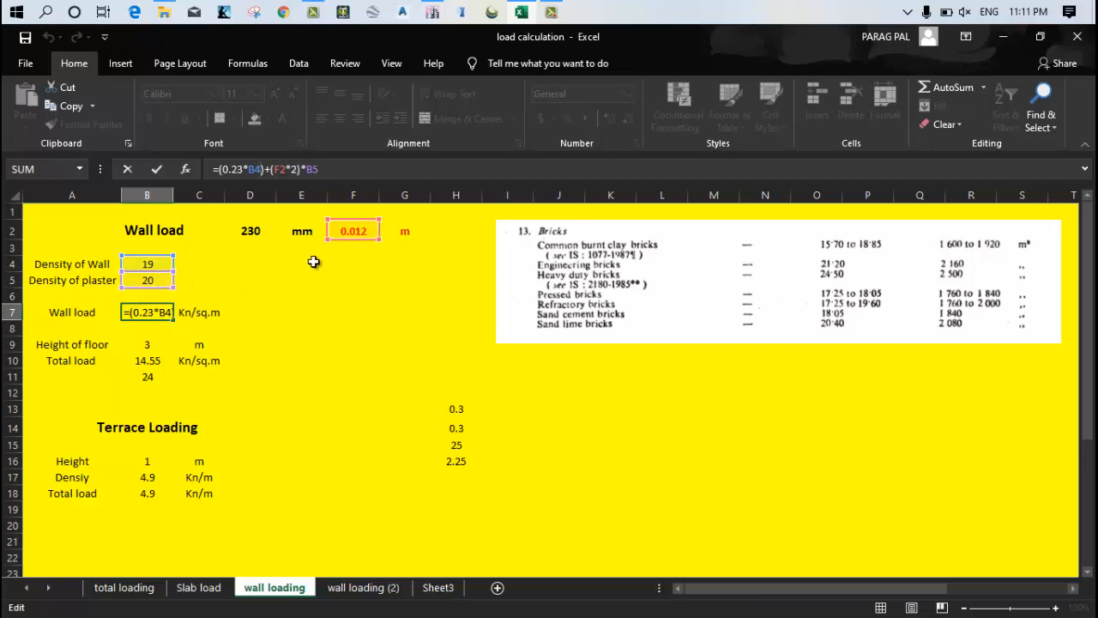
mouse_move(168, 292)
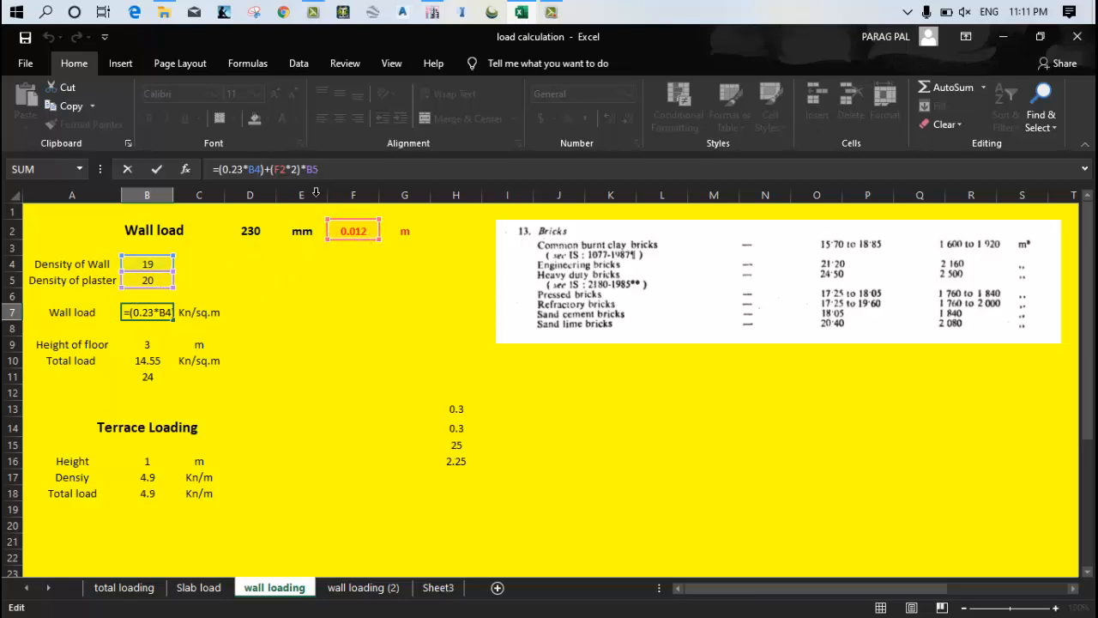
key("Return")
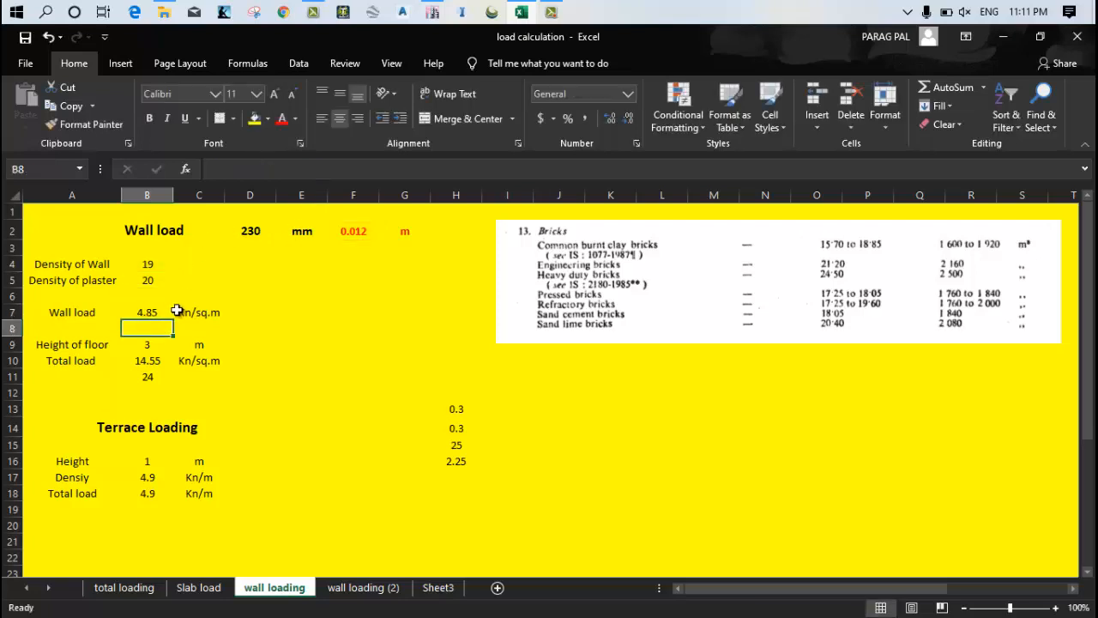
left_click(148, 313)
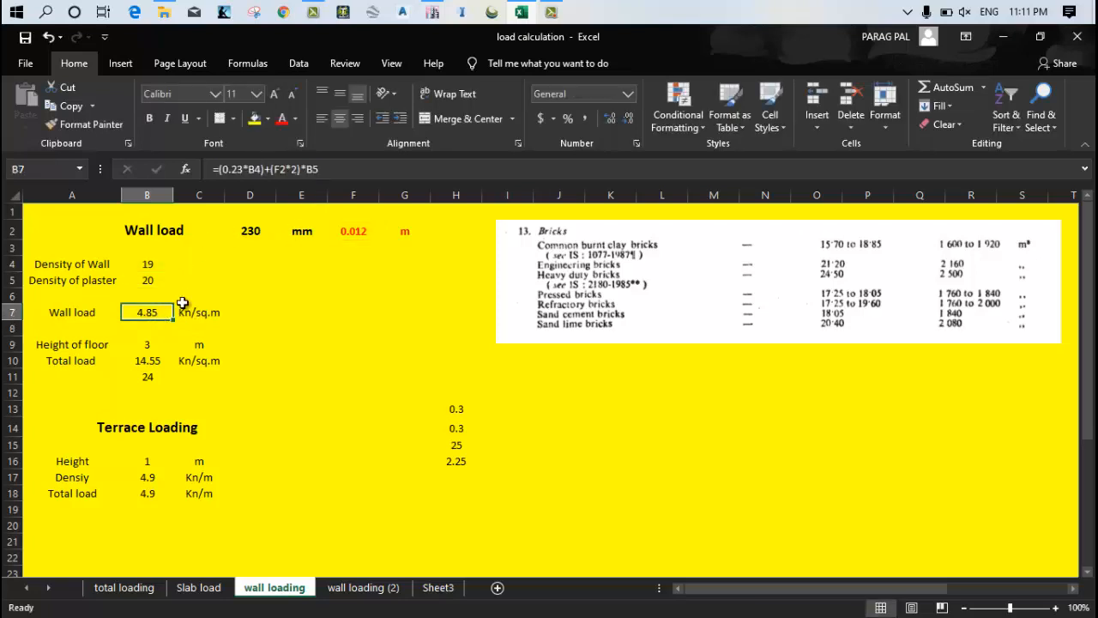
mouse_move(174, 323)
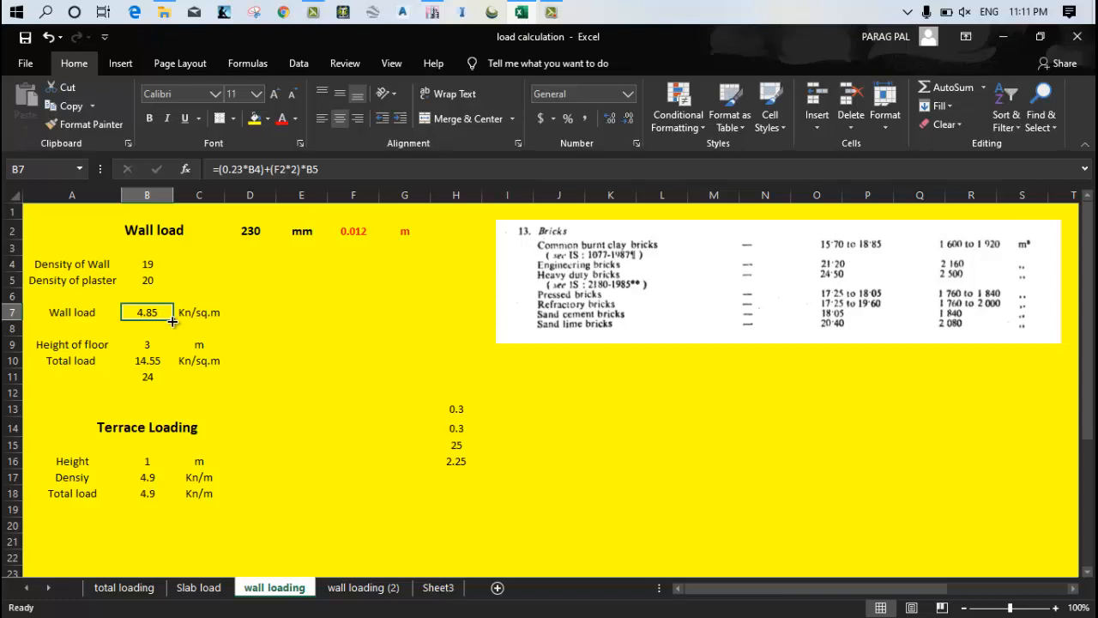
left_click(148, 360)
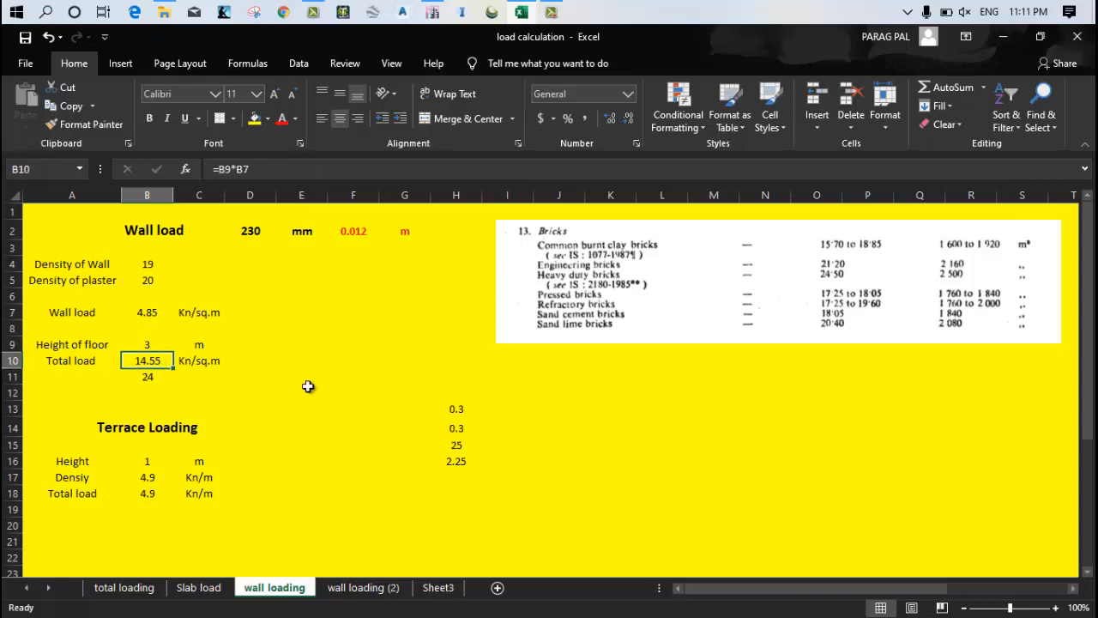
mouse_move(360, 386)
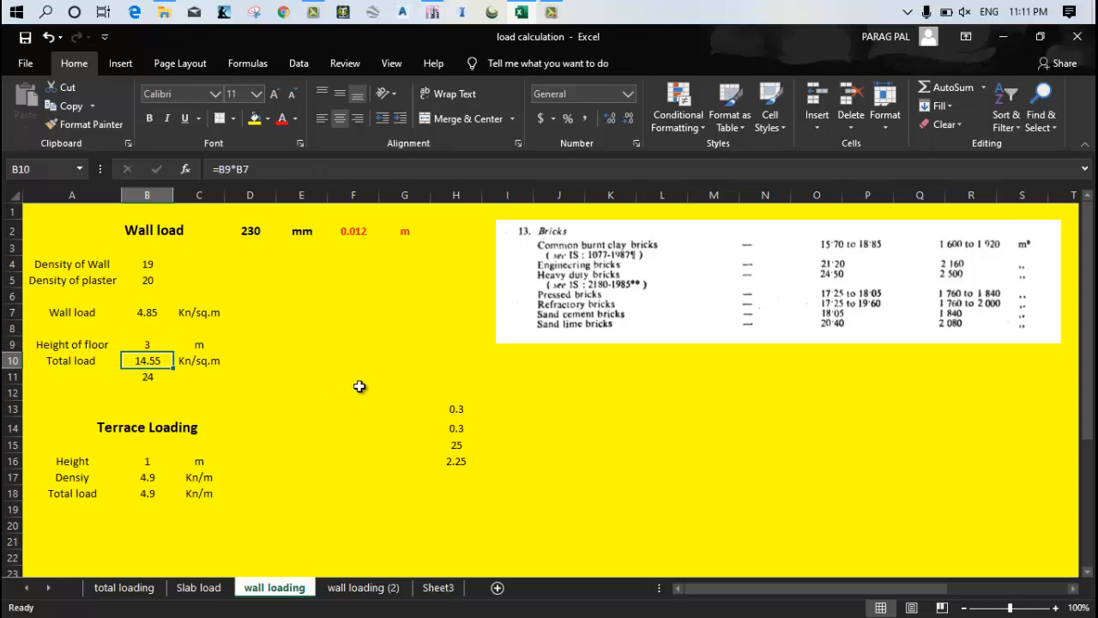
mouse_move(443, 434)
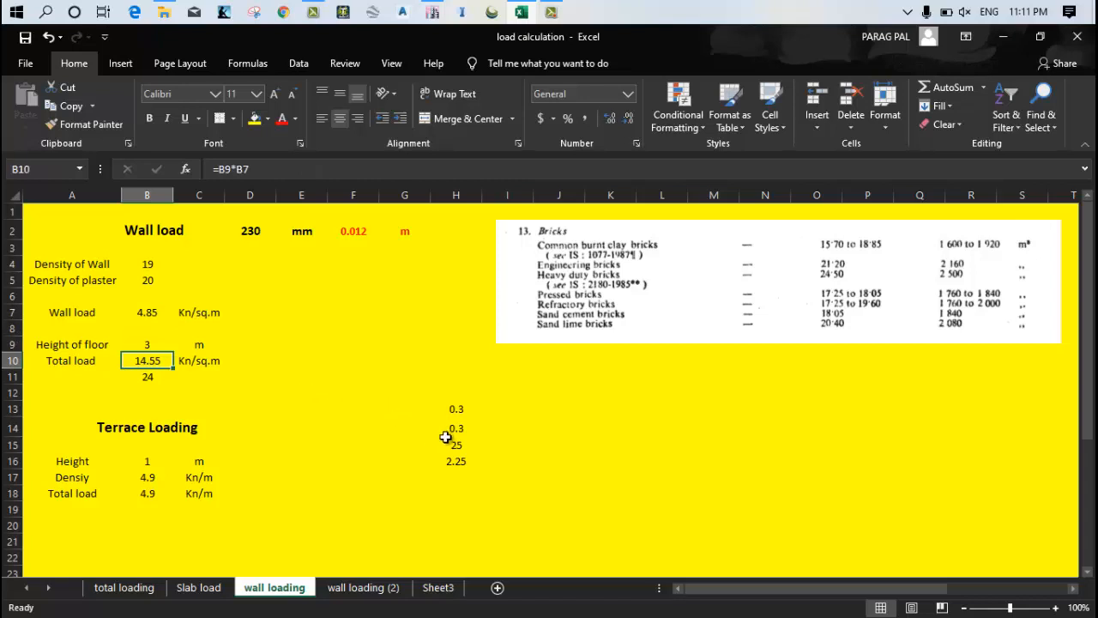
mouse_move(444, 460)
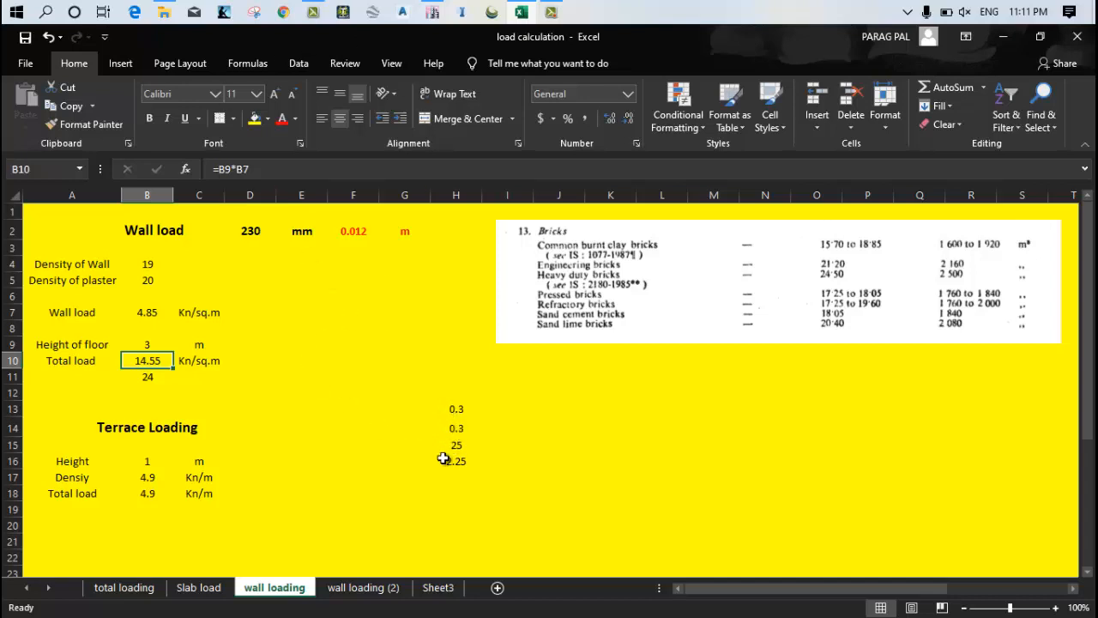
Check the 0.3 × 0.3 × 25 beam self-weight and compute the combined load 16.8 in J16 as =H16+B10.
left_click(457, 408)
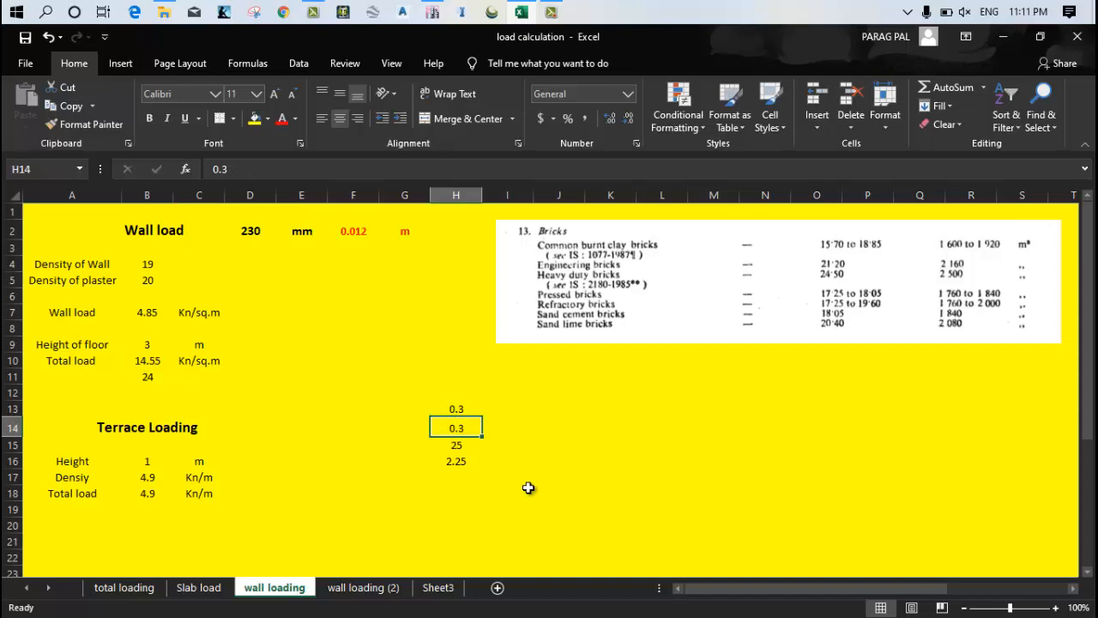
left_click(457, 444)
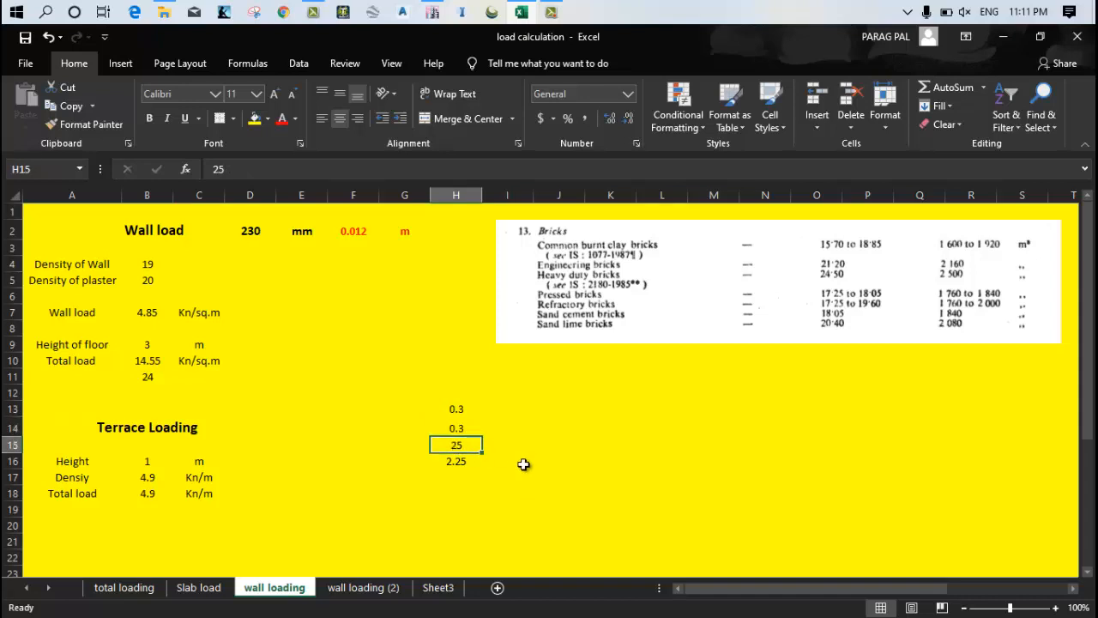
left_click(457, 409)
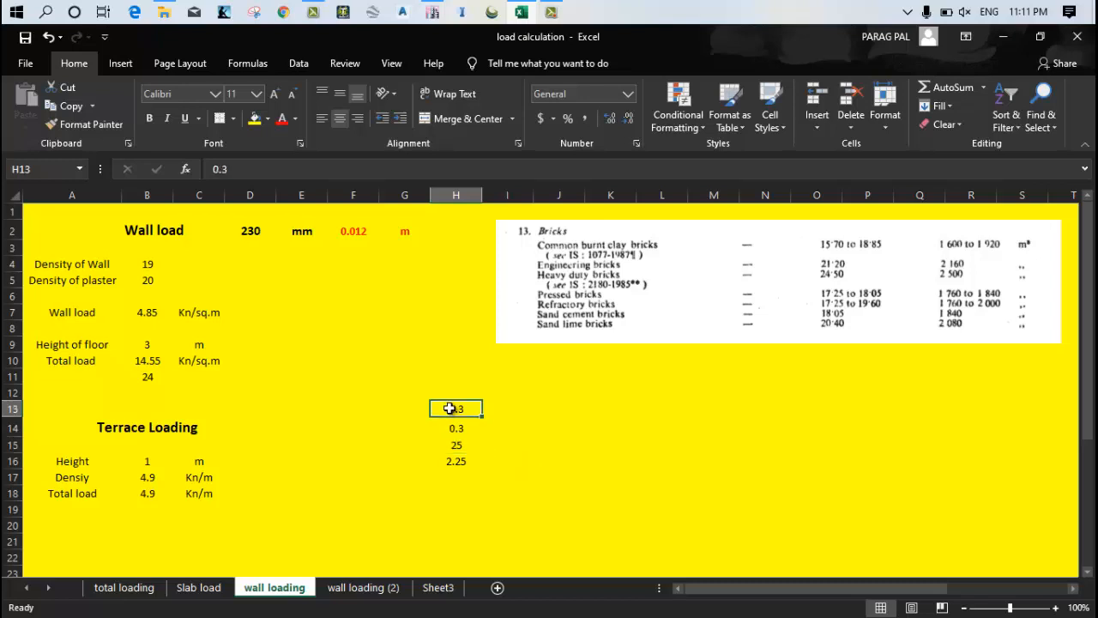
left_click(456, 445)
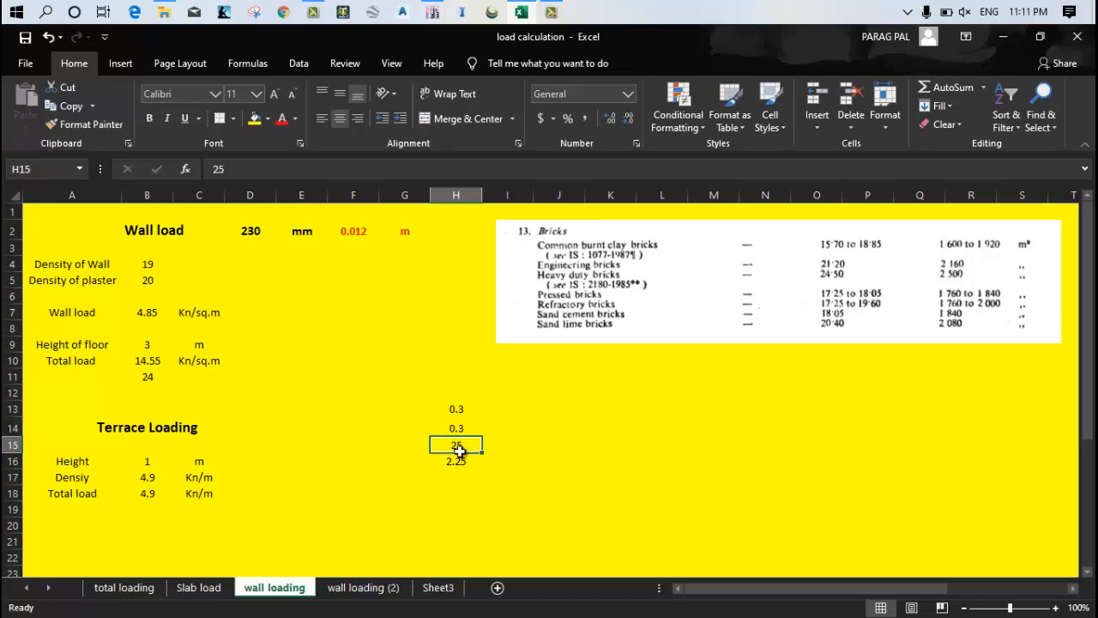
left_click(457, 460)
type("=")
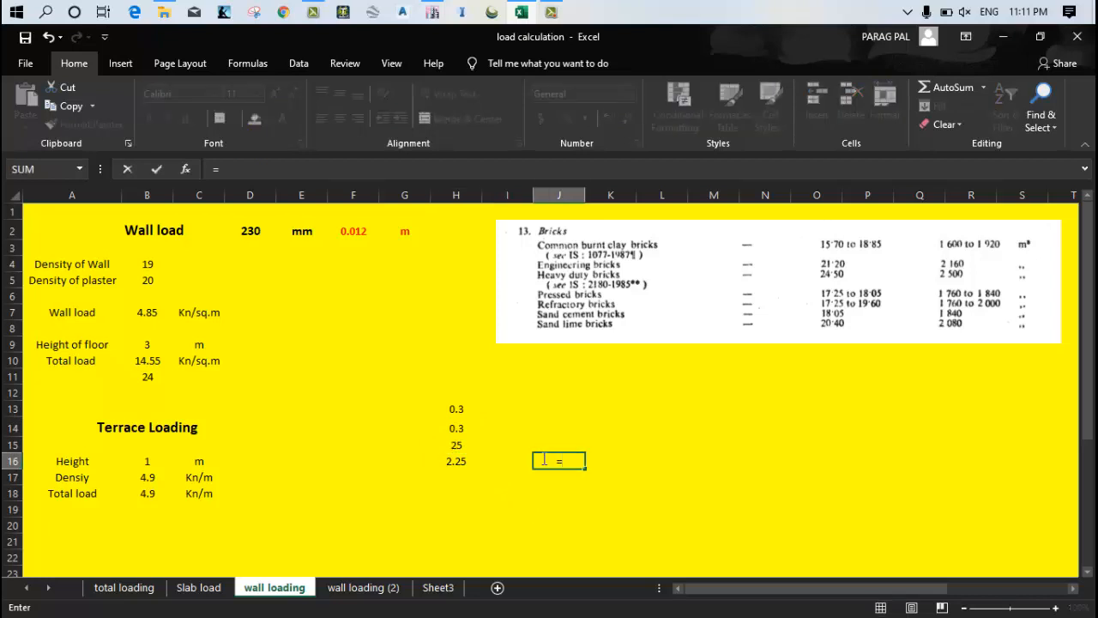
left_click(457, 460)
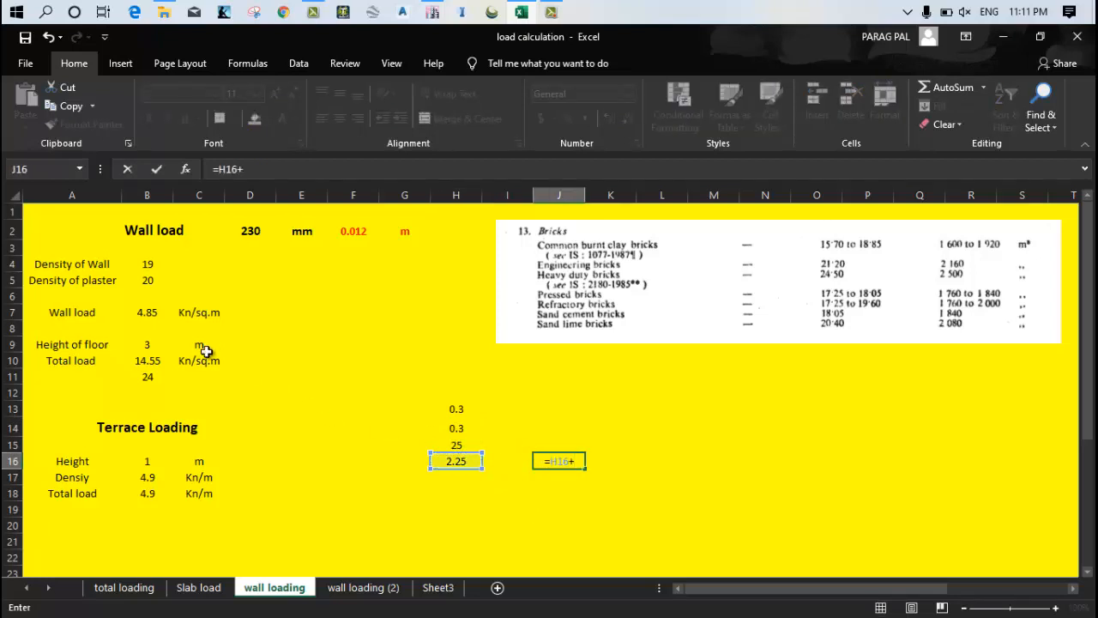
key("Return")
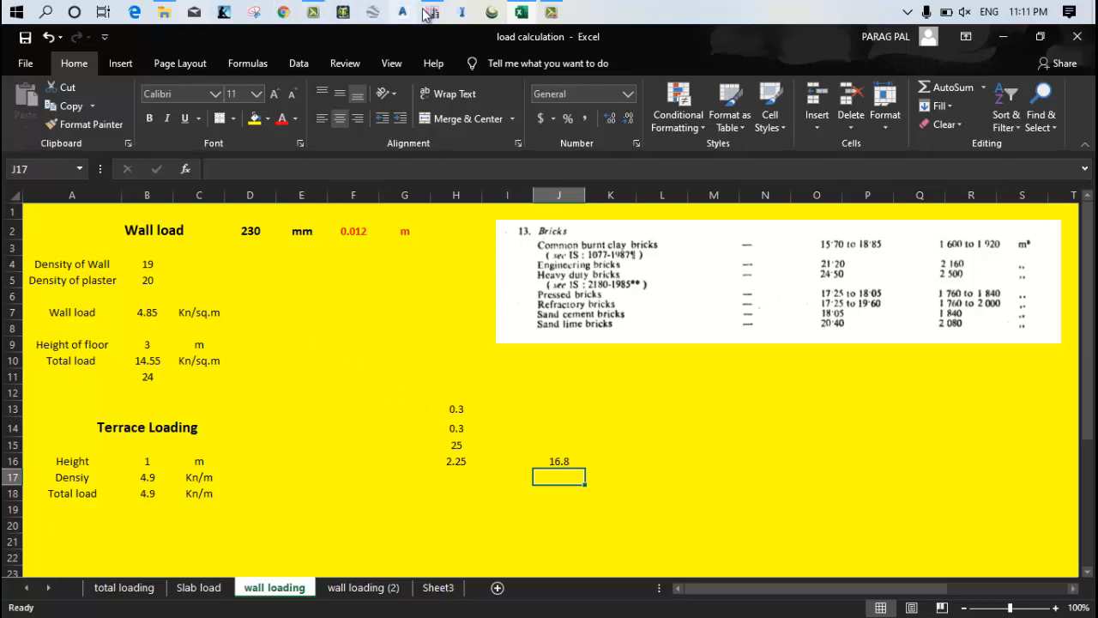
Enter a 16.8 kN/m uniform Dead load for the 52 beams and apply it.
left_click(432, 12)
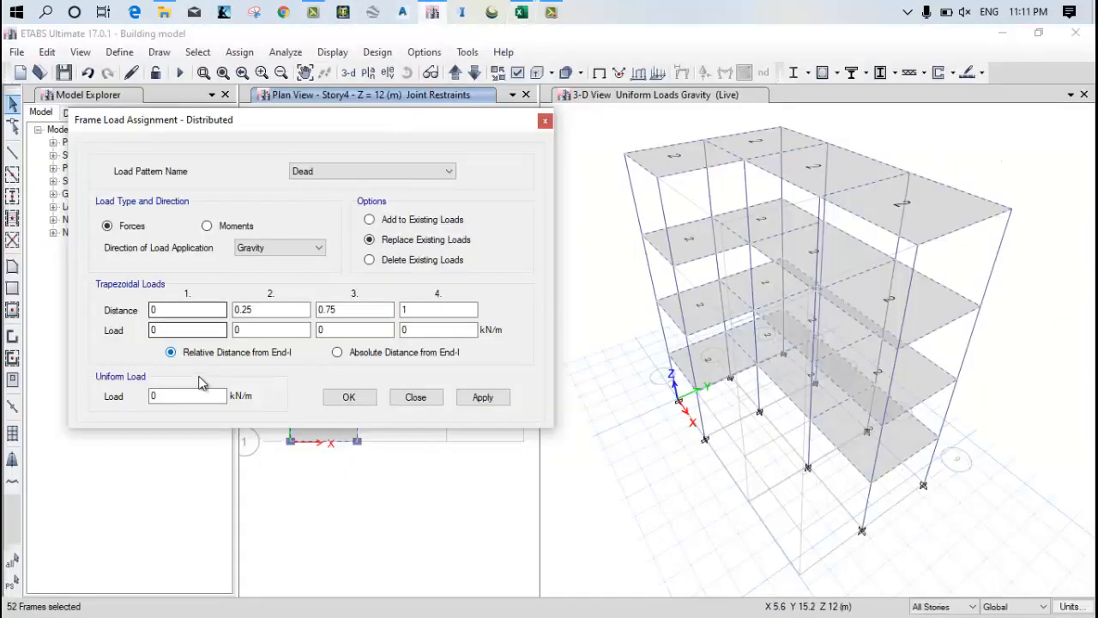
left_click(521, 12)
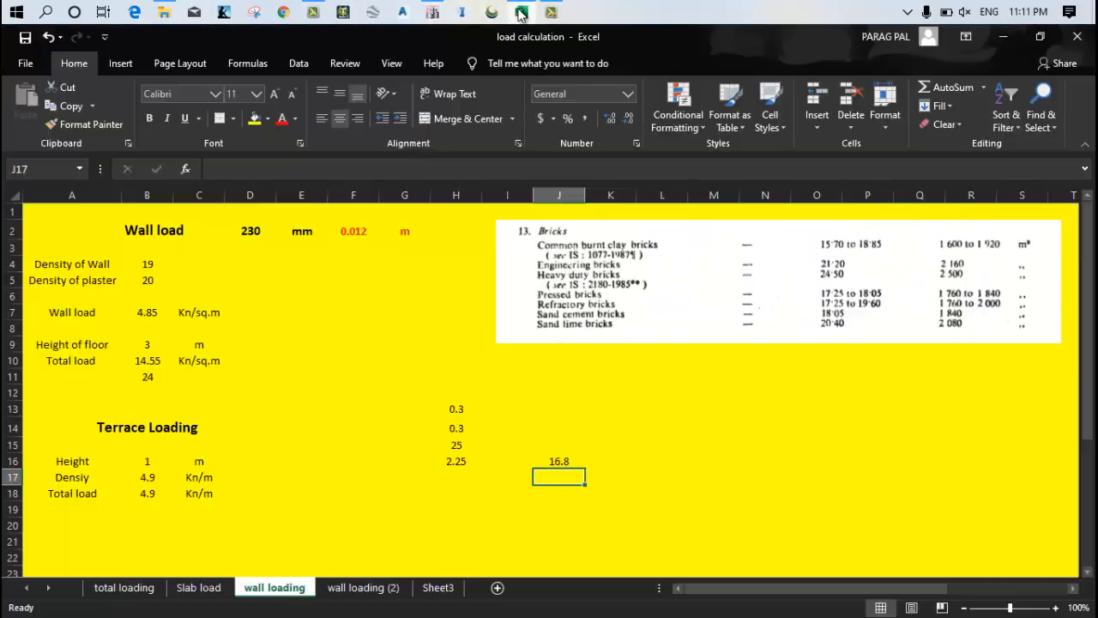
left_click(148, 361)
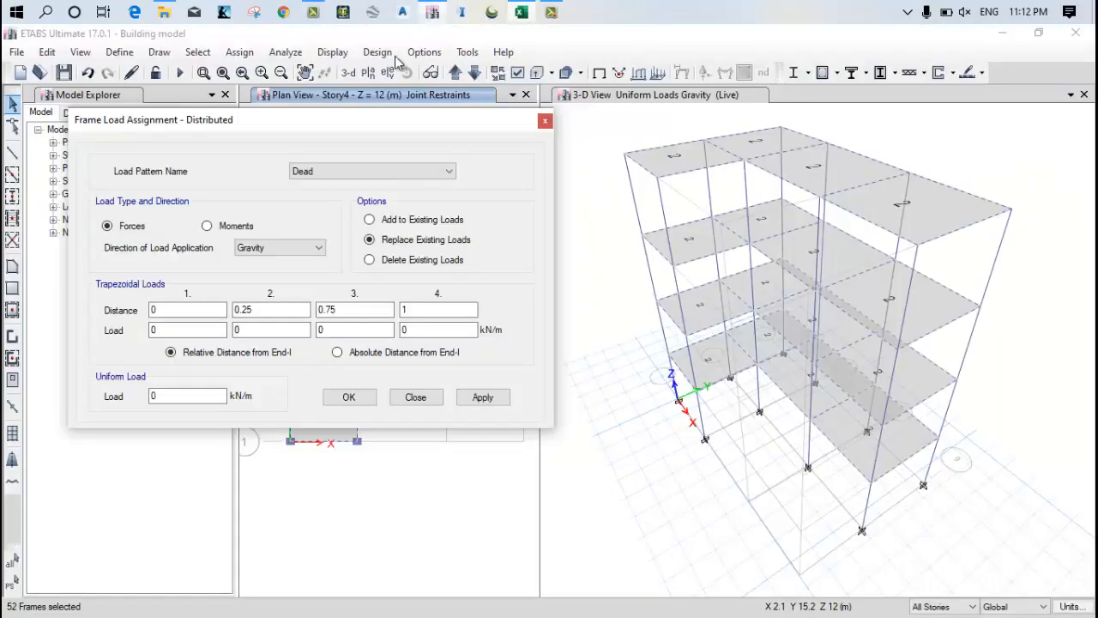
type("14.55+2.")
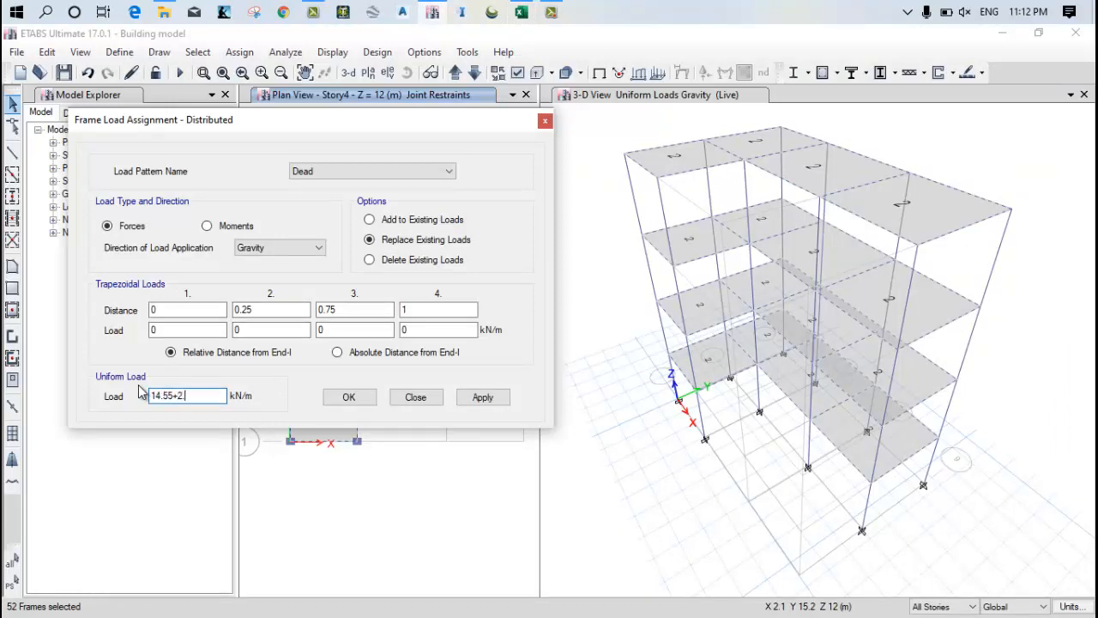
type("25")
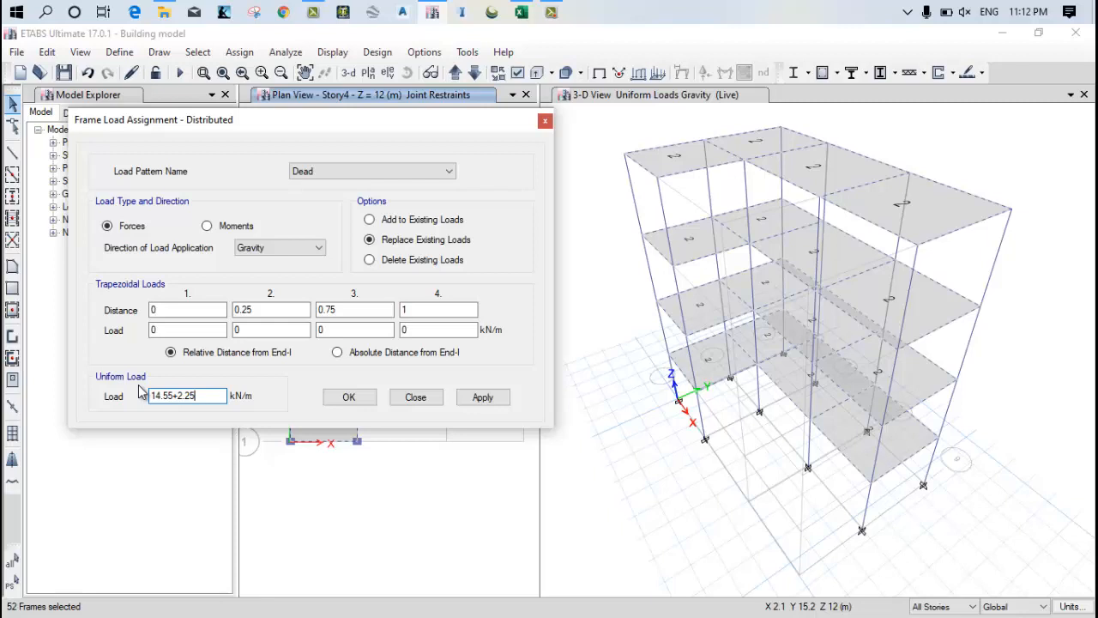
type("16.8")
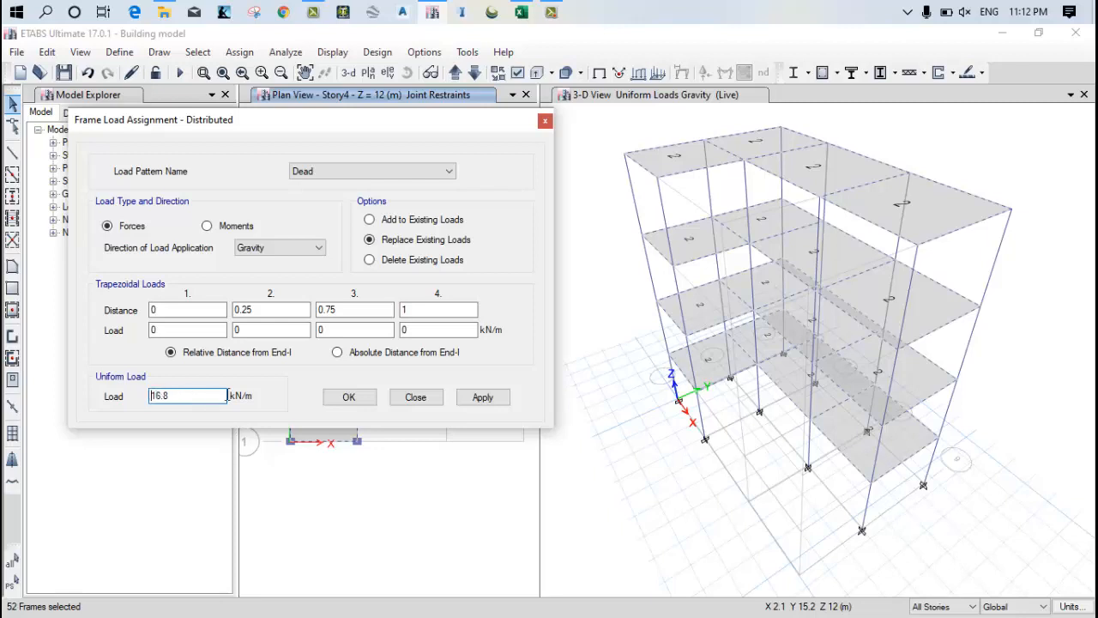
left_click(482, 397)
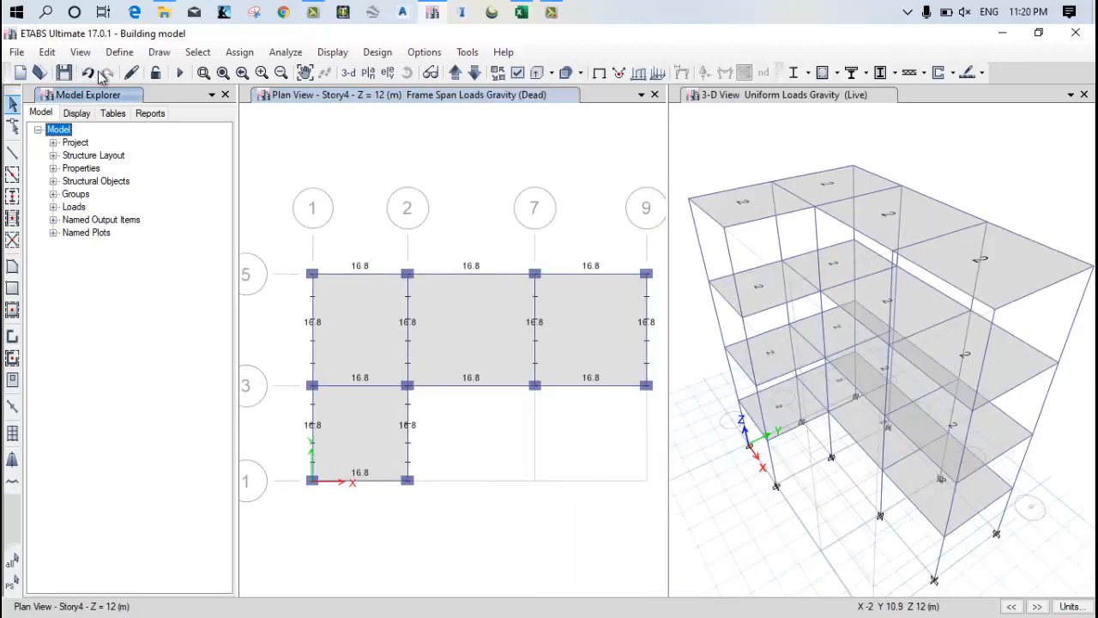
Review the defined load combinations, then run the structural analysis of the loaded building.
left_click(120, 52)
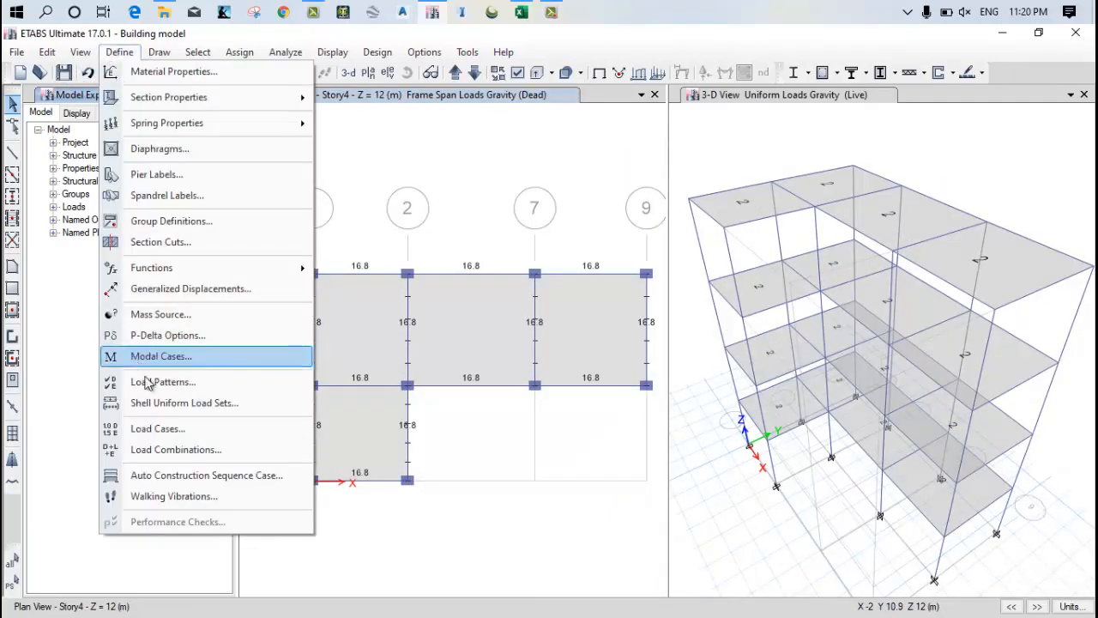
left_click(175, 450)
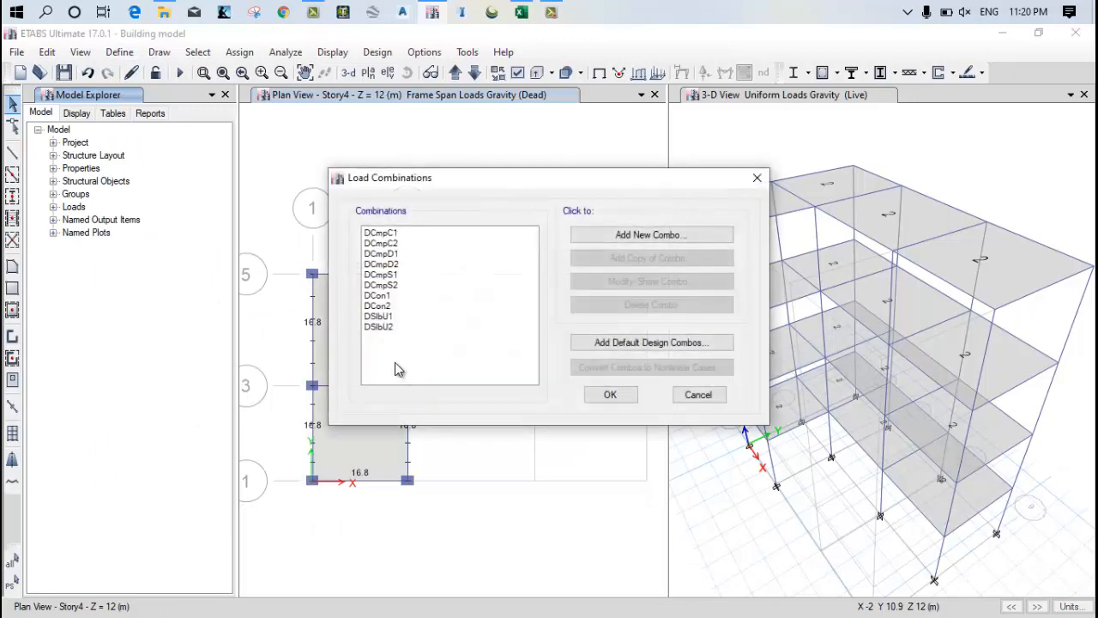
mouse_move(429, 300)
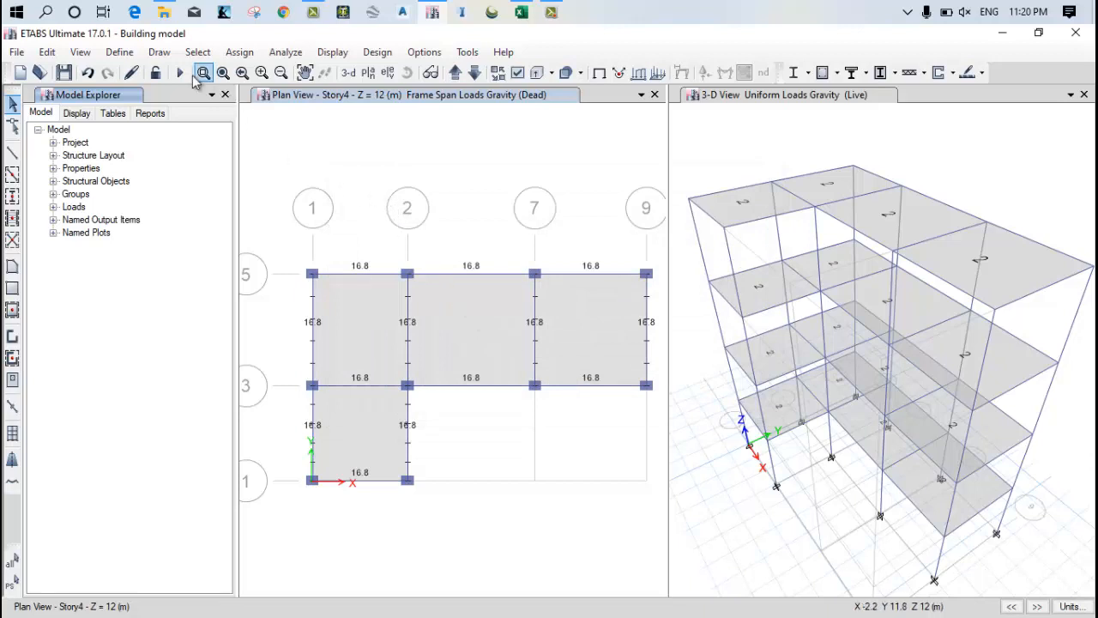
left_click(179, 72)
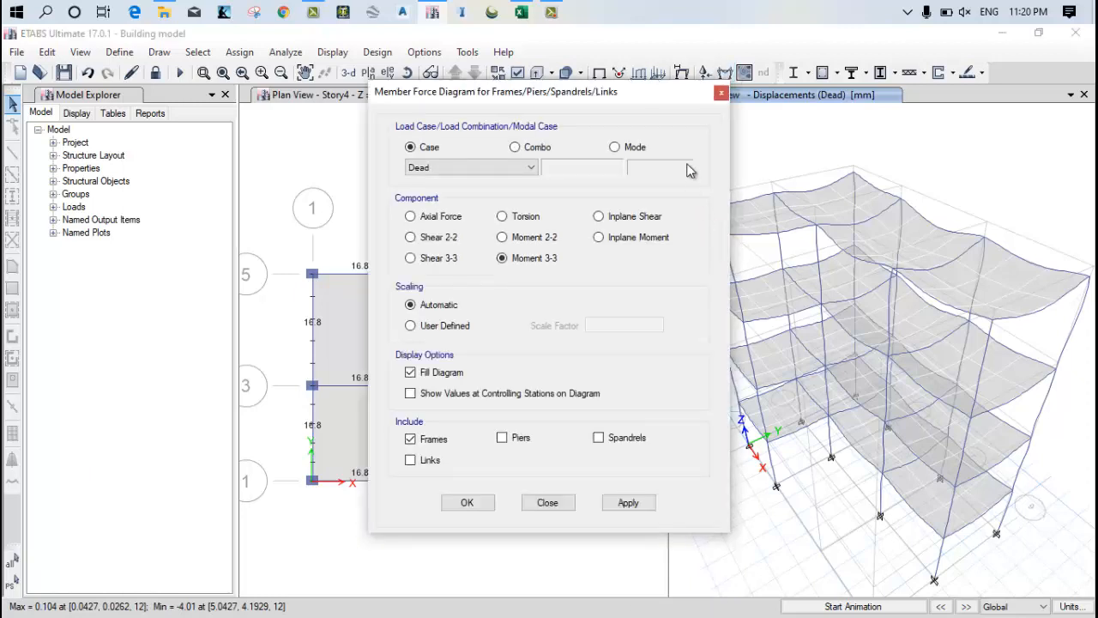
Display the Dead-load shear diagram, then switch it to the Moment 3-3 diagram on the 3D view.
left_click(410, 257)
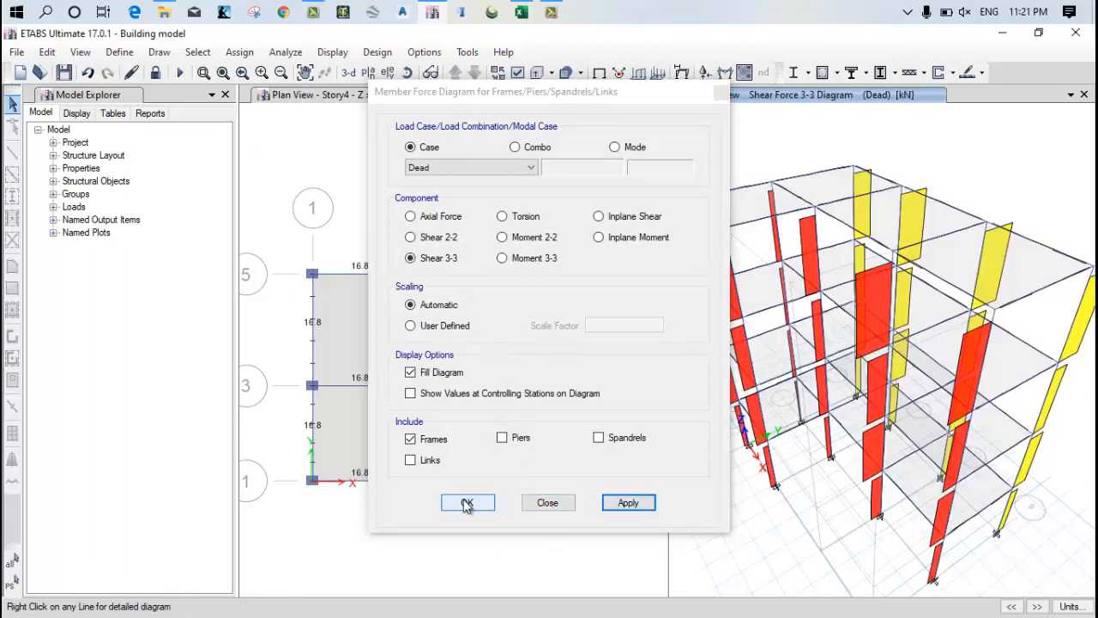
left_click(467, 501)
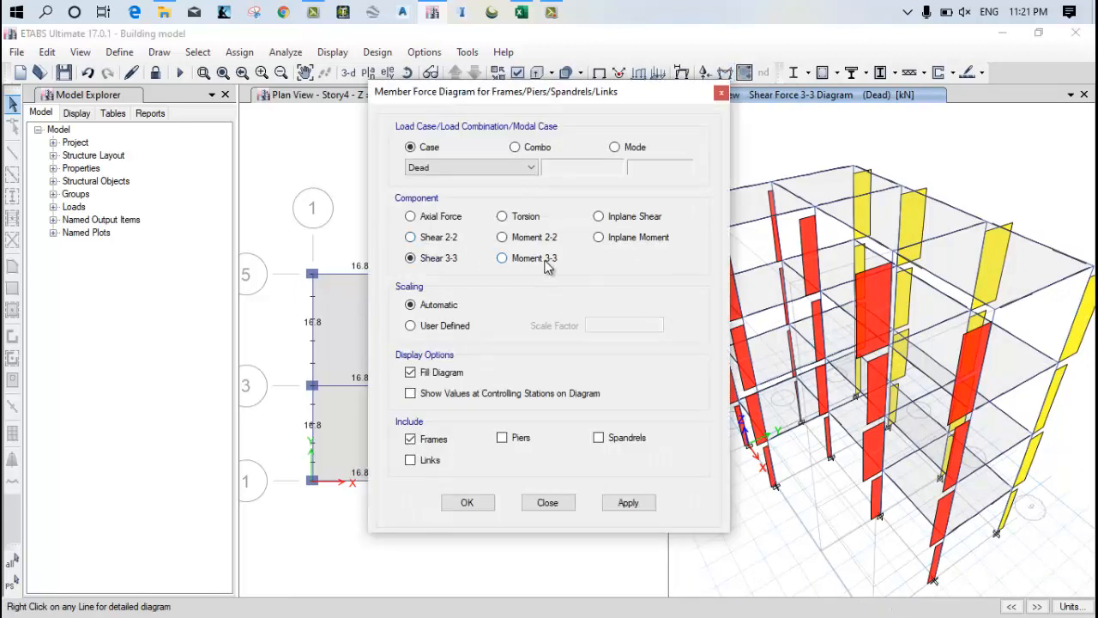
left_click(501, 257)
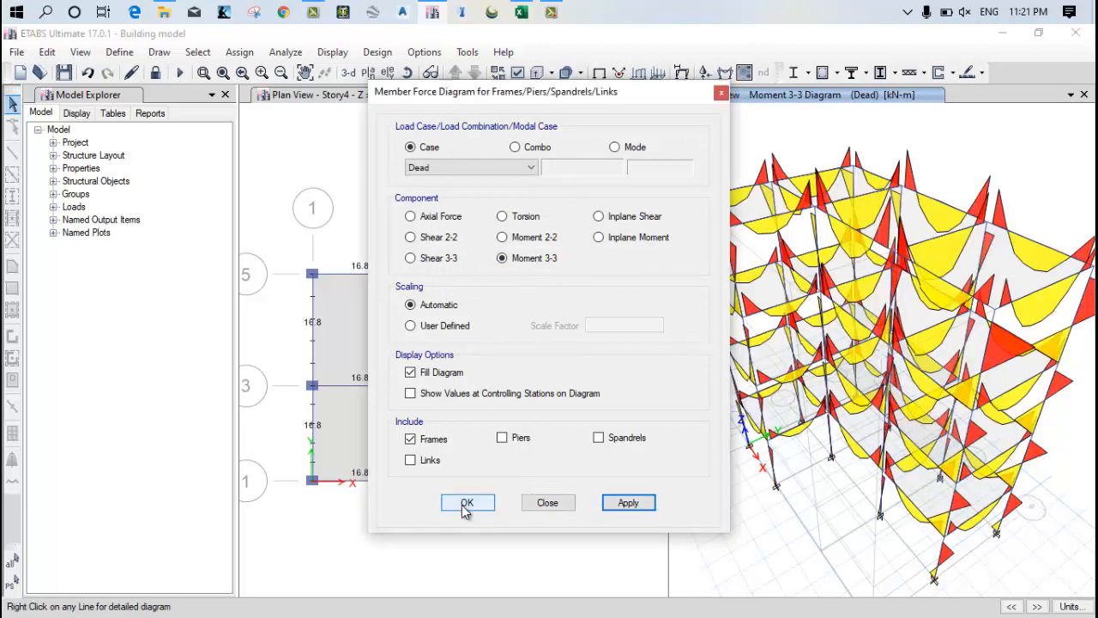
left_click(467, 501)
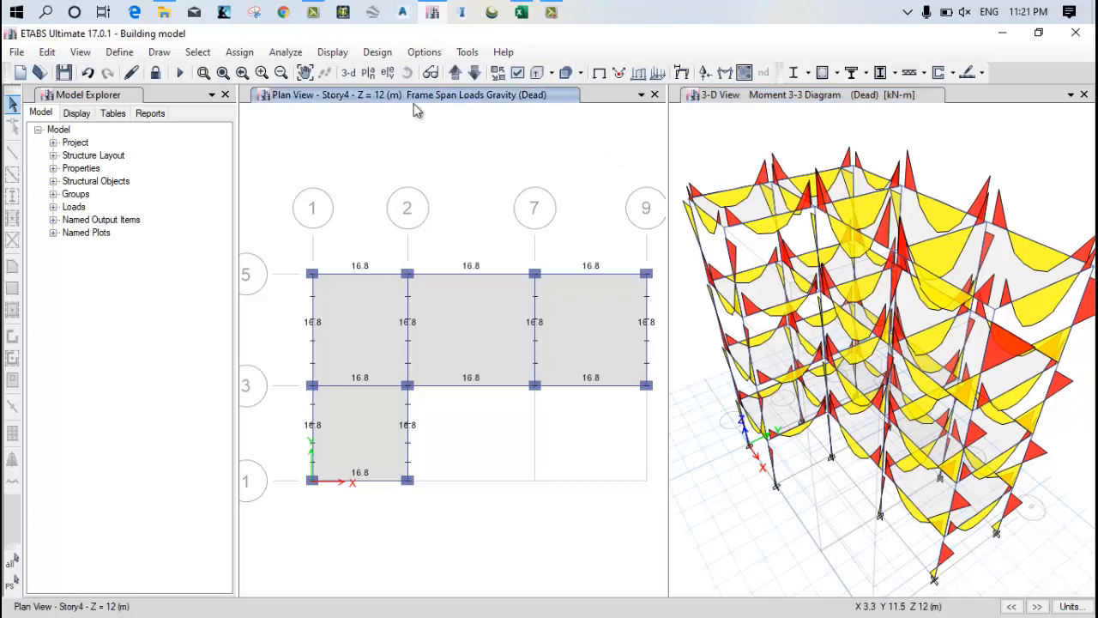
mouse_move(387, 72)
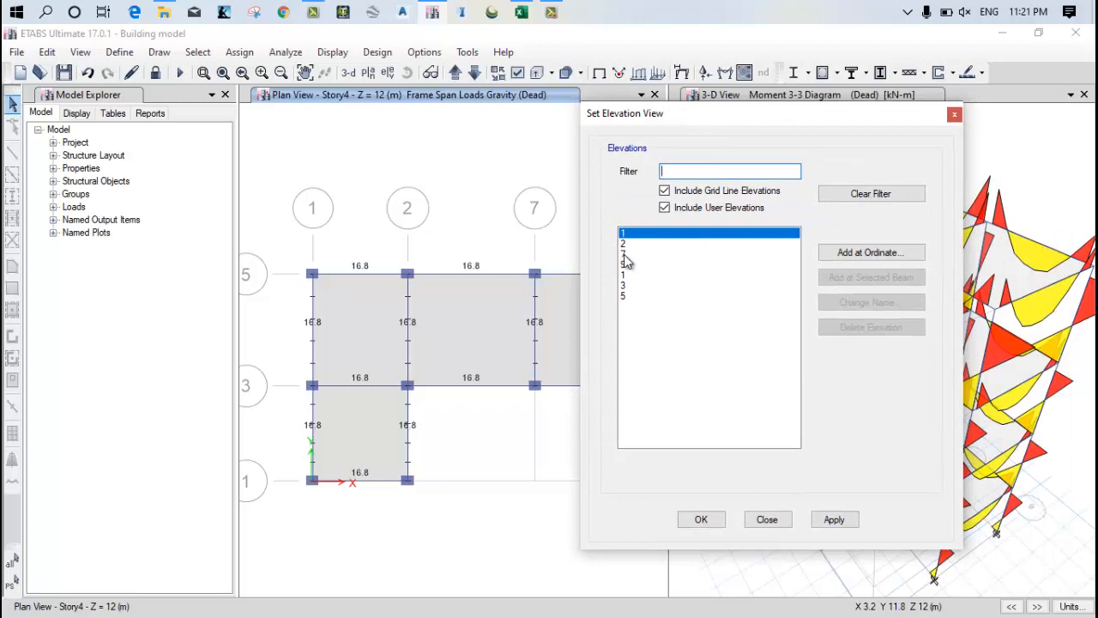
Set the elevation to grid line 9, then grid line 3, and display its Dead-load Shear 3-3 diagram.
left_click(700, 518)
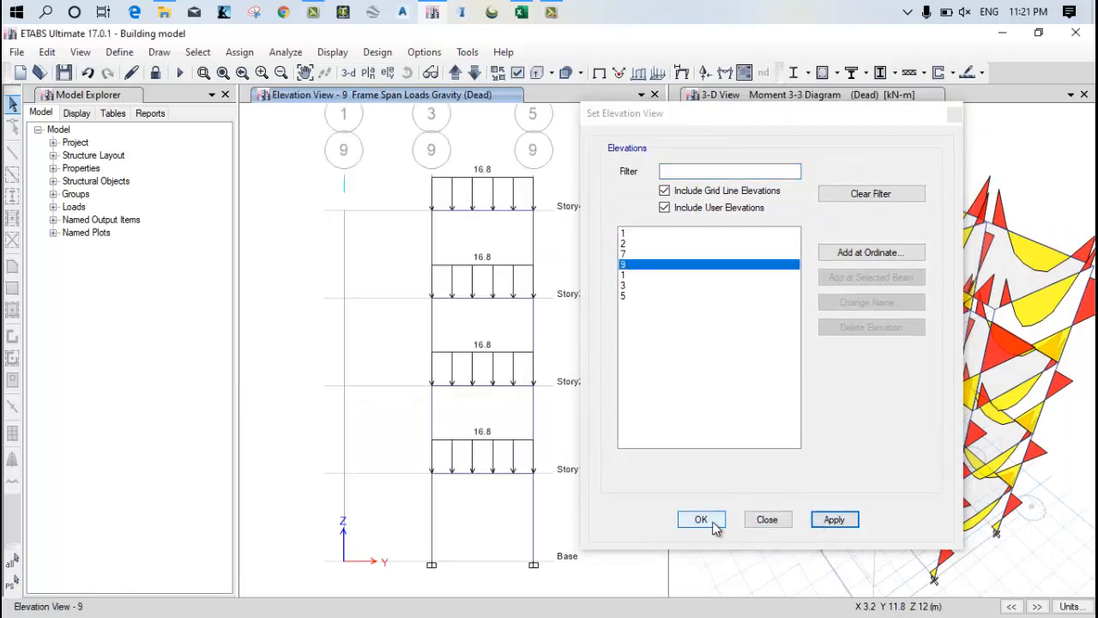
left_click(700, 518)
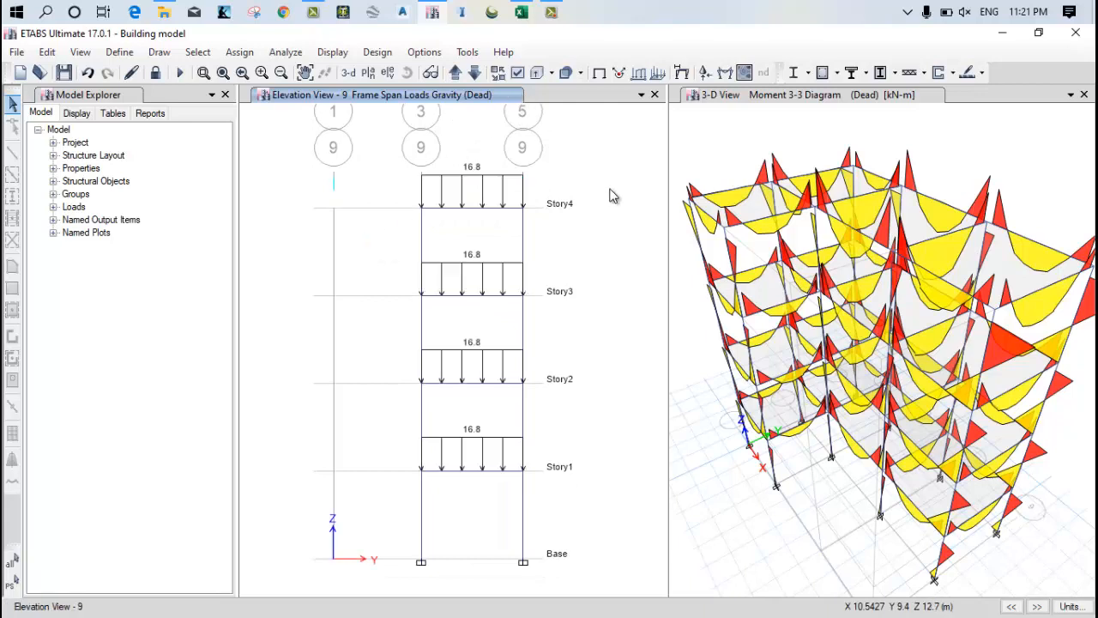
left_click(387, 72)
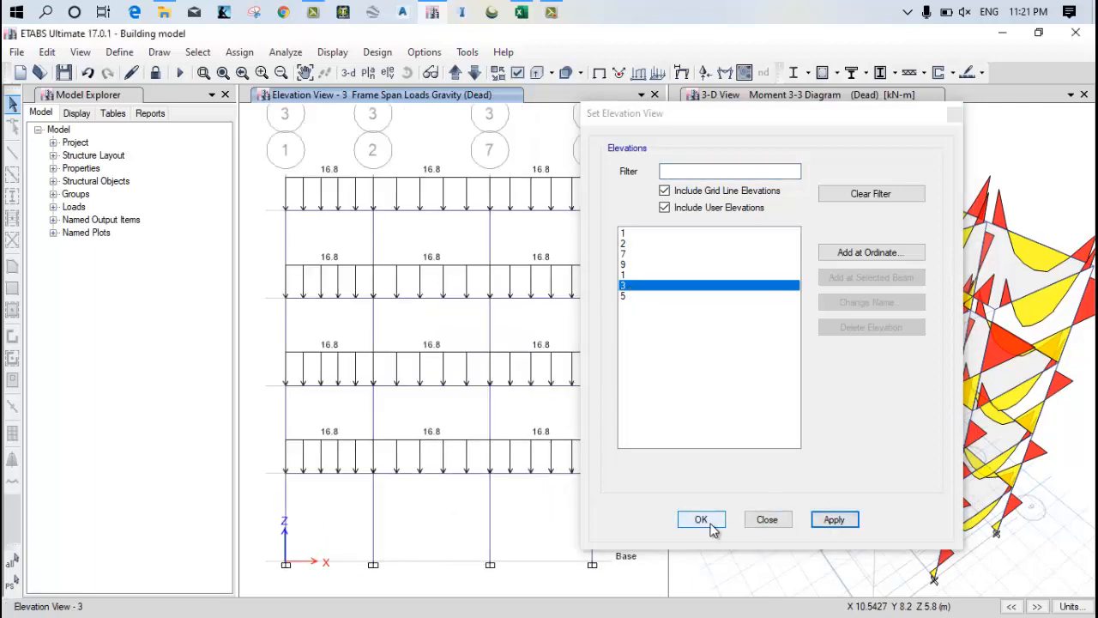
left_click(700, 518)
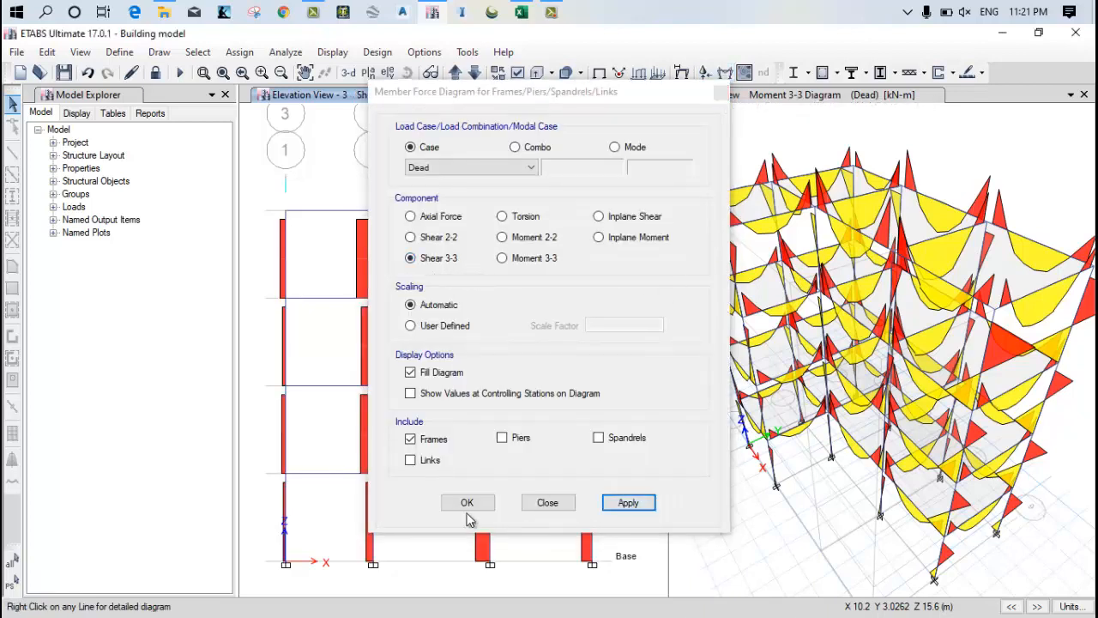
left_click(466, 501)
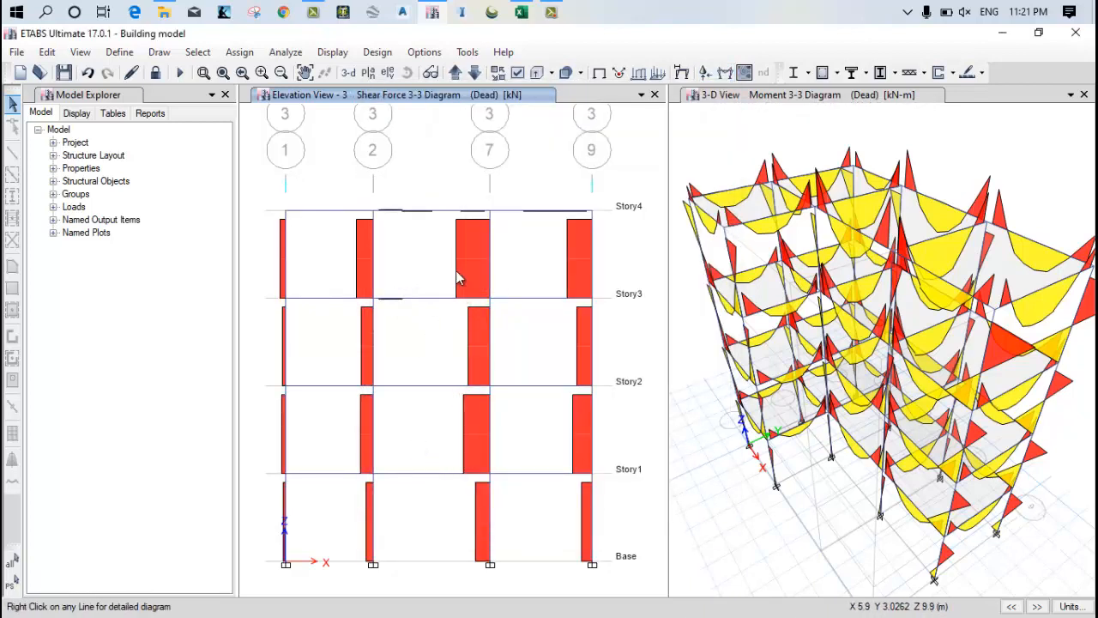
mouse_move(494, 226)
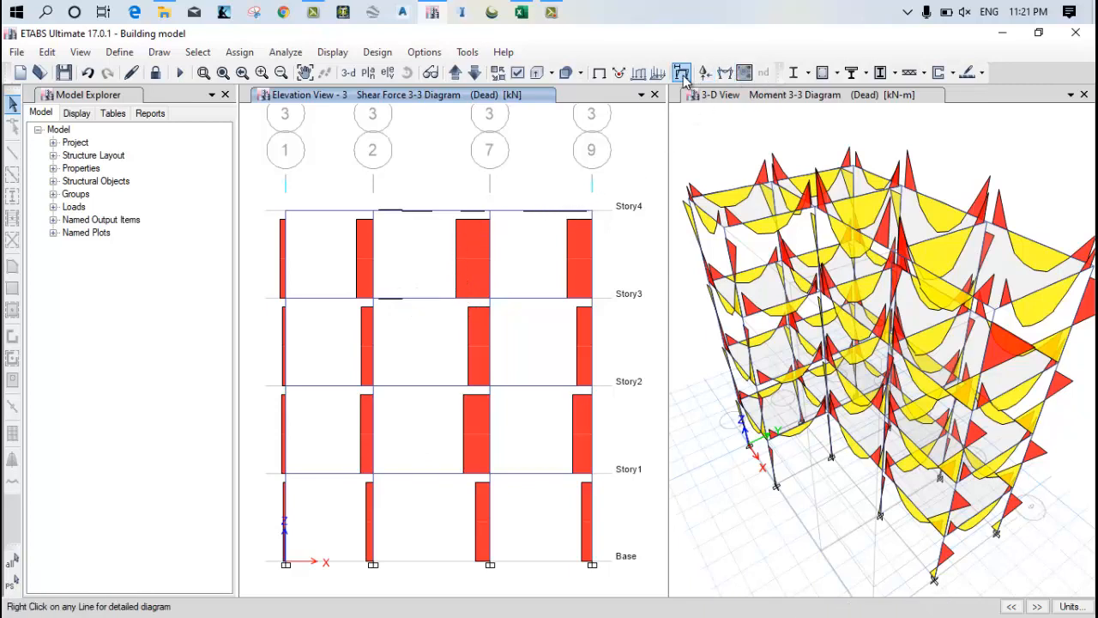
mouse_move(724, 72)
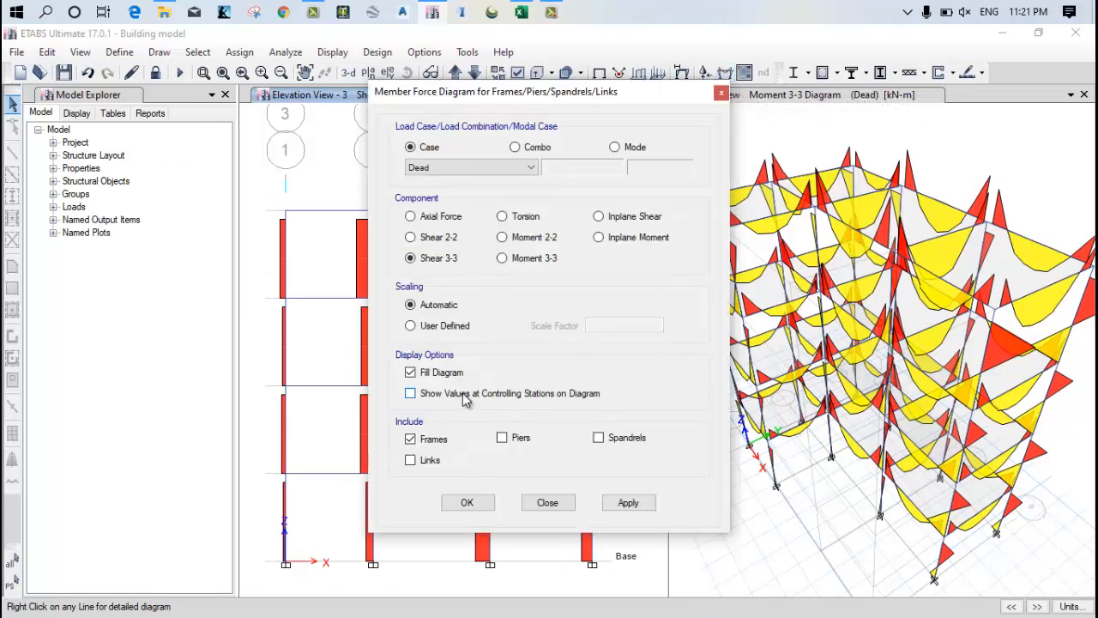
Show values at controlling stations, expand Load Combos, and display the grid line 3 Moment 3-3 diagram.
left_click(410, 393)
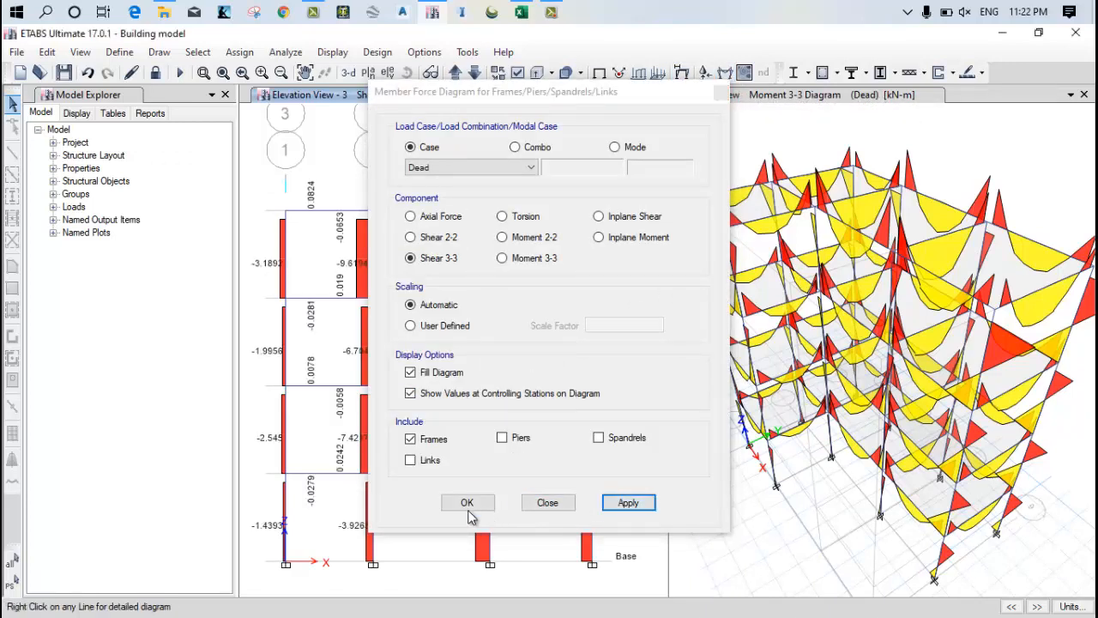
left_click(467, 501)
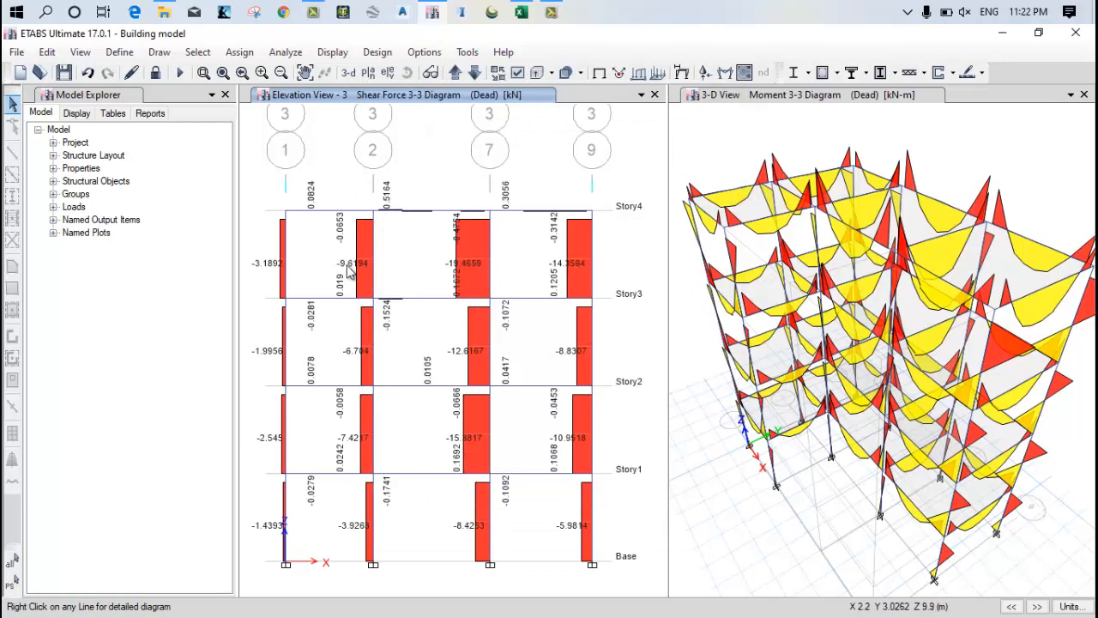
mouse_move(628, 302)
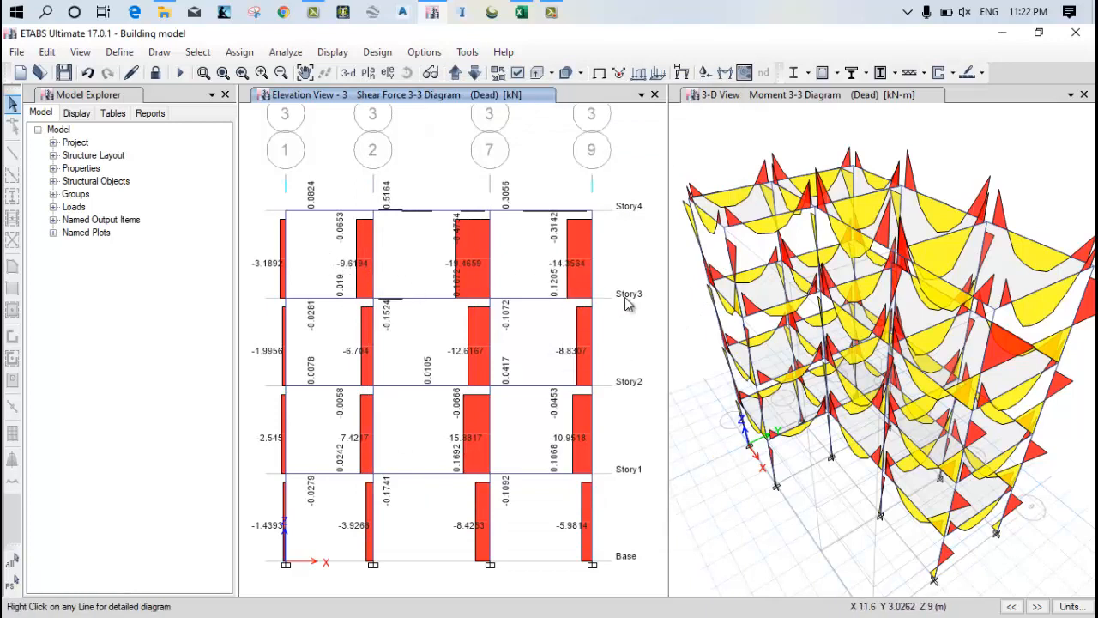
mouse_move(515, 531)
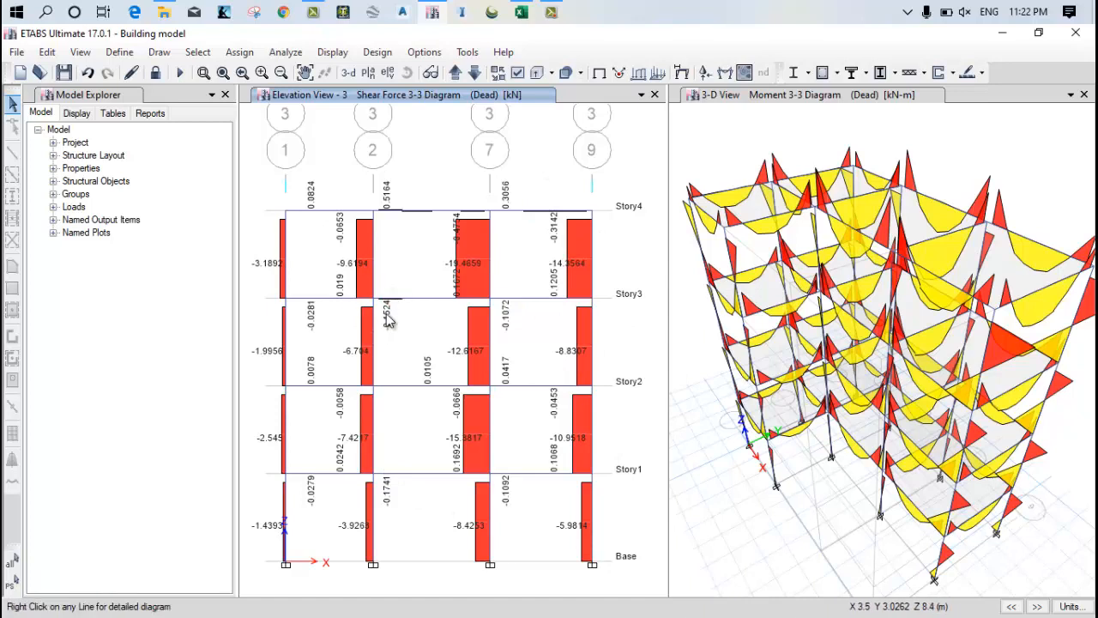
mouse_move(67, 202)
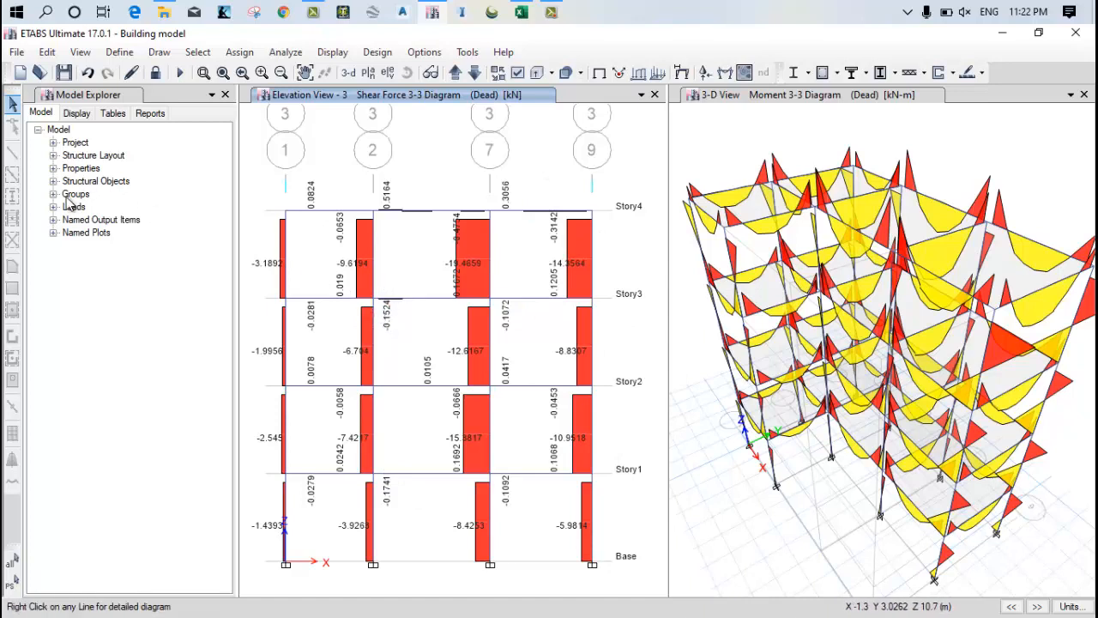
left_click(53, 206)
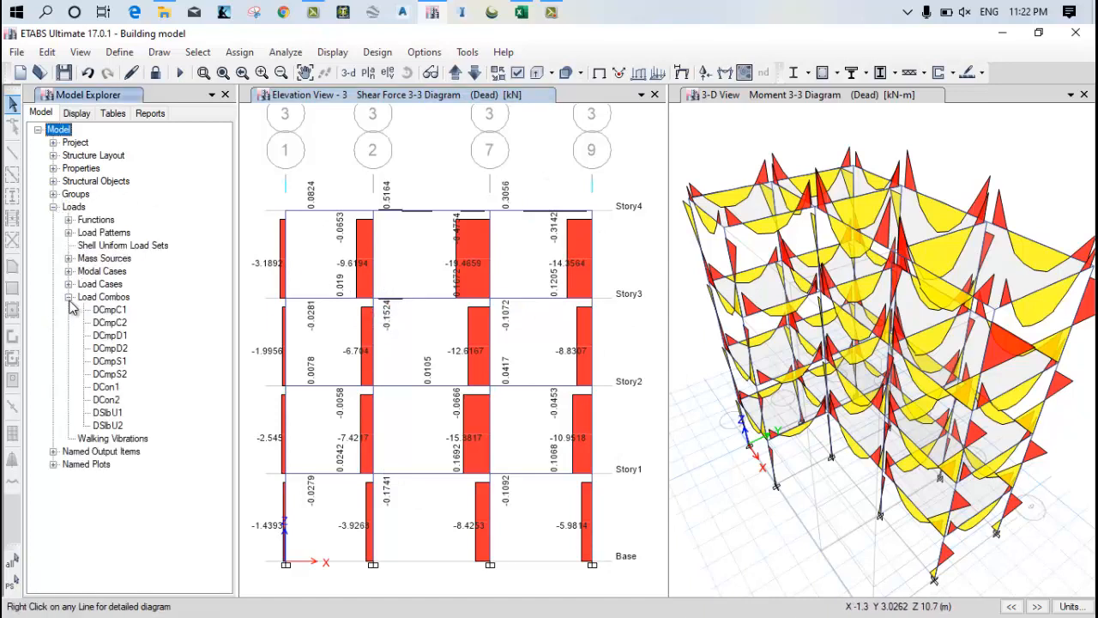
mouse_move(127, 343)
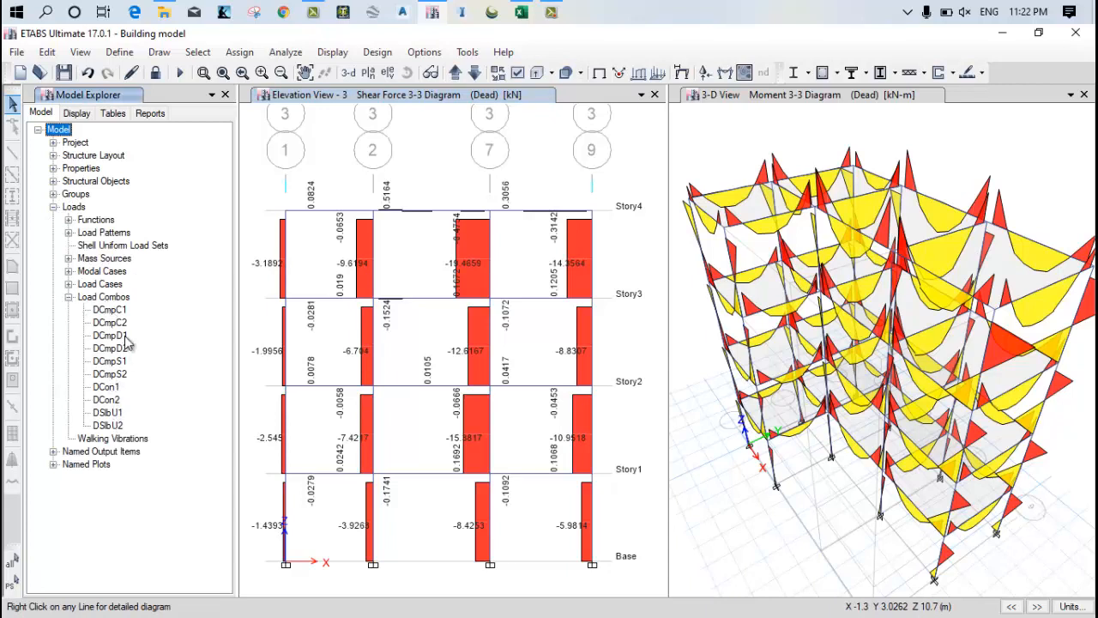
mouse_move(581, 289)
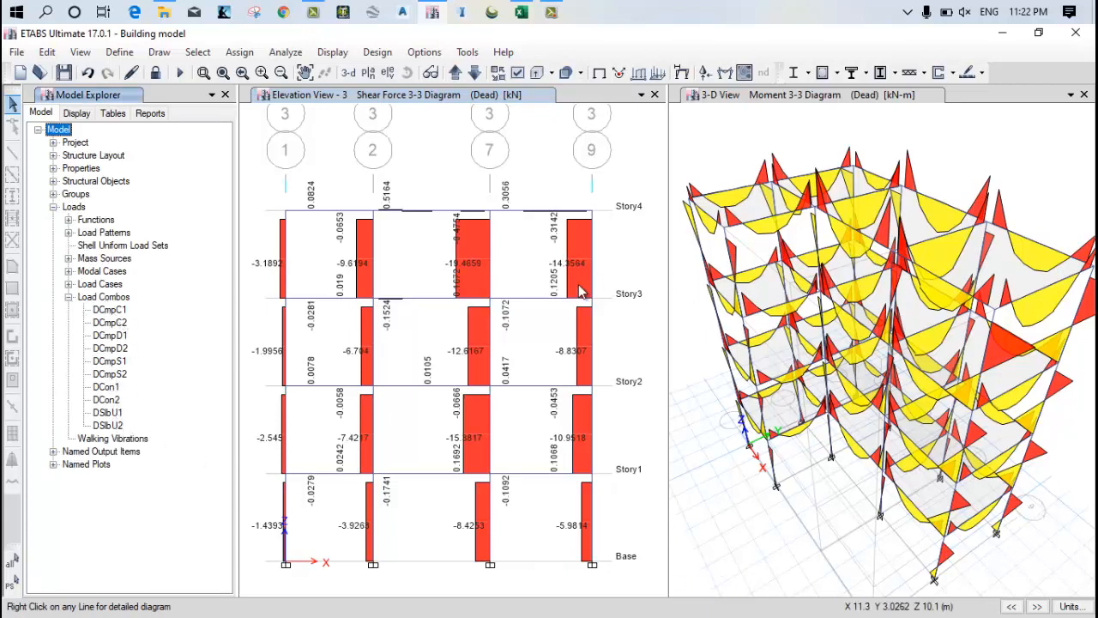
mouse_move(645, 327)
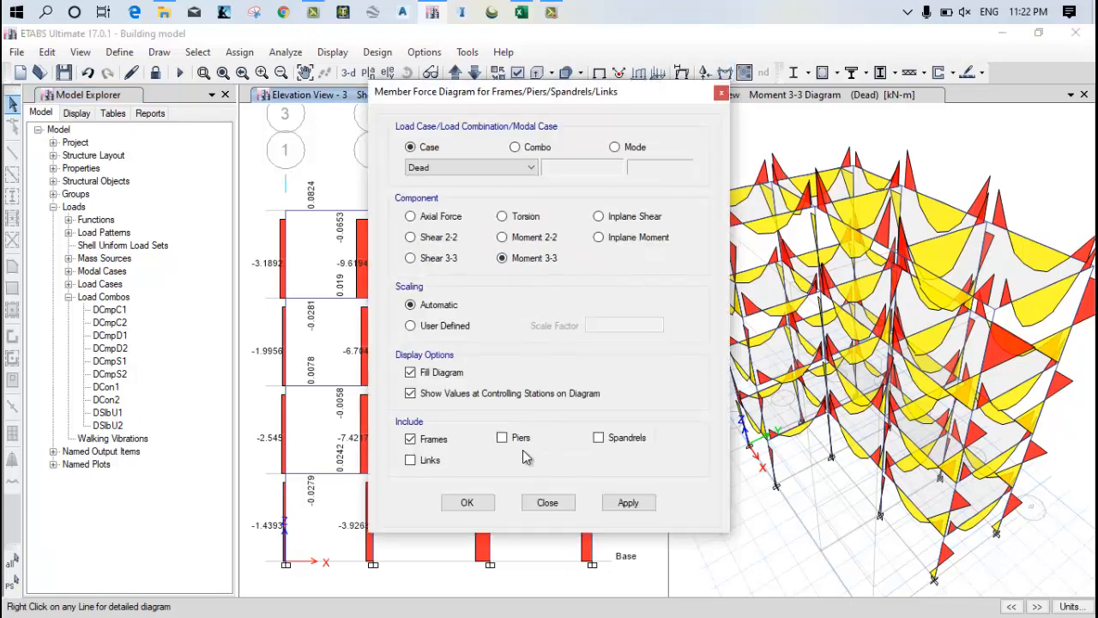
left_click(628, 501)
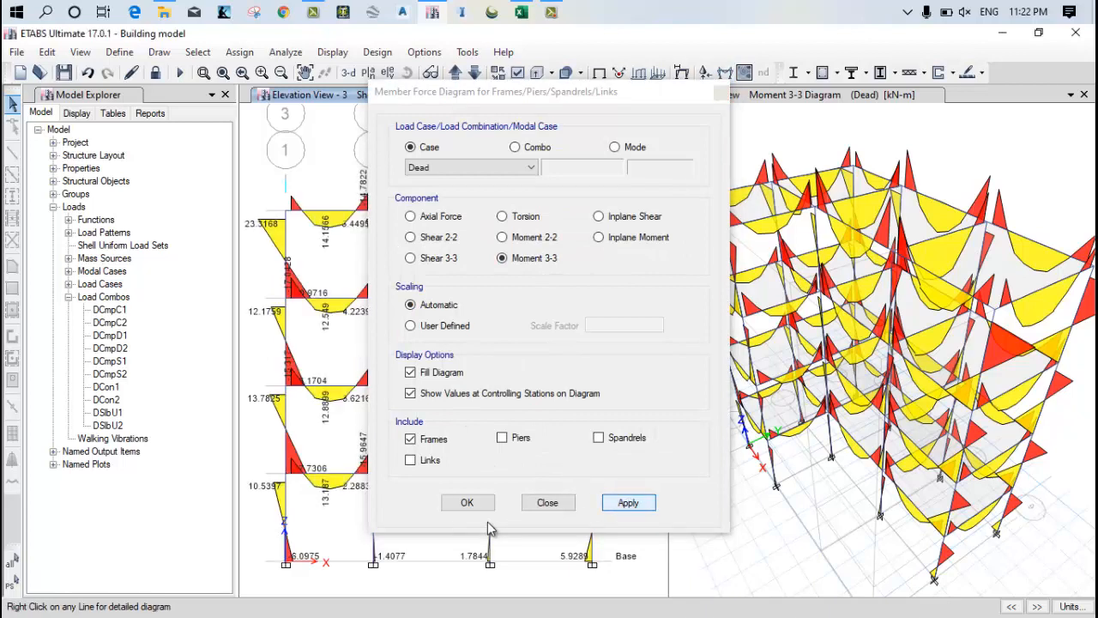
left_click(466, 501)
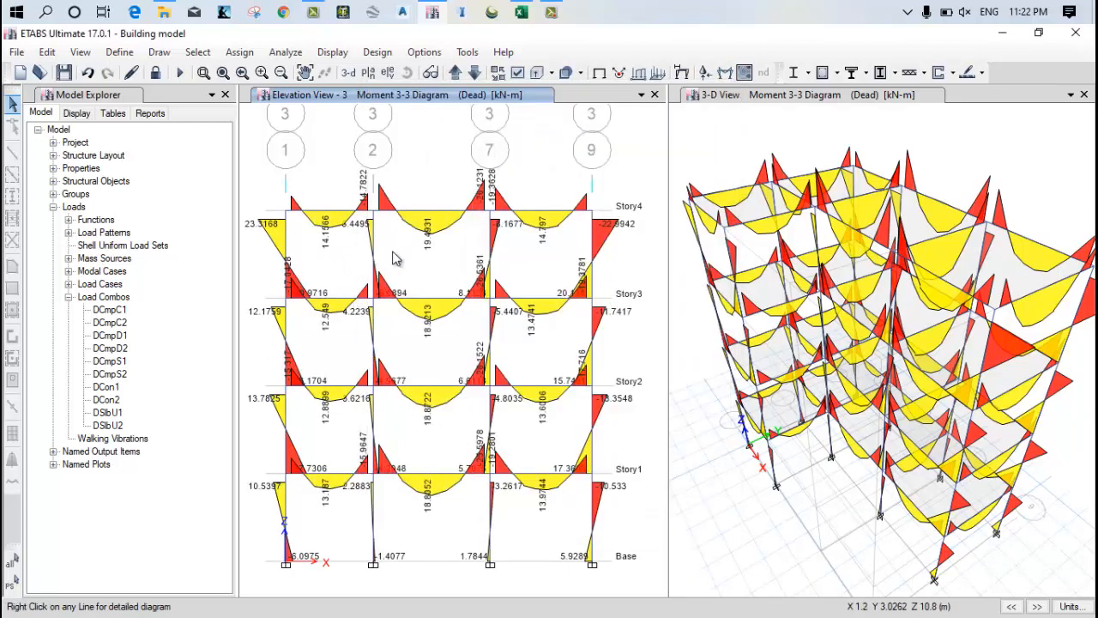
mouse_move(357, 508)
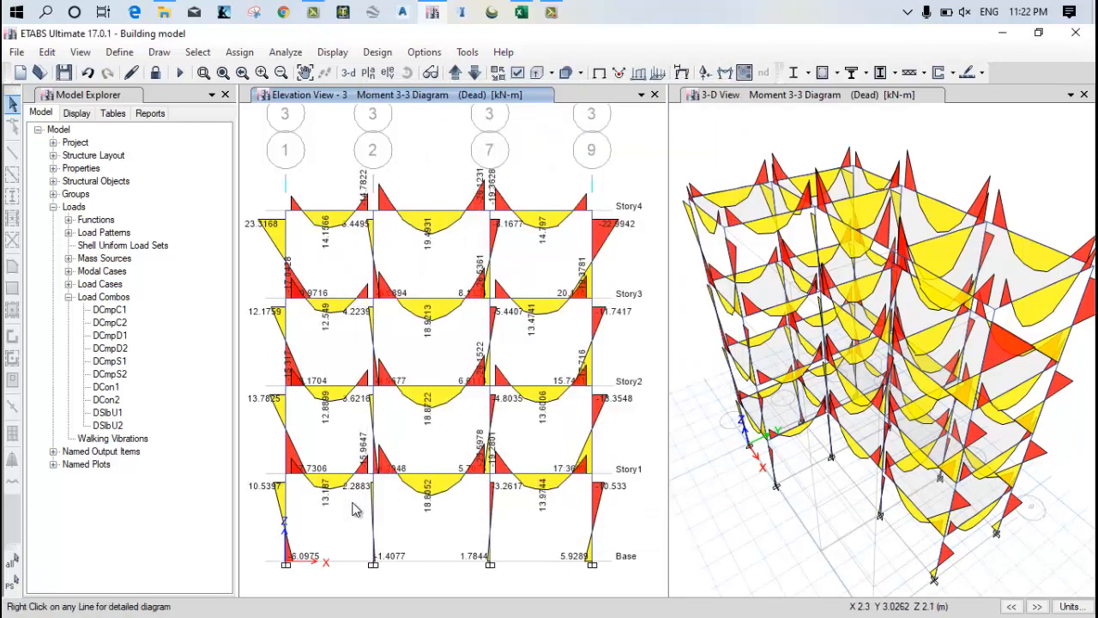
mouse_move(340, 506)
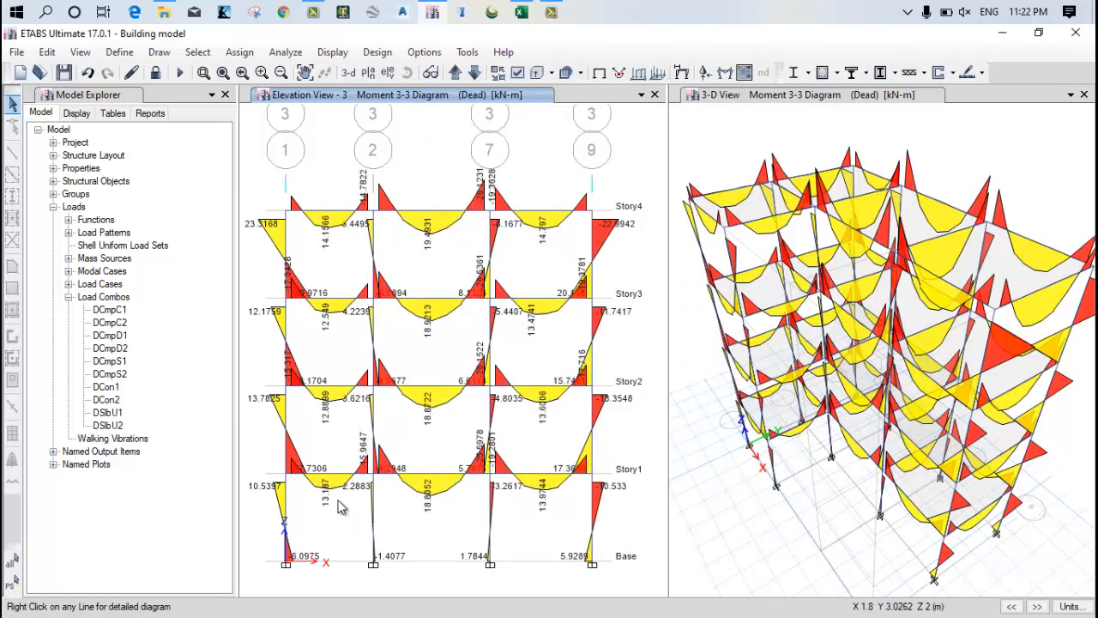